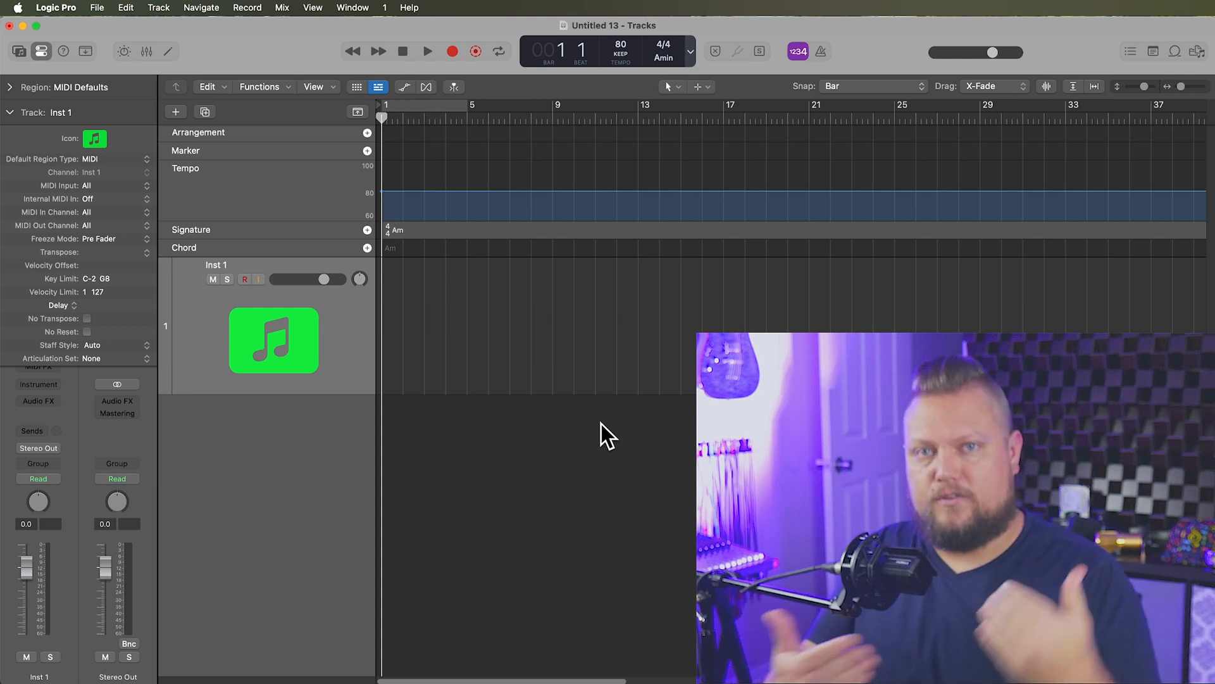
pyautogui.moveTo(561, 365)
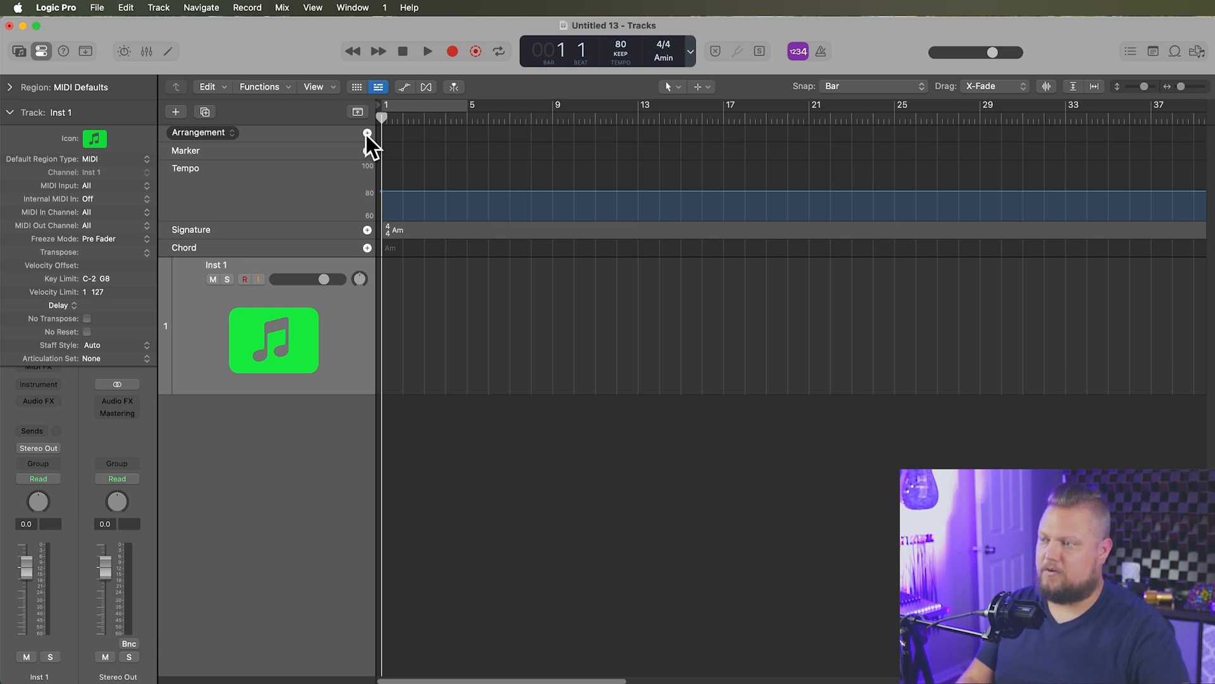
pyautogui.moveTo(287, 131)
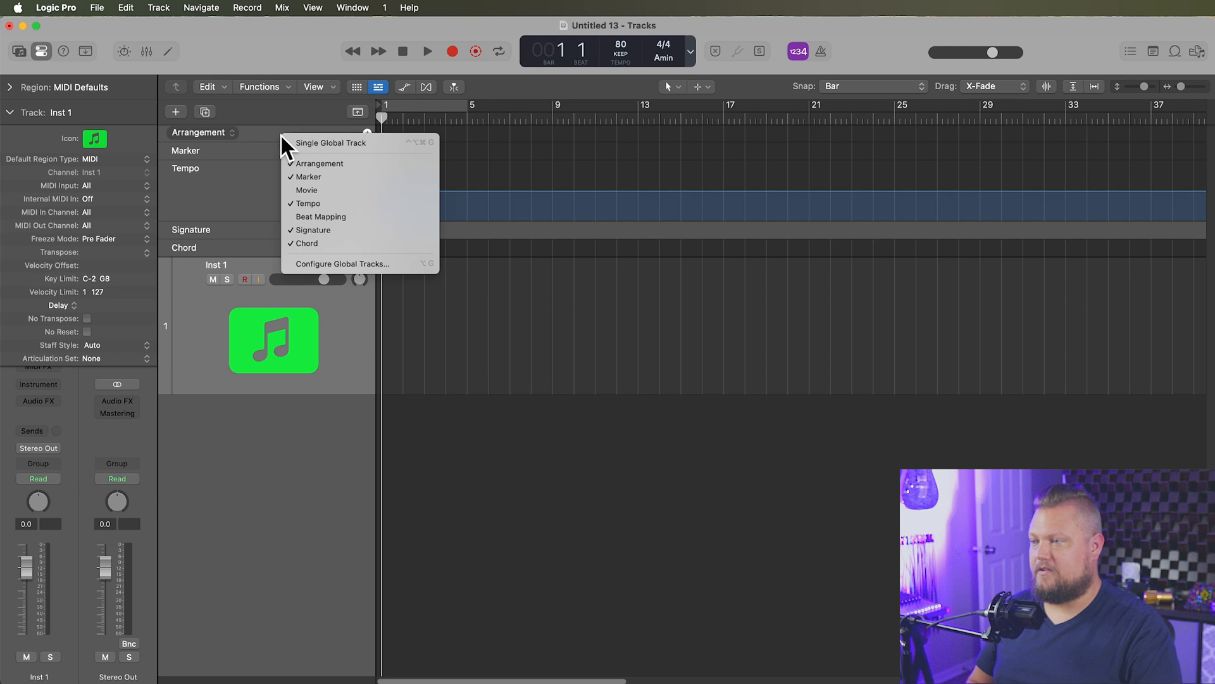
pyautogui.moveTo(357, 163)
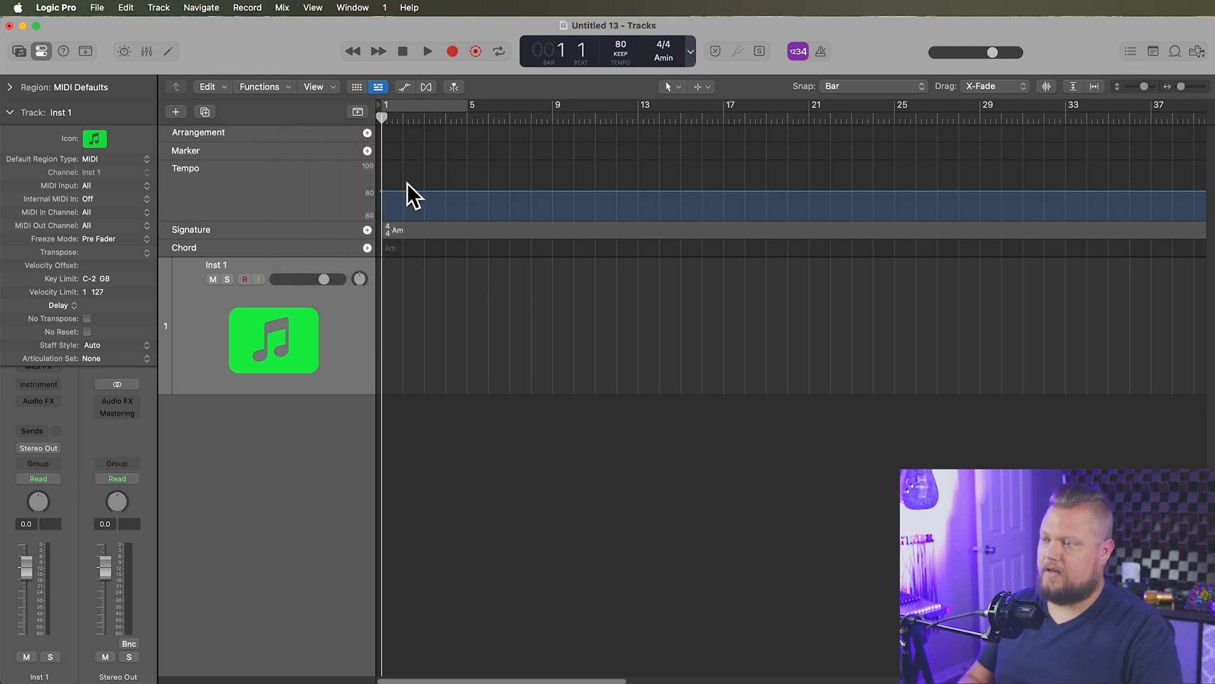
# Add arrangement markers for Intro, Verse, Prechorus and Chorus, naming the third Prechorus and fourth Chorus
pyautogui.click(367, 133)
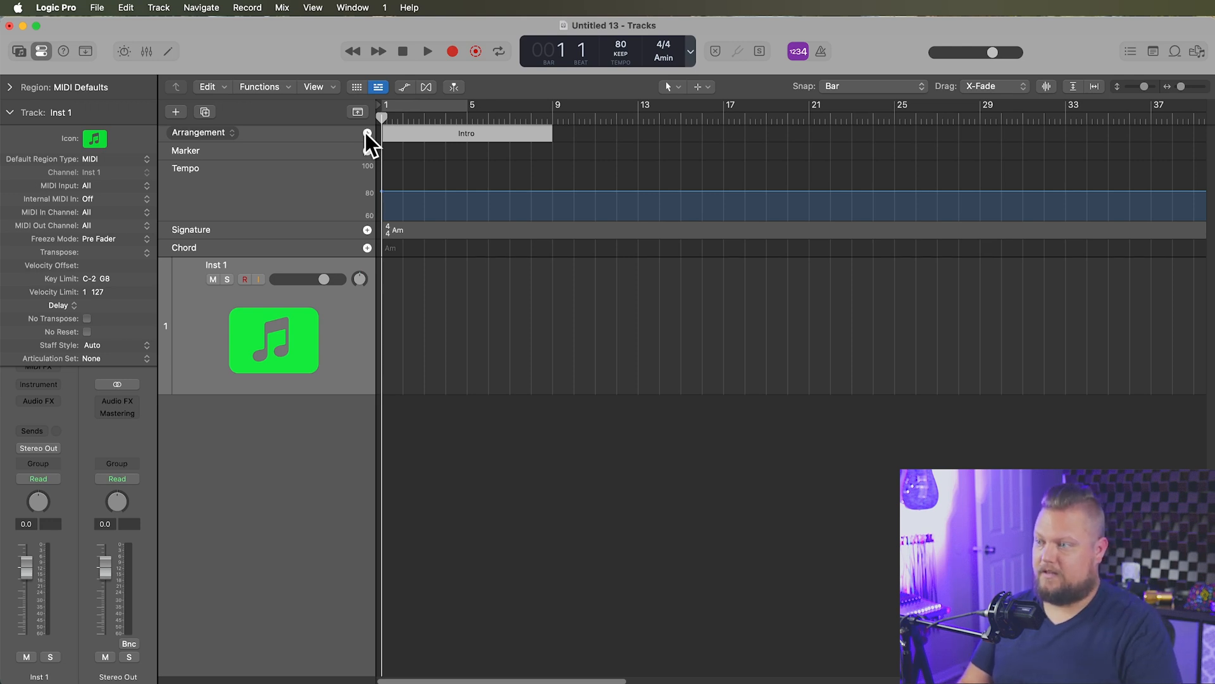
pyautogui.click(637, 133)
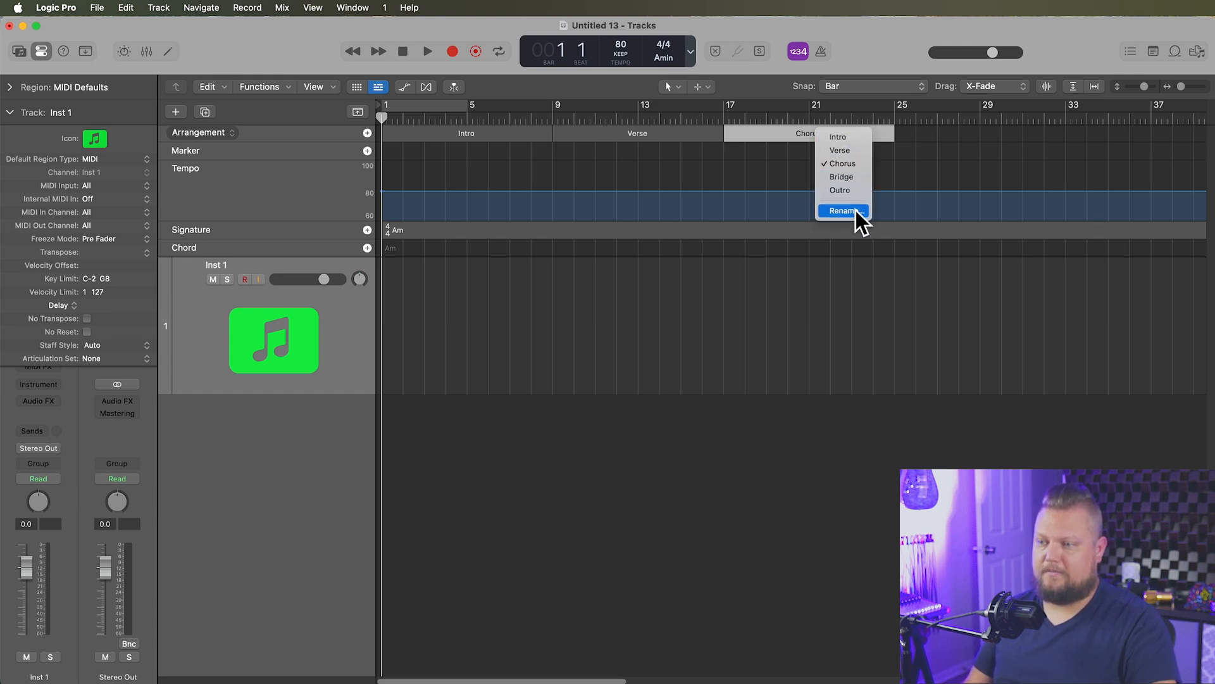
pyautogui.click(843, 211)
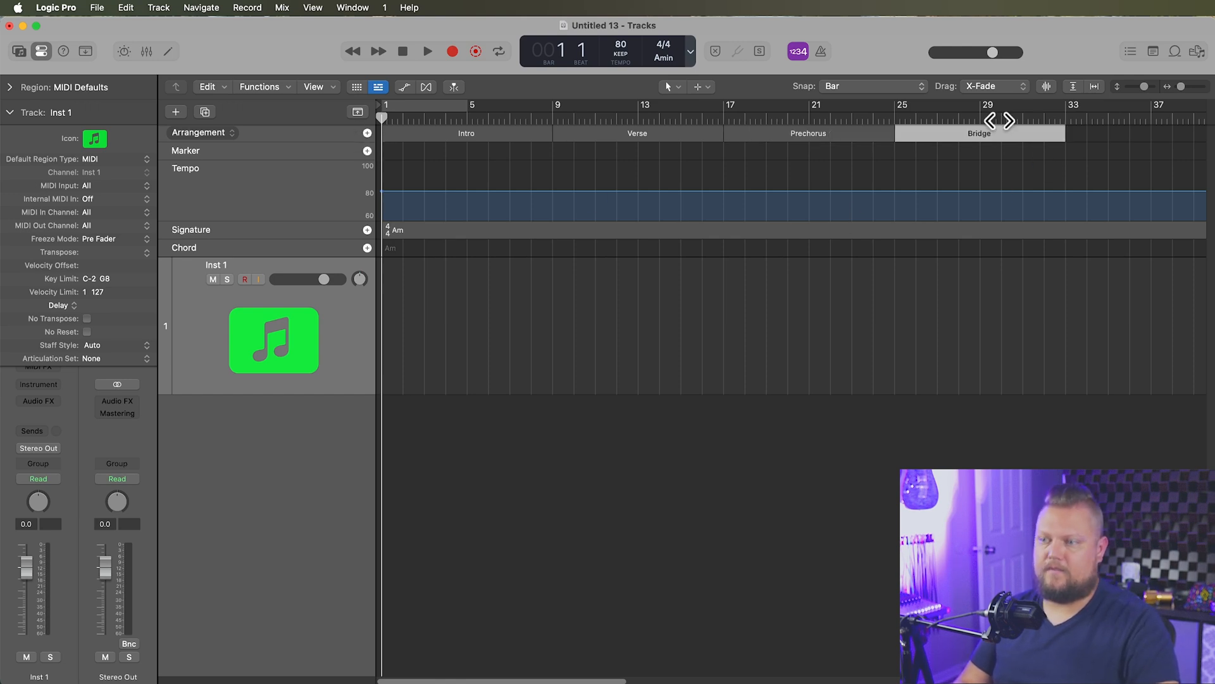
pyautogui.click(978, 133)
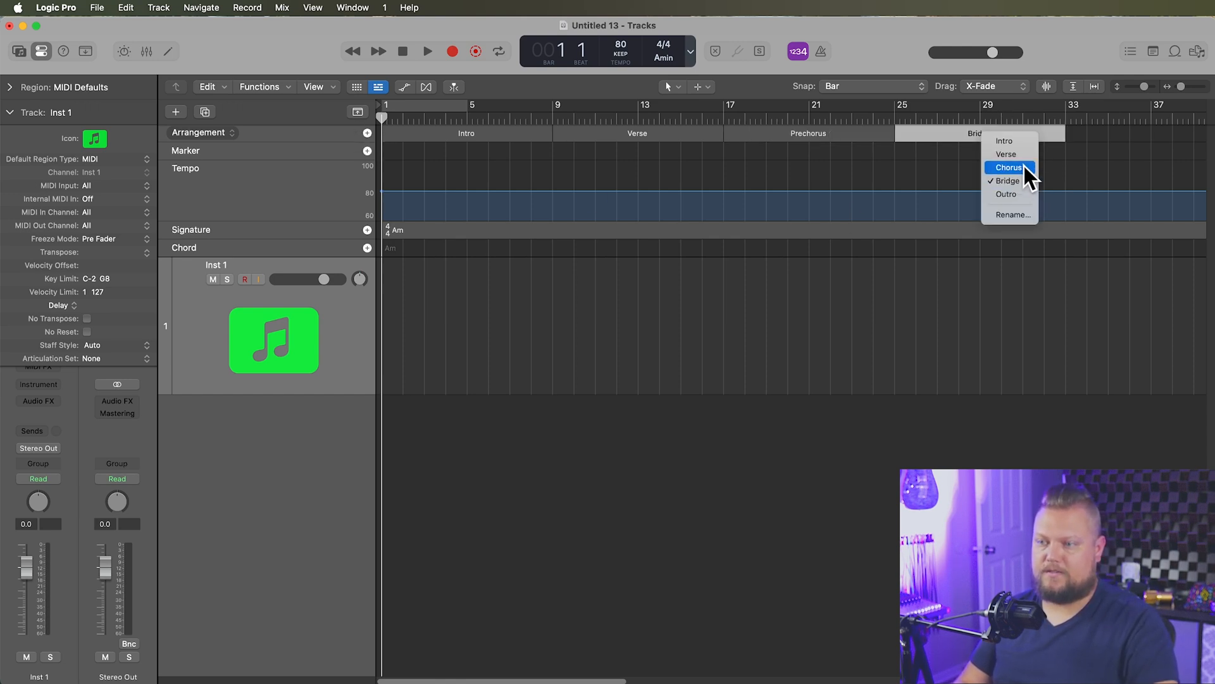
pyautogui.click(1009, 167)
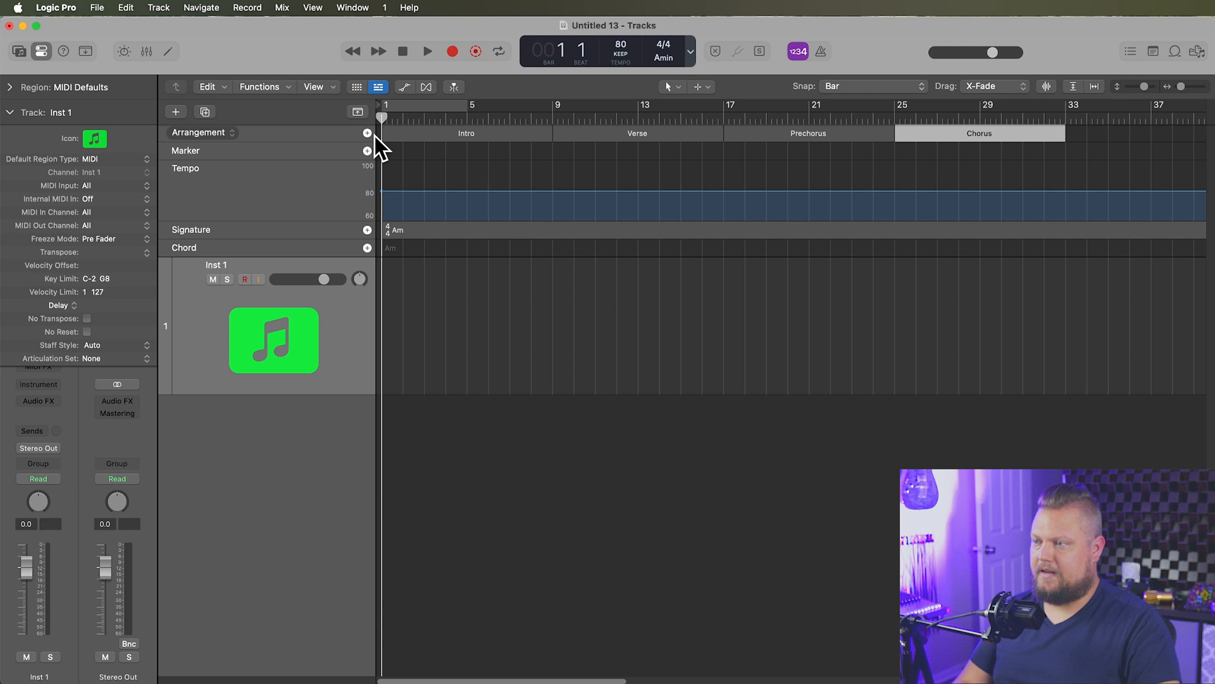
# Scroll the timeline right and toggle the global tracks hidden and shown again
pyautogui.hscroll(3)
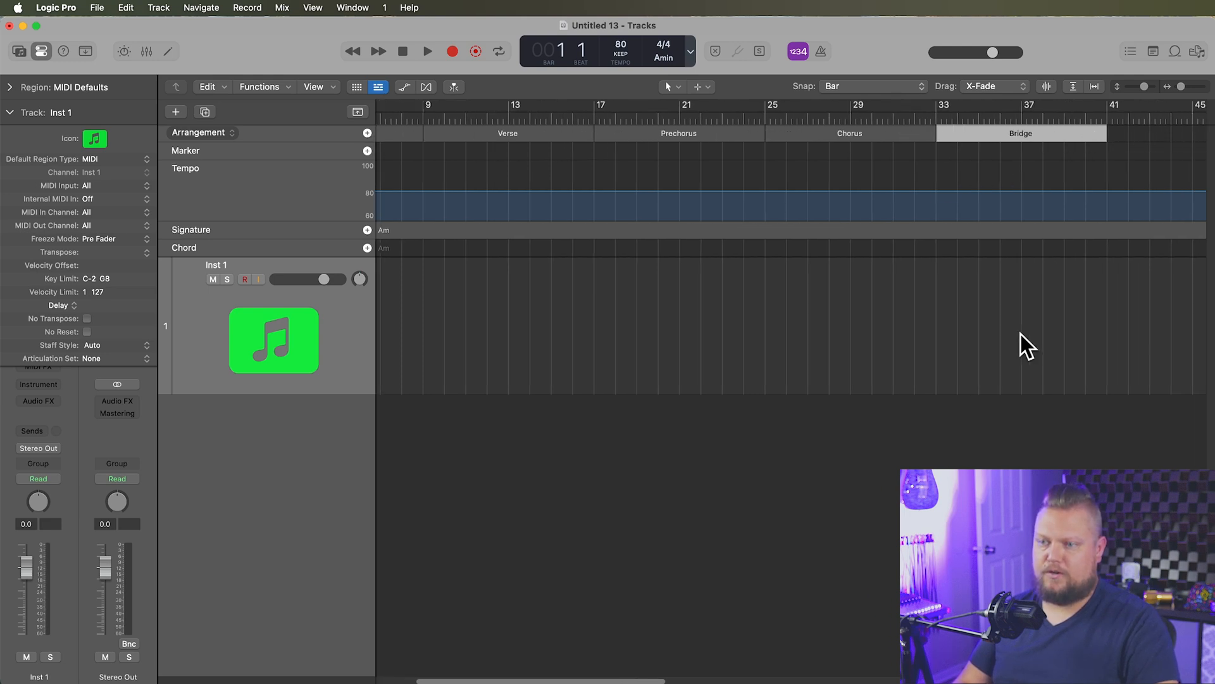
pyautogui.click(358, 111)
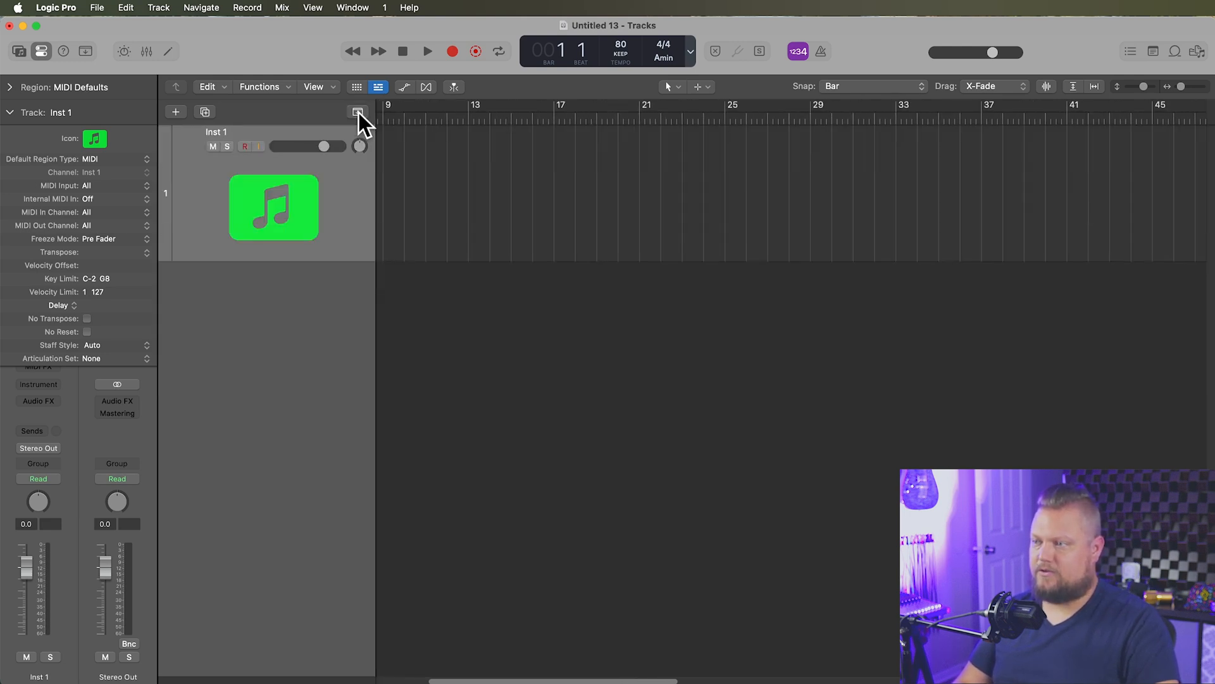
pyautogui.click(357, 112)
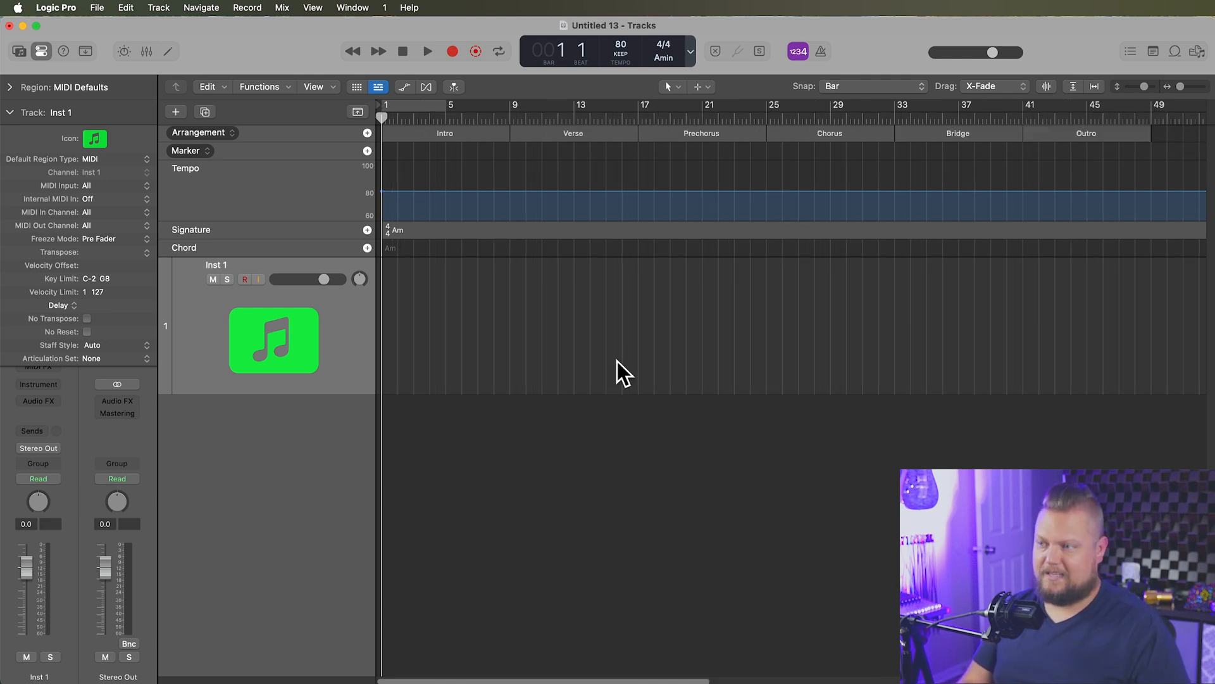
pyautogui.moveTo(314, 244)
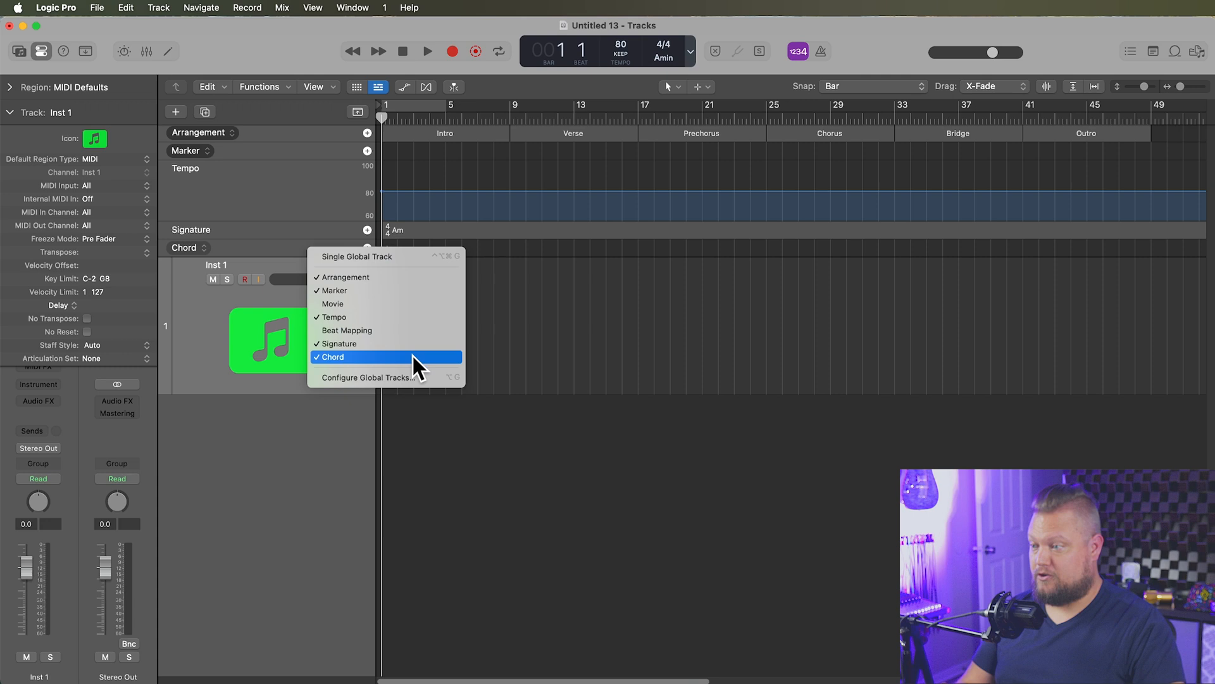
# Enter the Intro chords one per bar, including Fmaj7, in the Chord global track
pyautogui.click(333, 357)
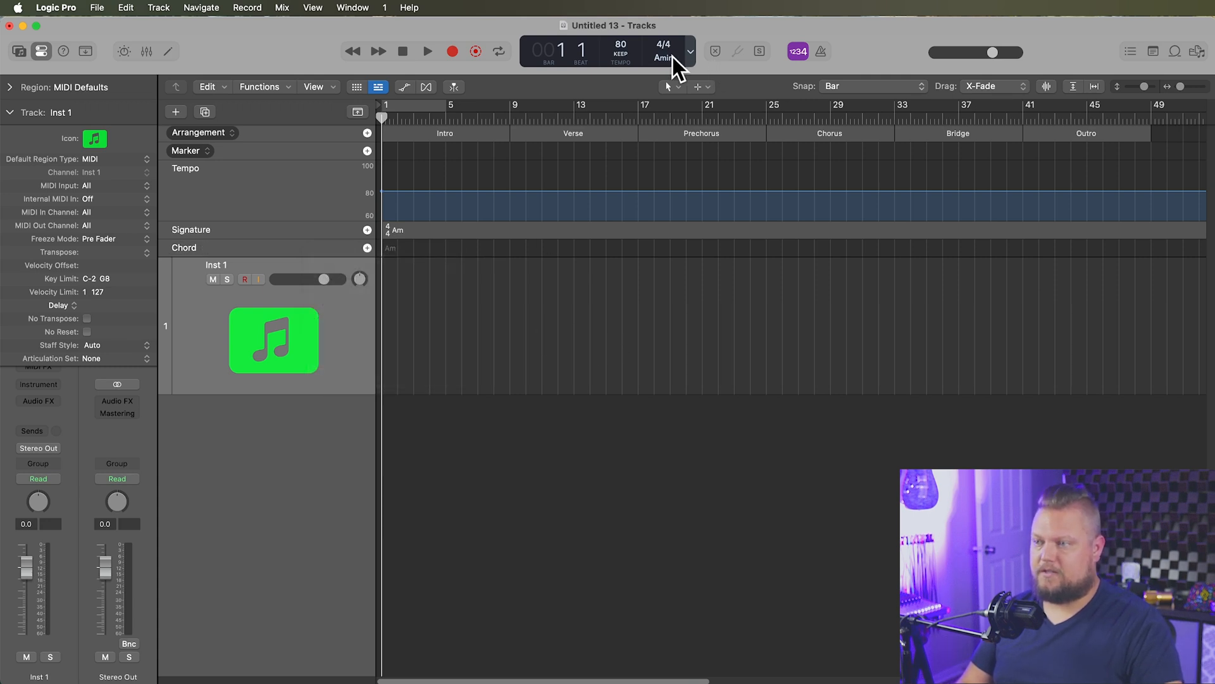
pyautogui.moveTo(543, 298)
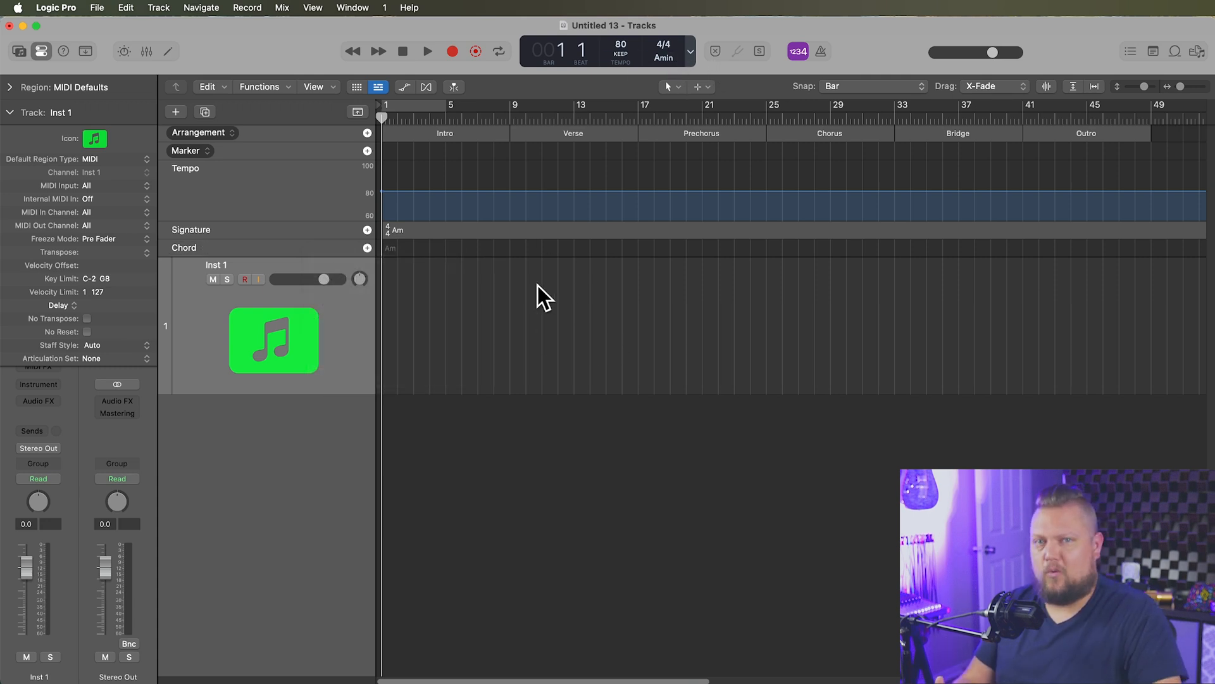
pyautogui.moveTo(367, 248)
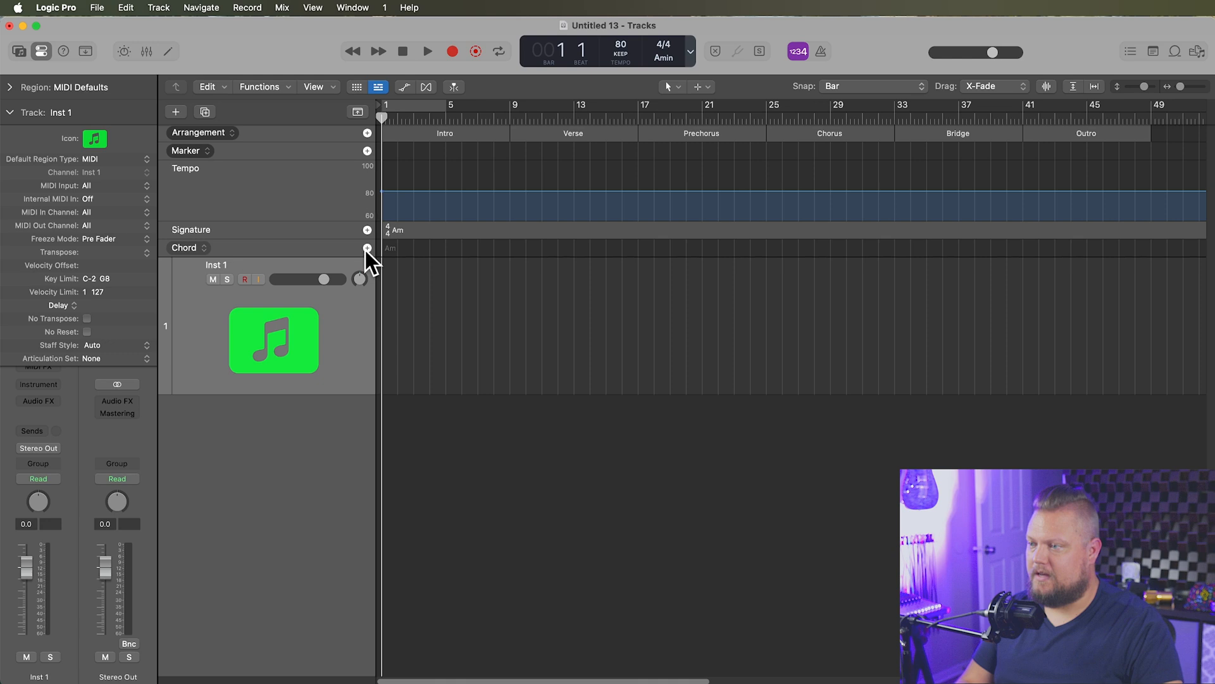
pyautogui.click(367, 246)
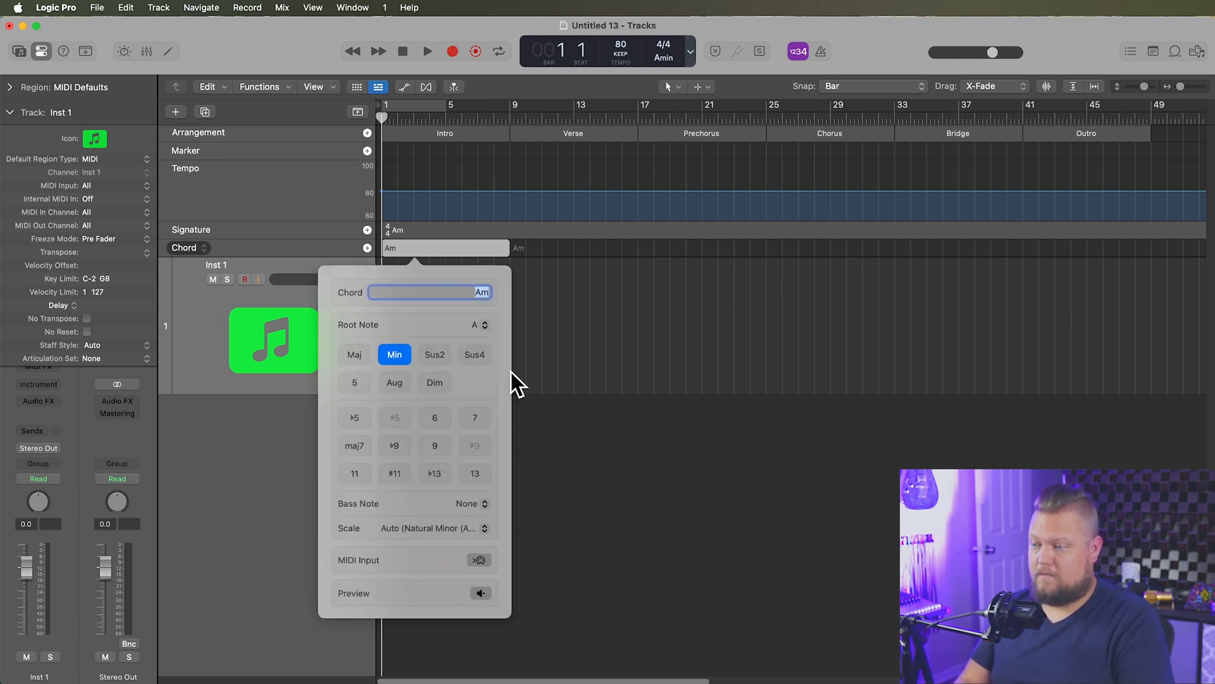
pyautogui.click(475, 416)
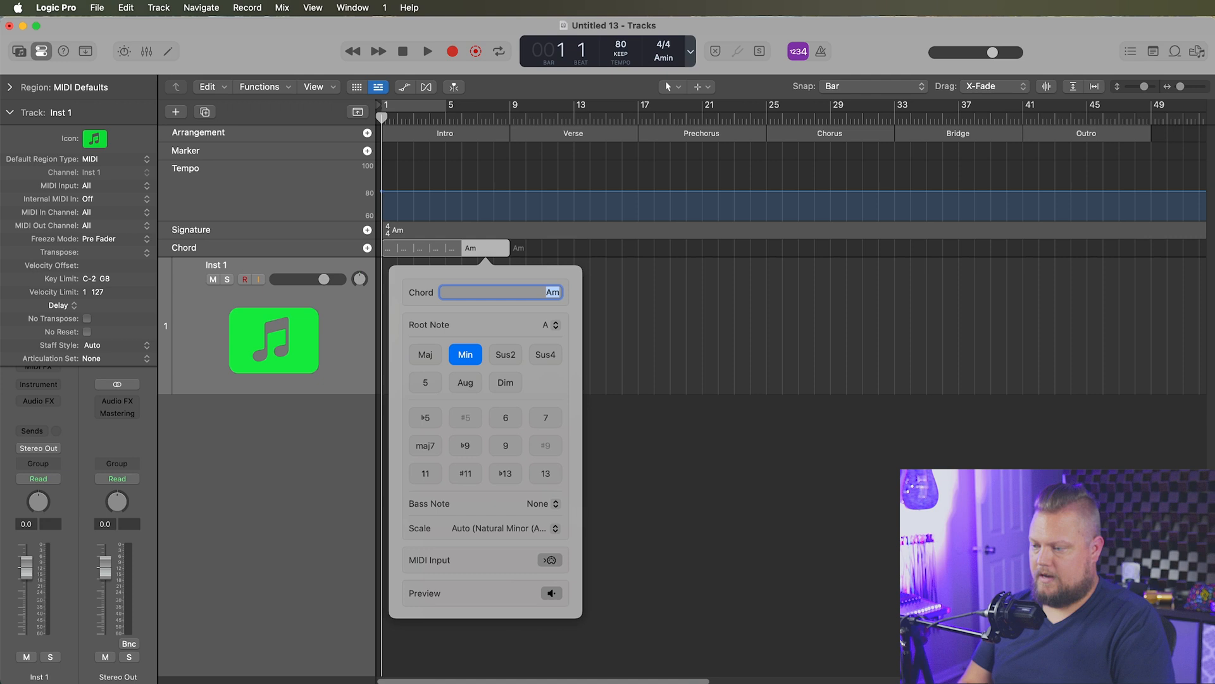
pyautogui.write('Fmaj7')
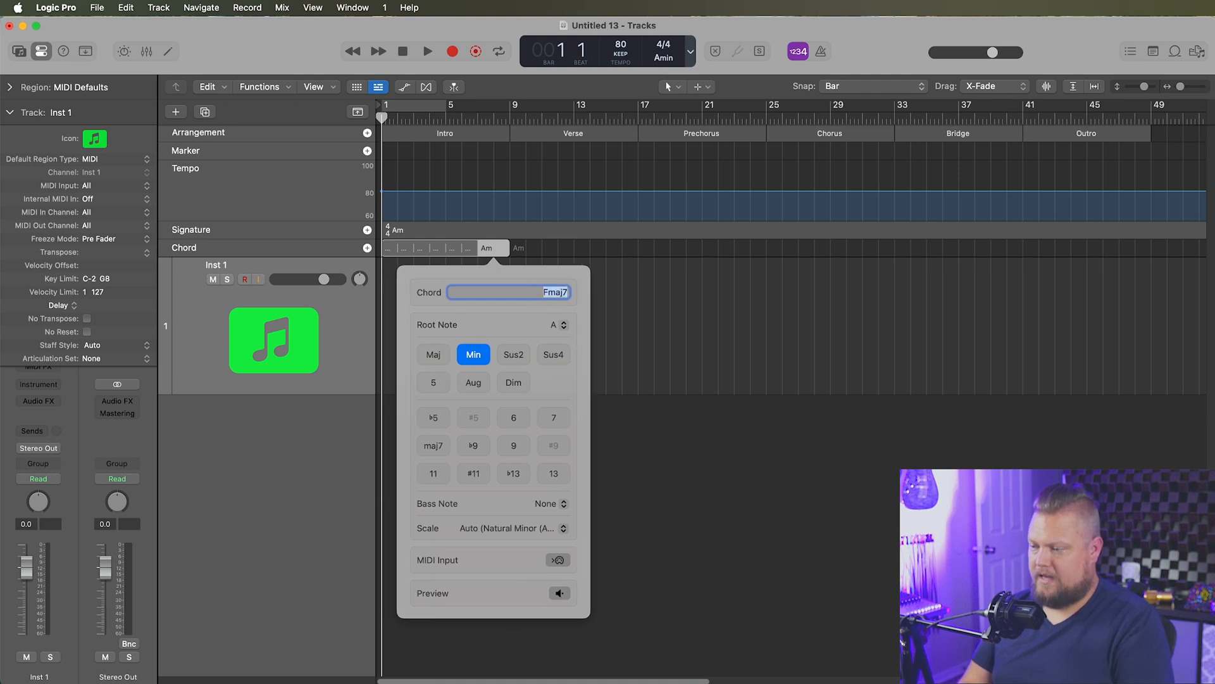
pyautogui.click(553, 418)
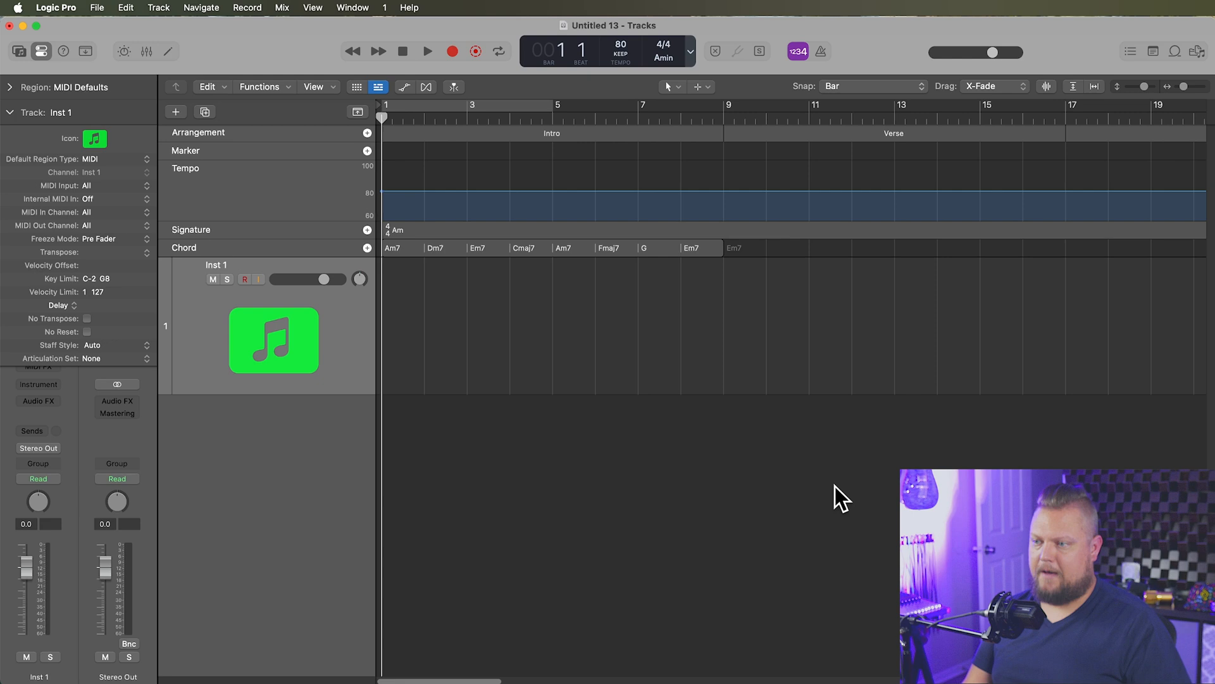
# Check the Snap menu and keep snapping set to whole bars
pyautogui.click(869, 86)
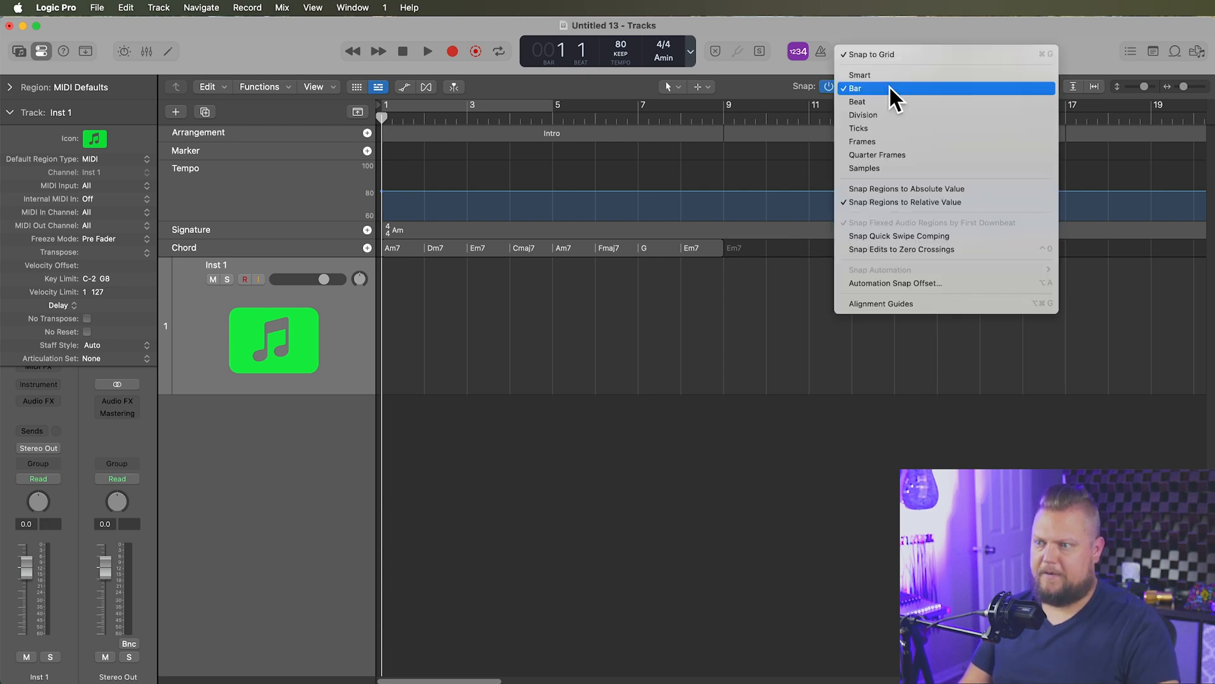
pyautogui.moveTo(919, 105)
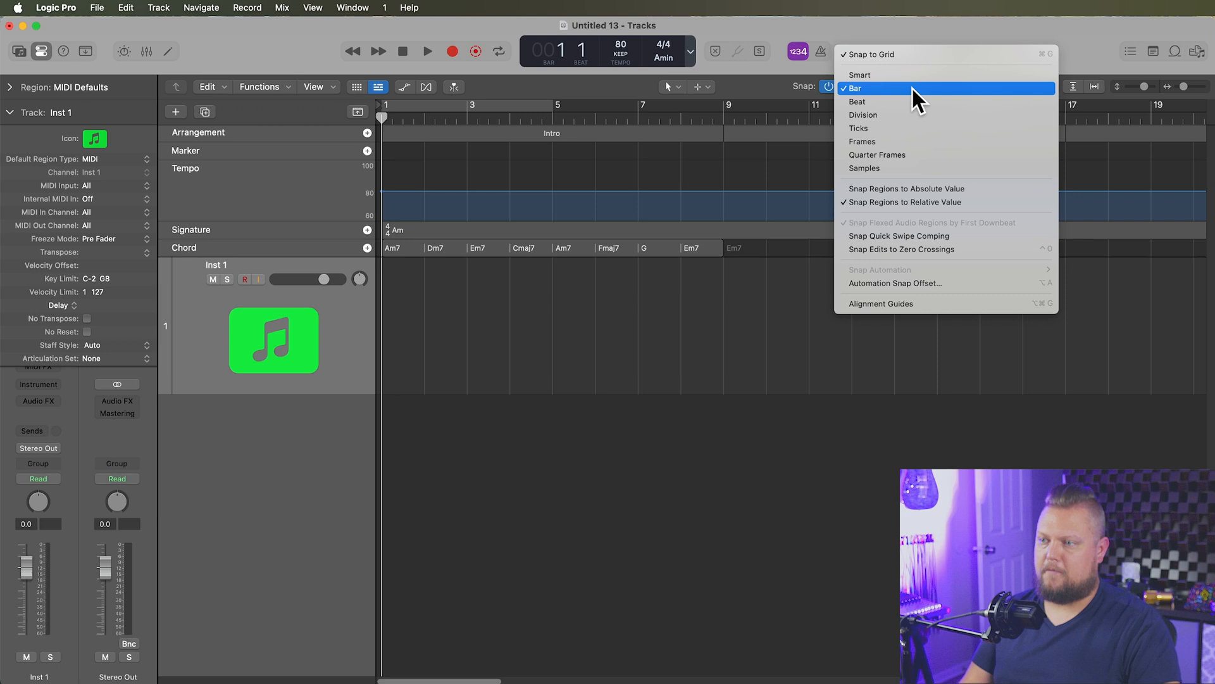
pyautogui.moveTo(896, 98)
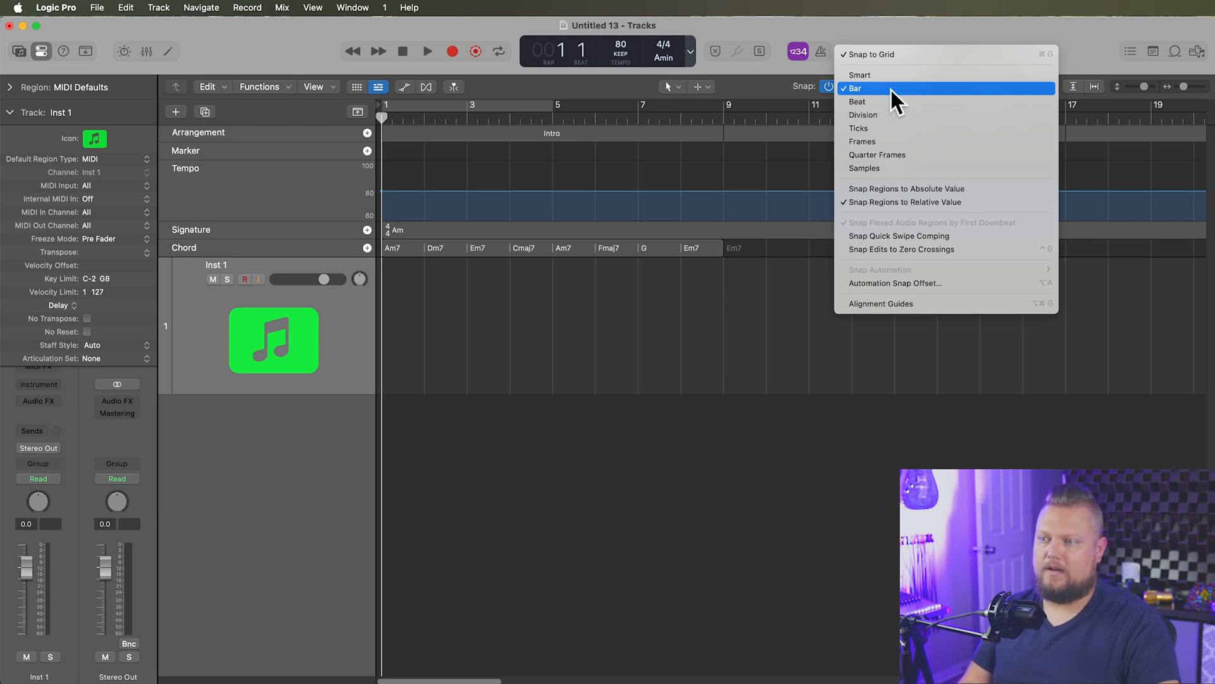
pyautogui.click(858, 87)
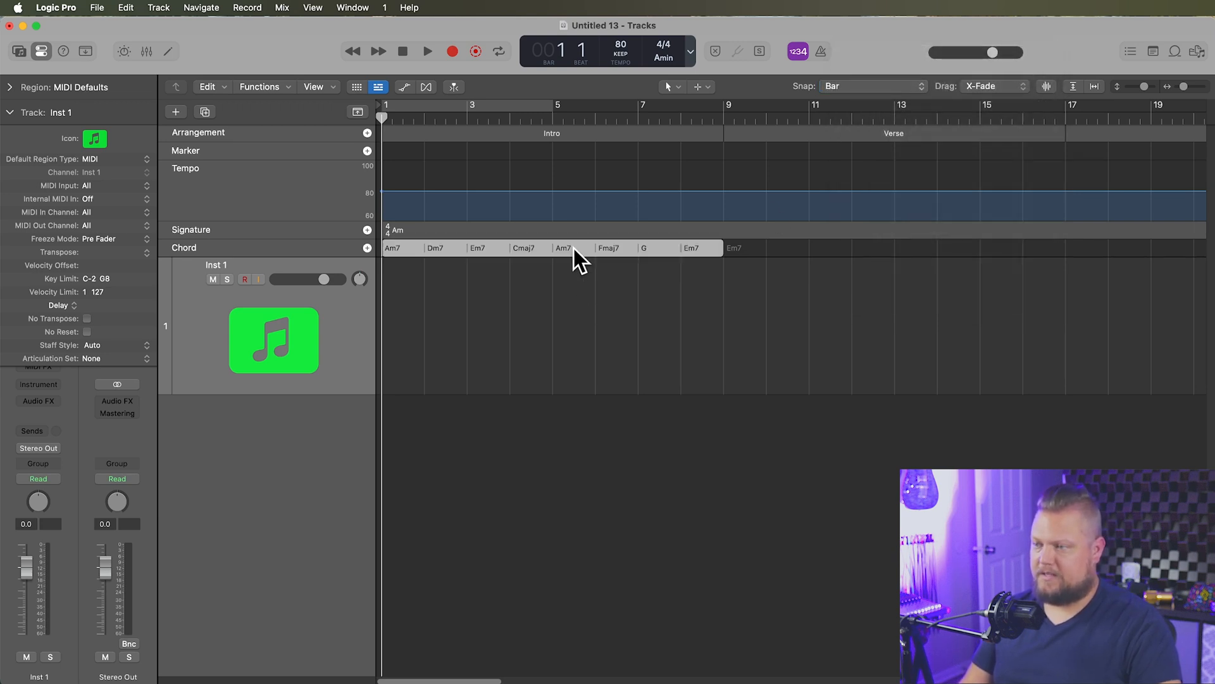
pyautogui.moveTo(609, 260)
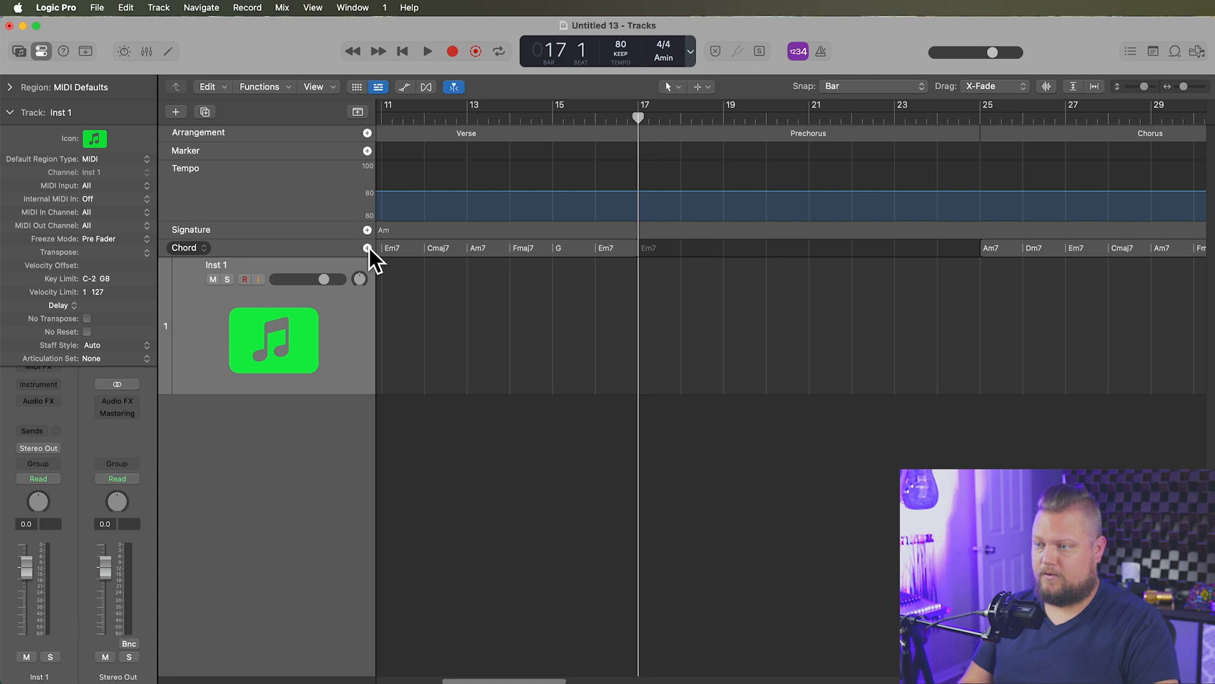
# Enter the Prechorus chords Fmaj7, G, Am, Cmaj7, Fmaj7, C/G, Bb, Am
pyautogui.click(648, 248)
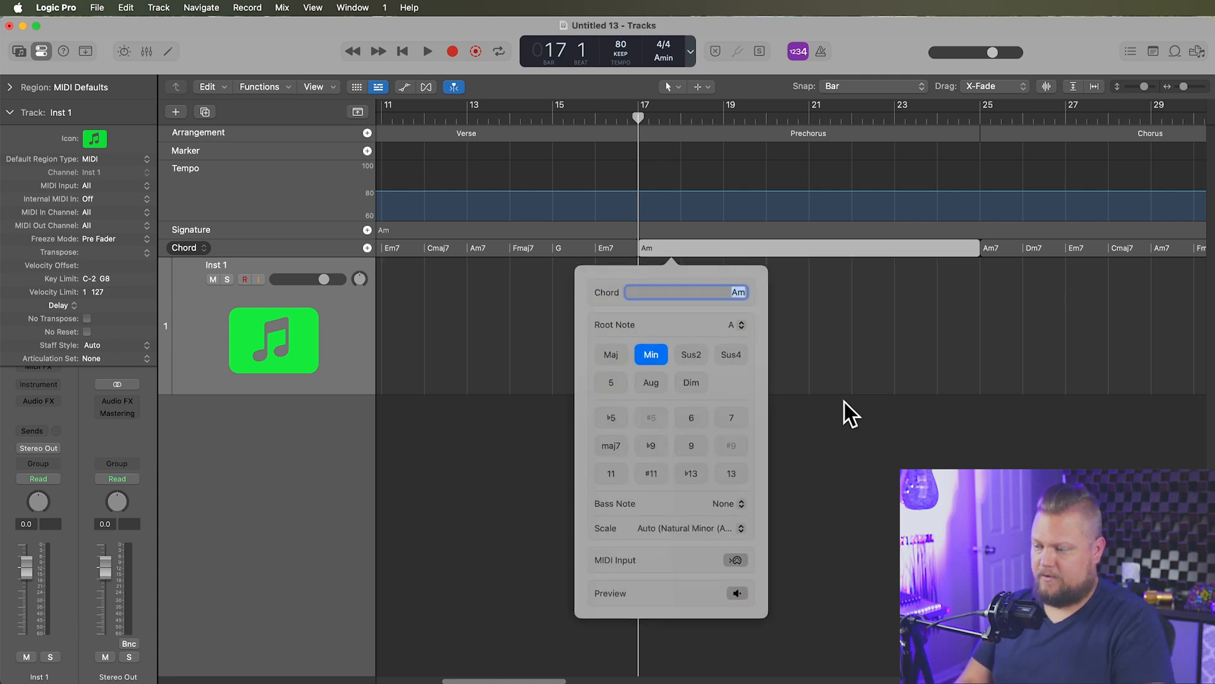
pyautogui.write('Fmaj7')
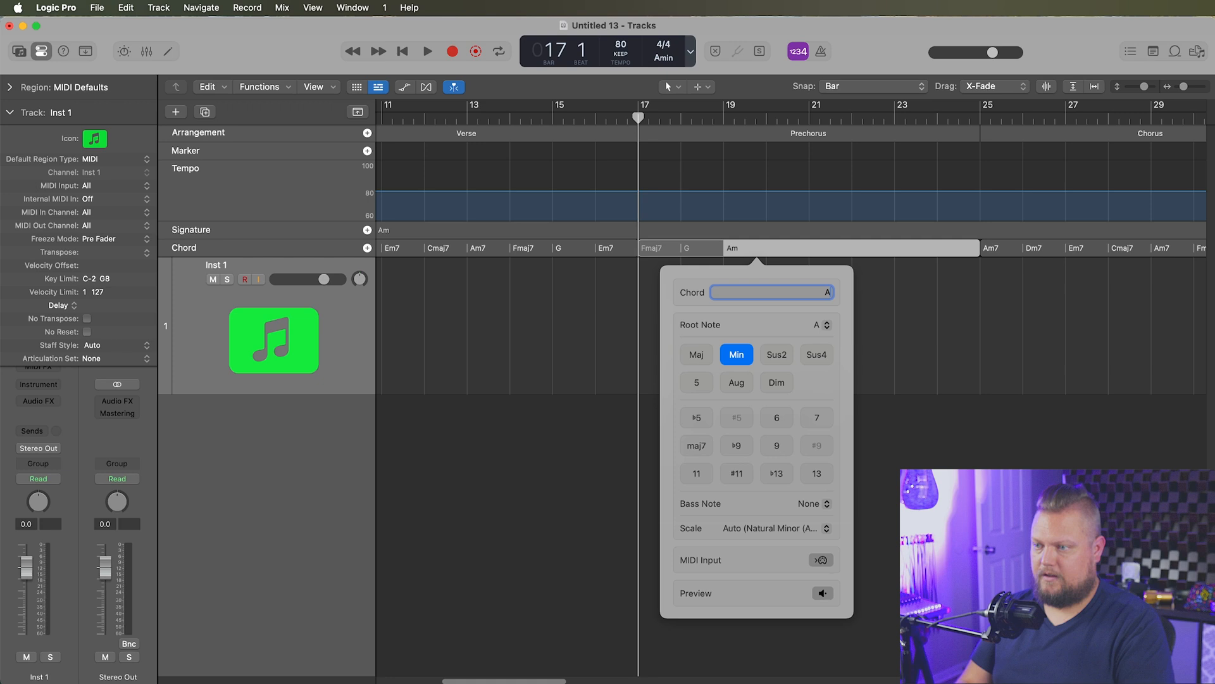
pyautogui.write('Cma')
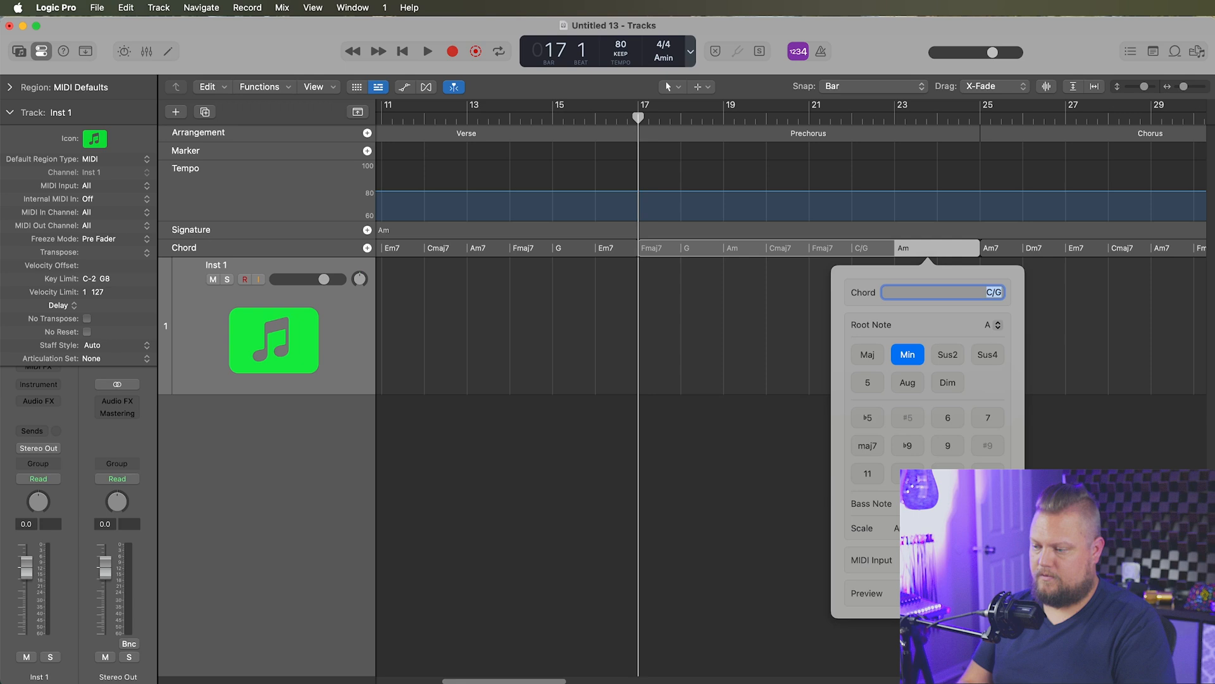
pyautogui.write('Bb')
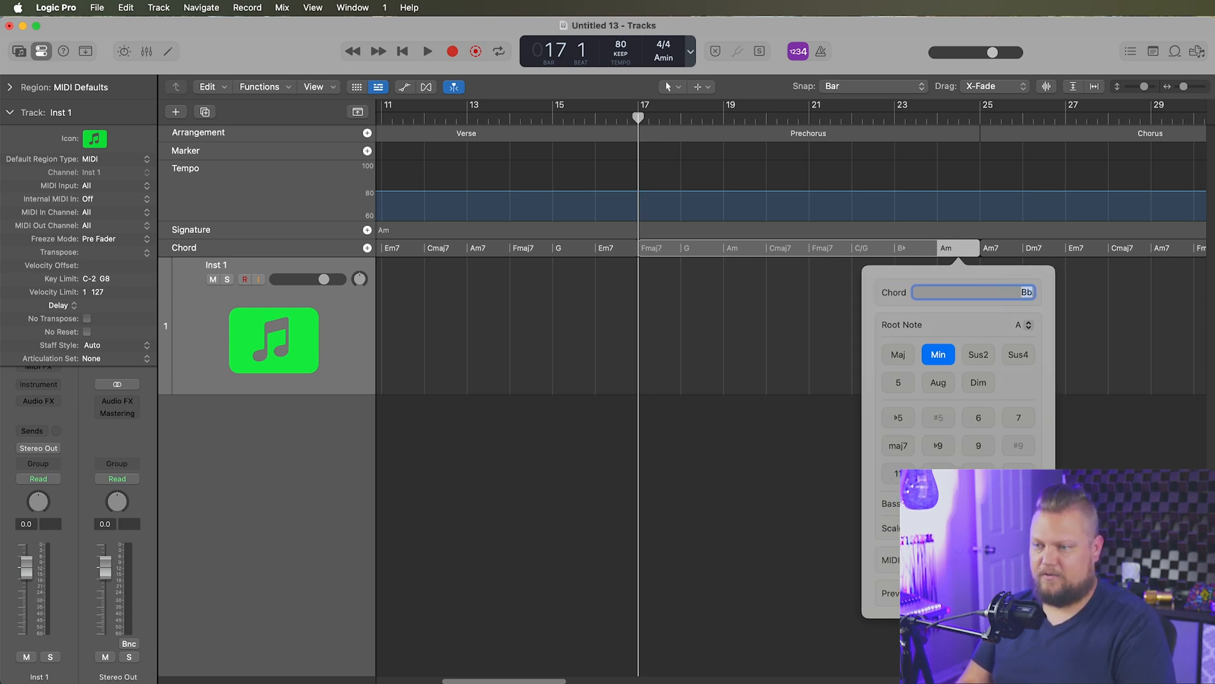
pyautogui.click(1018, 416)
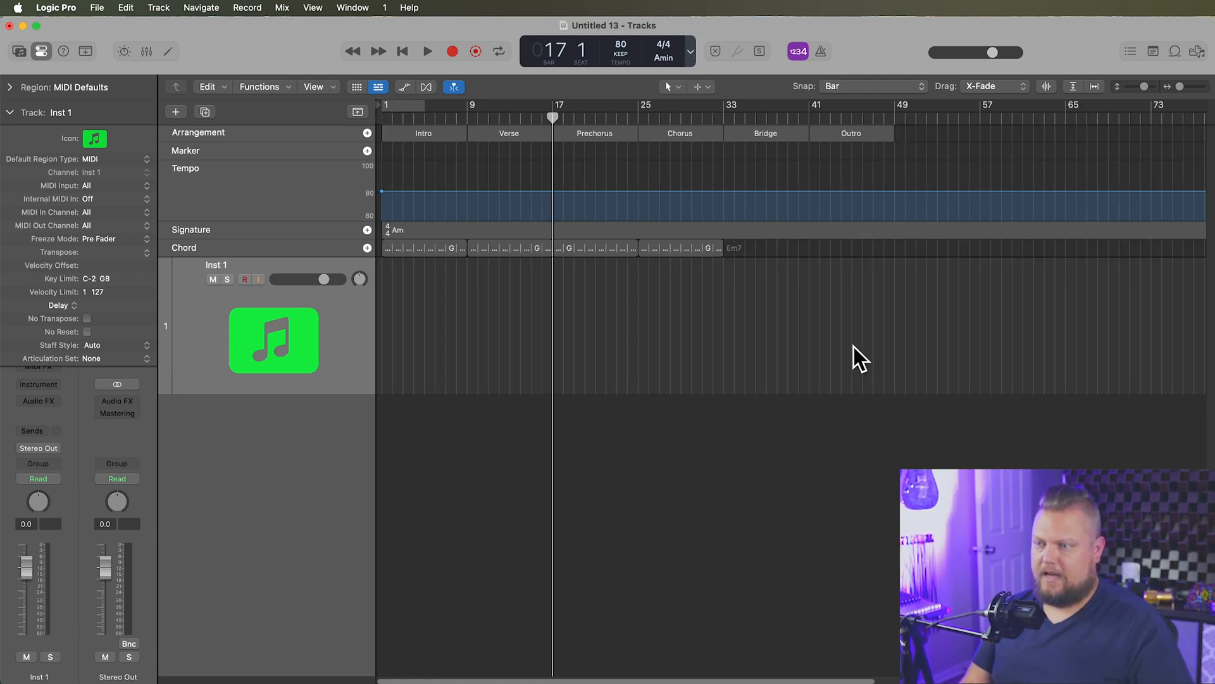
# Apply the i - III - VI - VII chord progression to the empty Bridge after bar 33
pyautogui.click(787, 105)
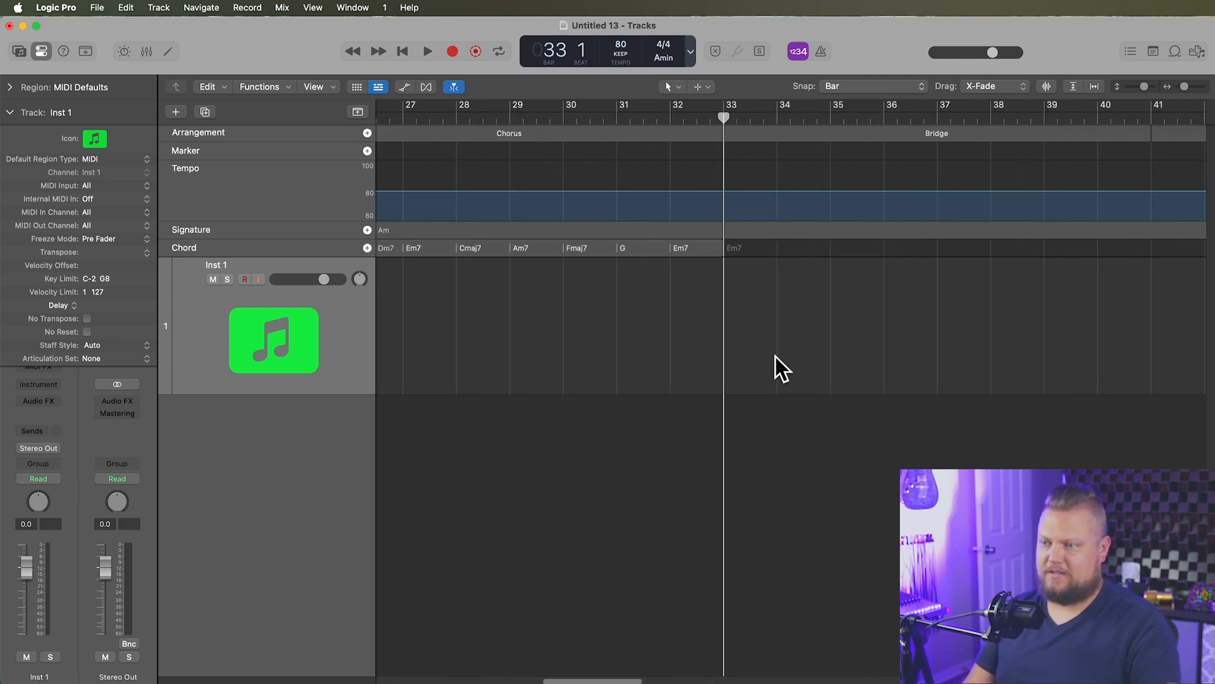
pyautogui.rightClick(702, 248)
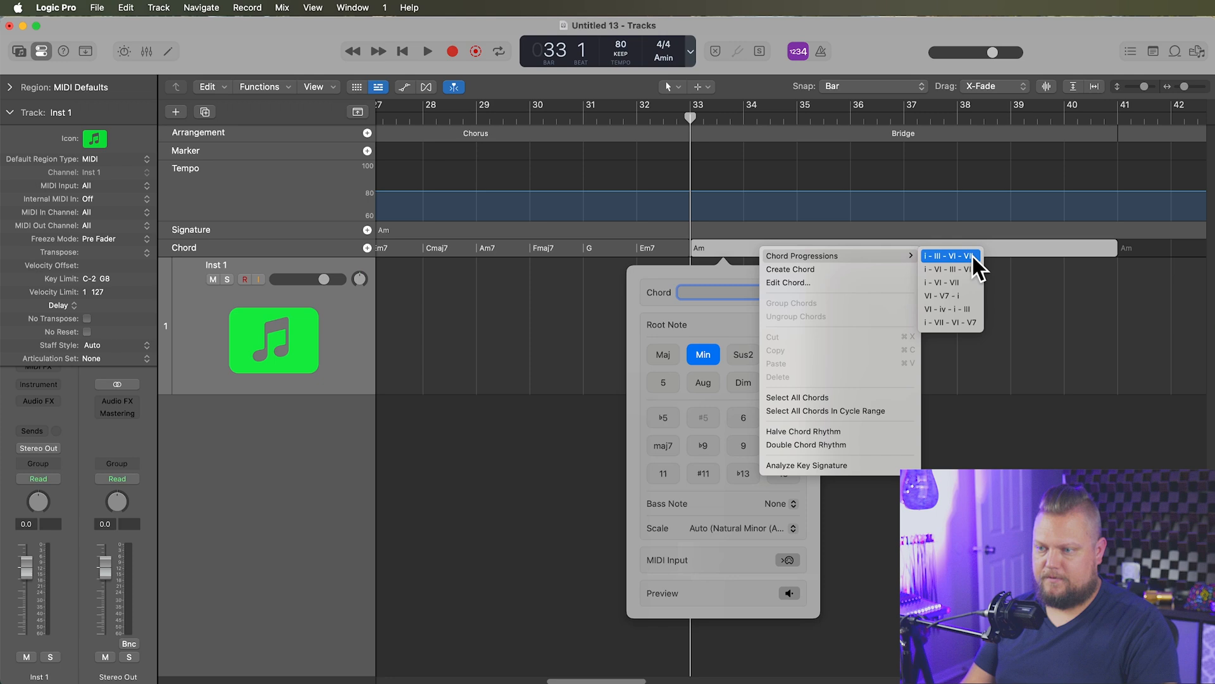
pyautogui.click(951, 256)
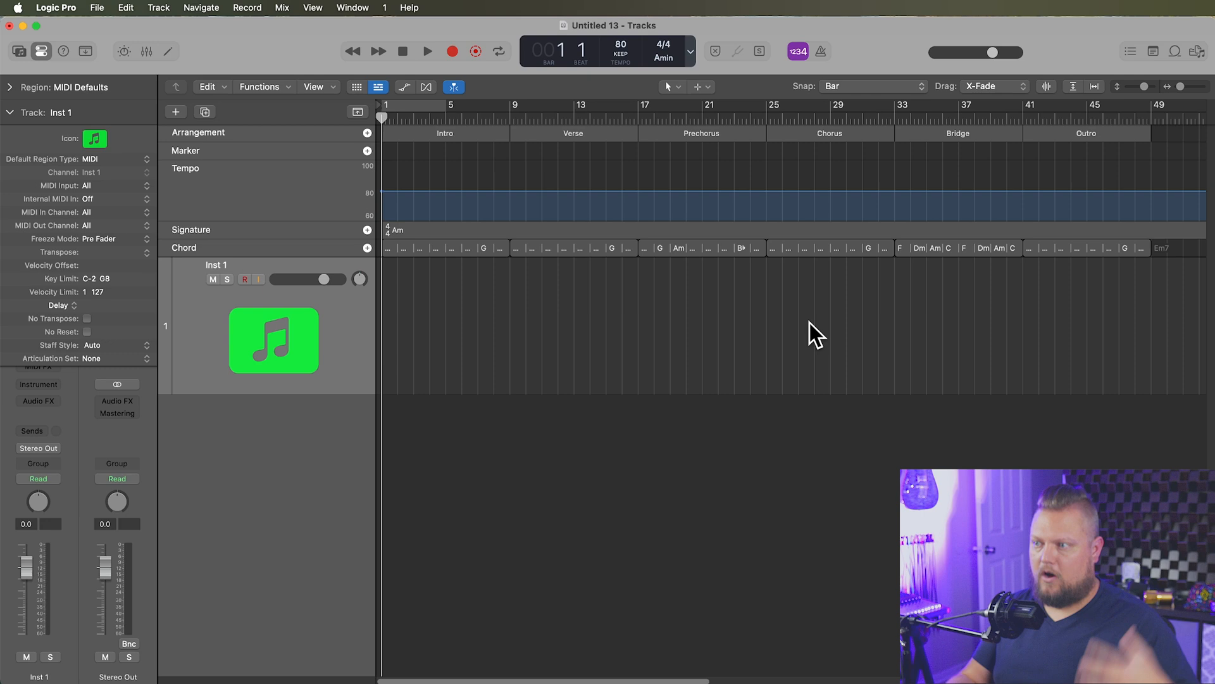
pyautogui.moveTo(364, 349)
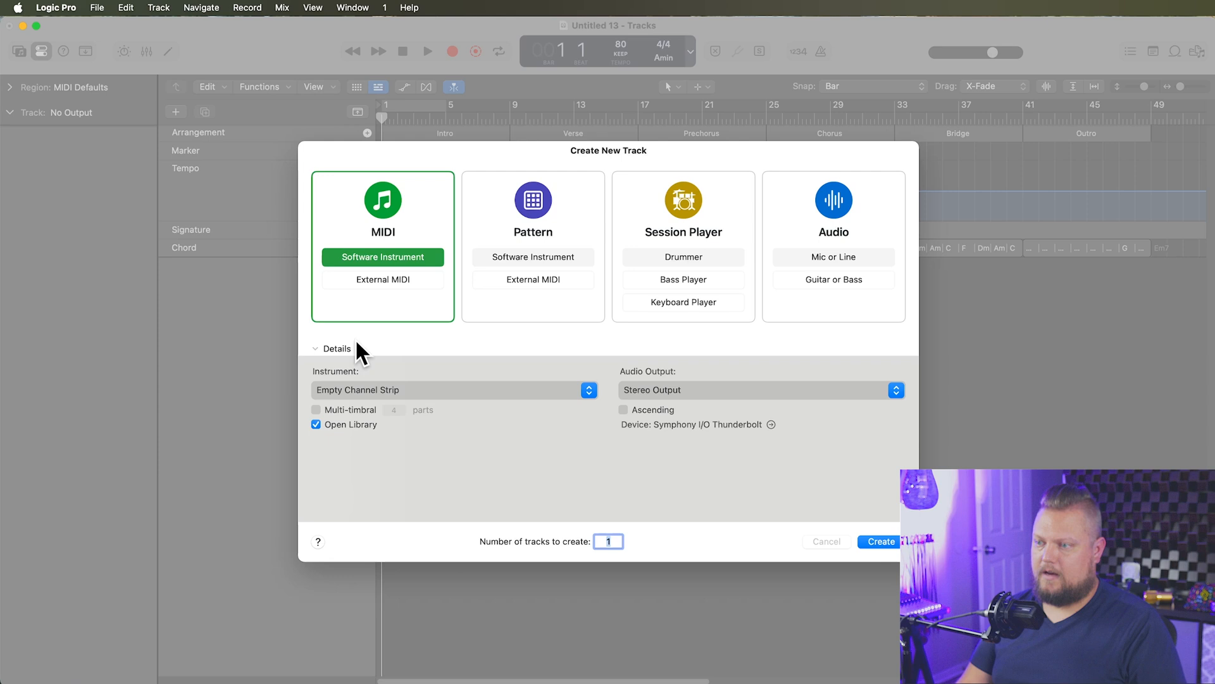
# Create a Keyboard Player session track that follows the chord track
pyautogui.click(683, 302)
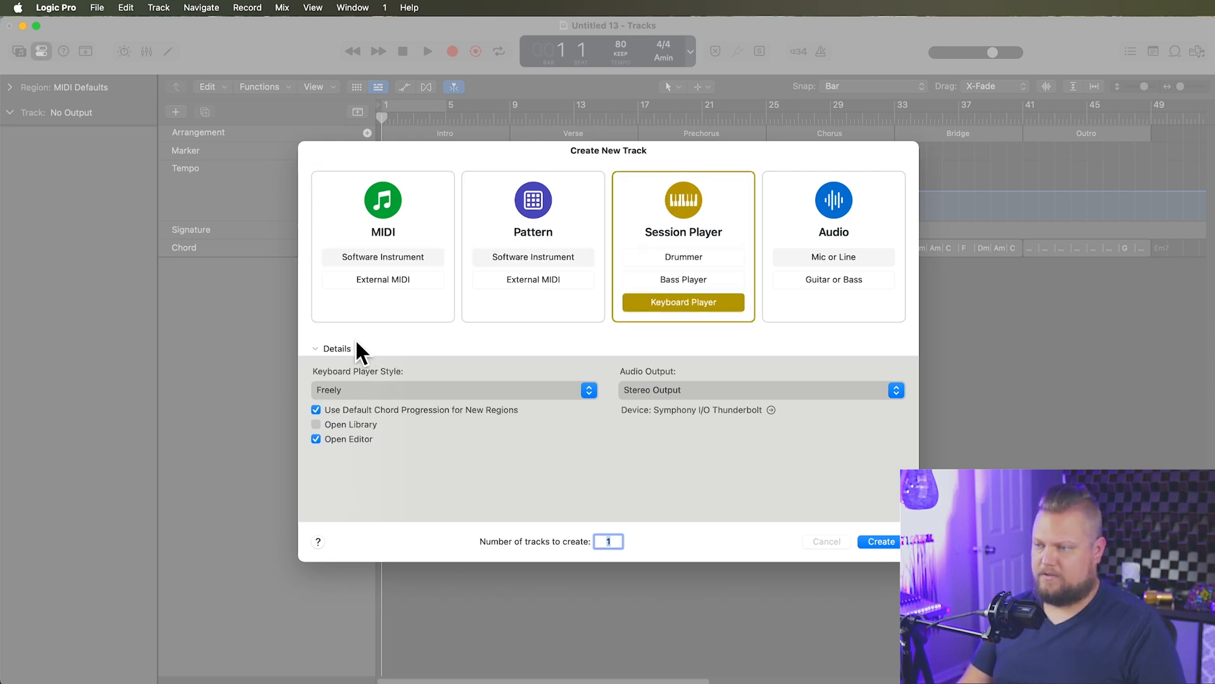
pyautogui.moveTo(744, 507)
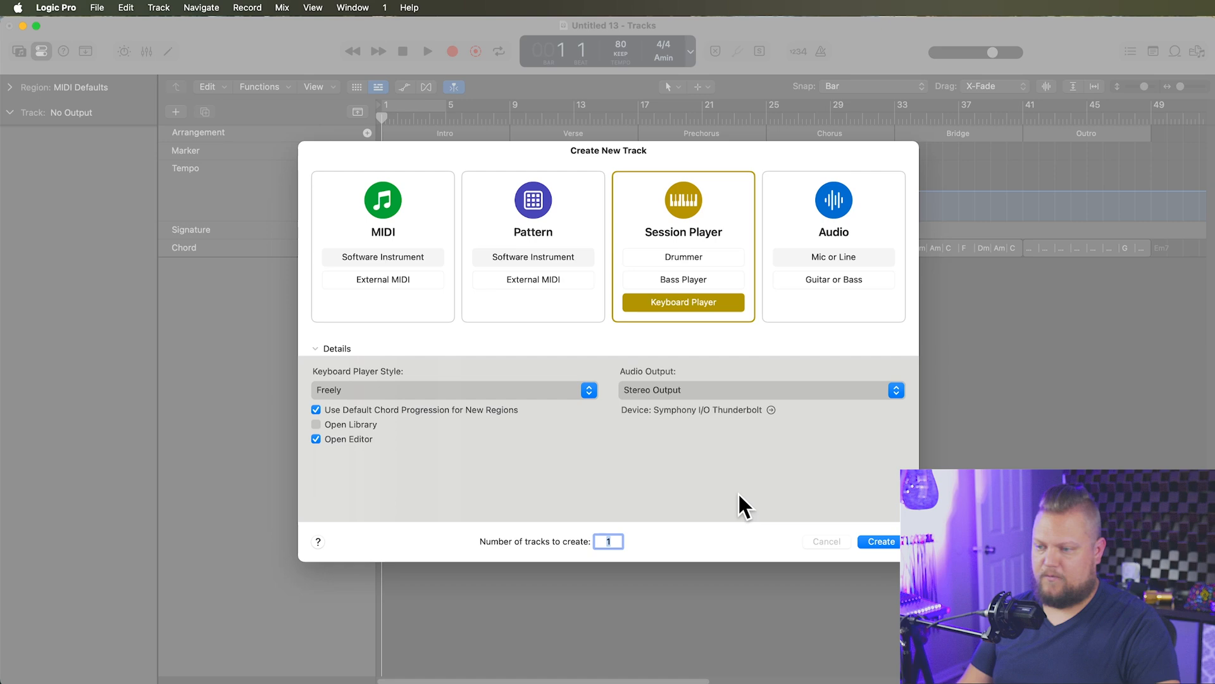
pyautogui.click(880, 540)
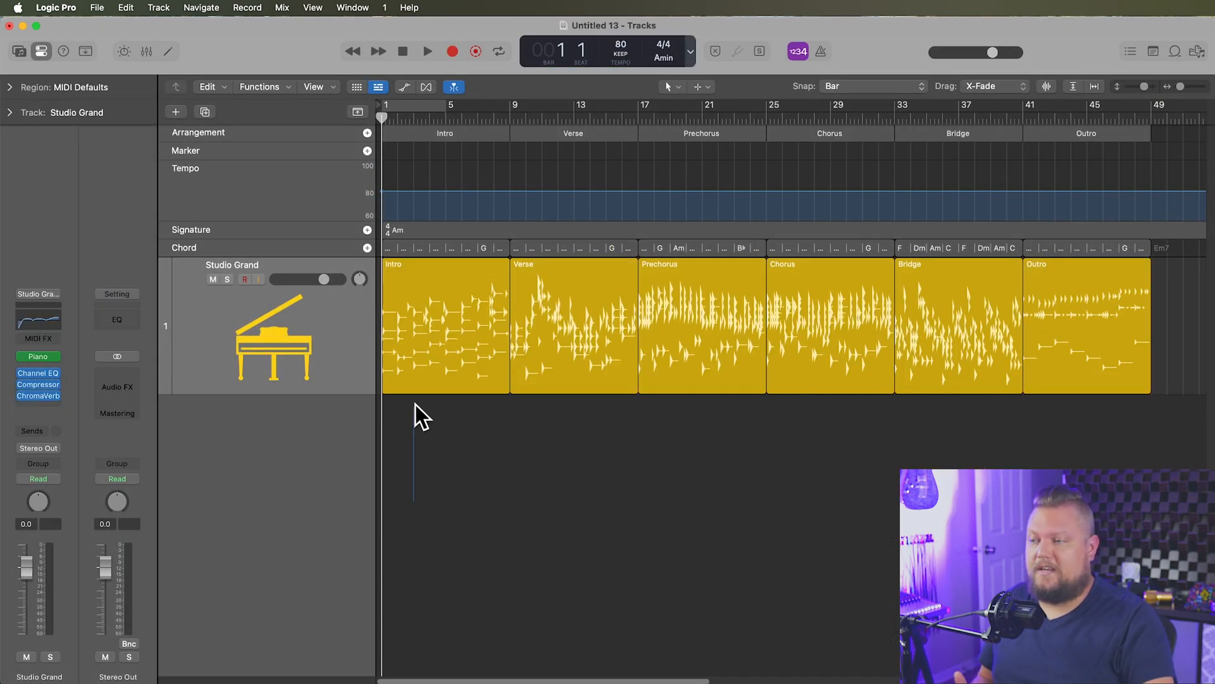
pyautogui.moveTo(1065, 461)
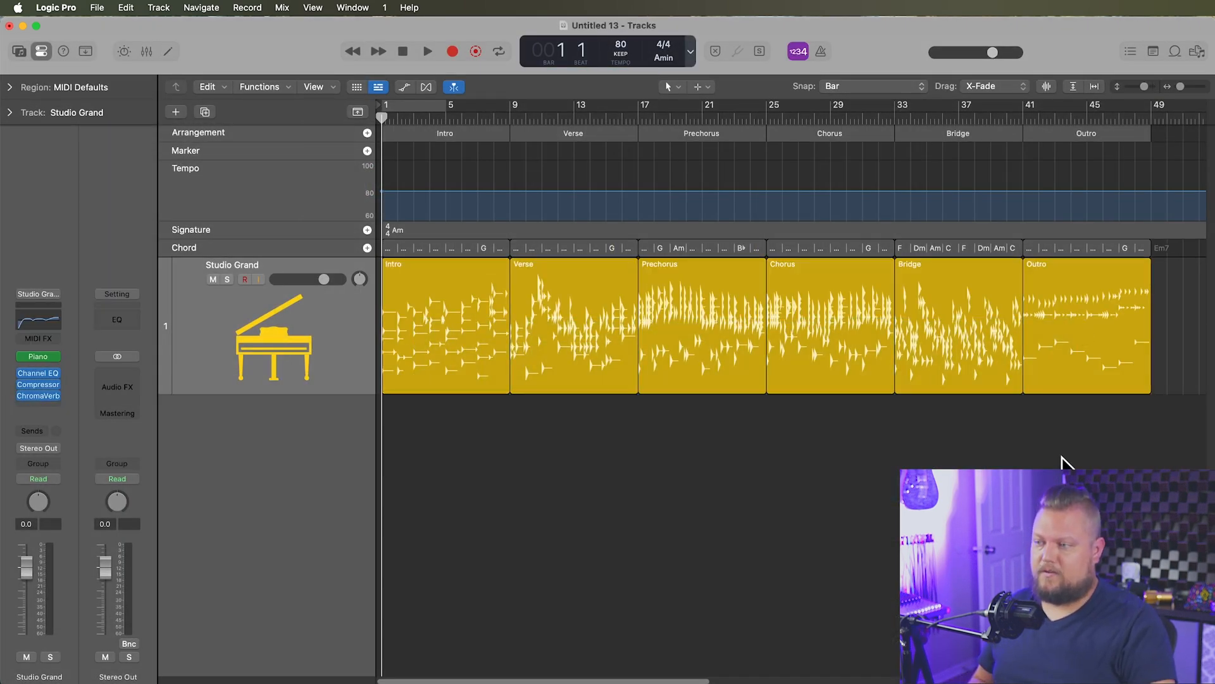
pyautogui.moveTo(485, 347)
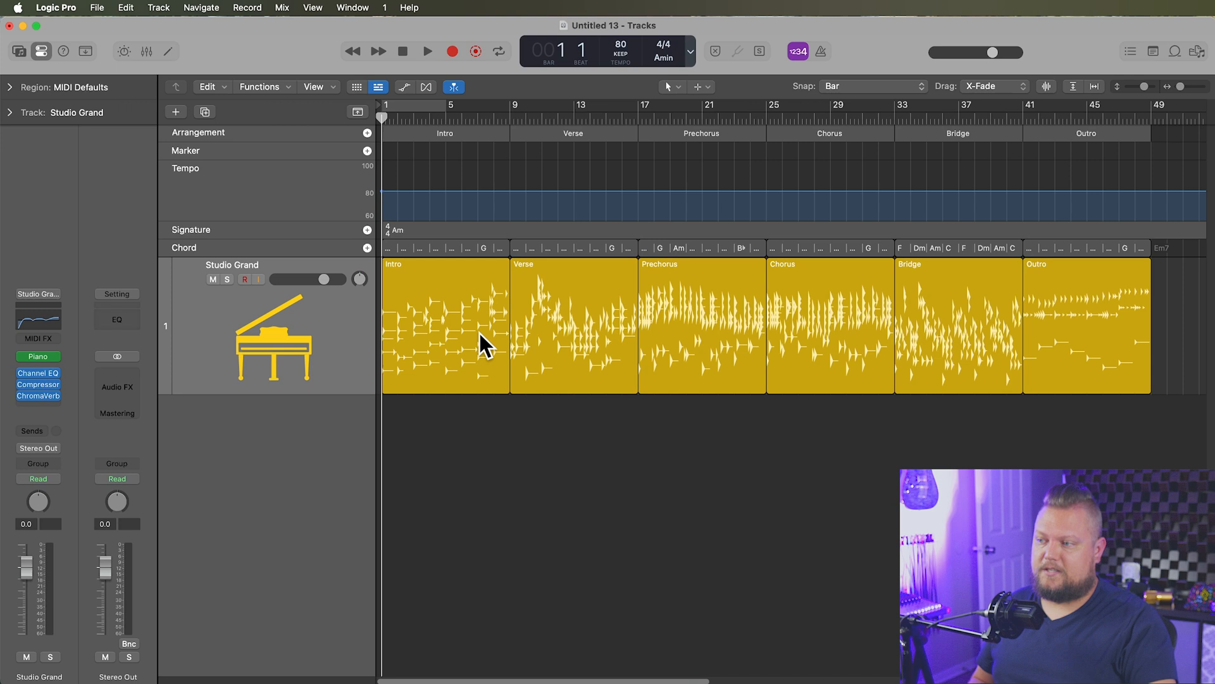
pyautogui.moveTo(485, 329)
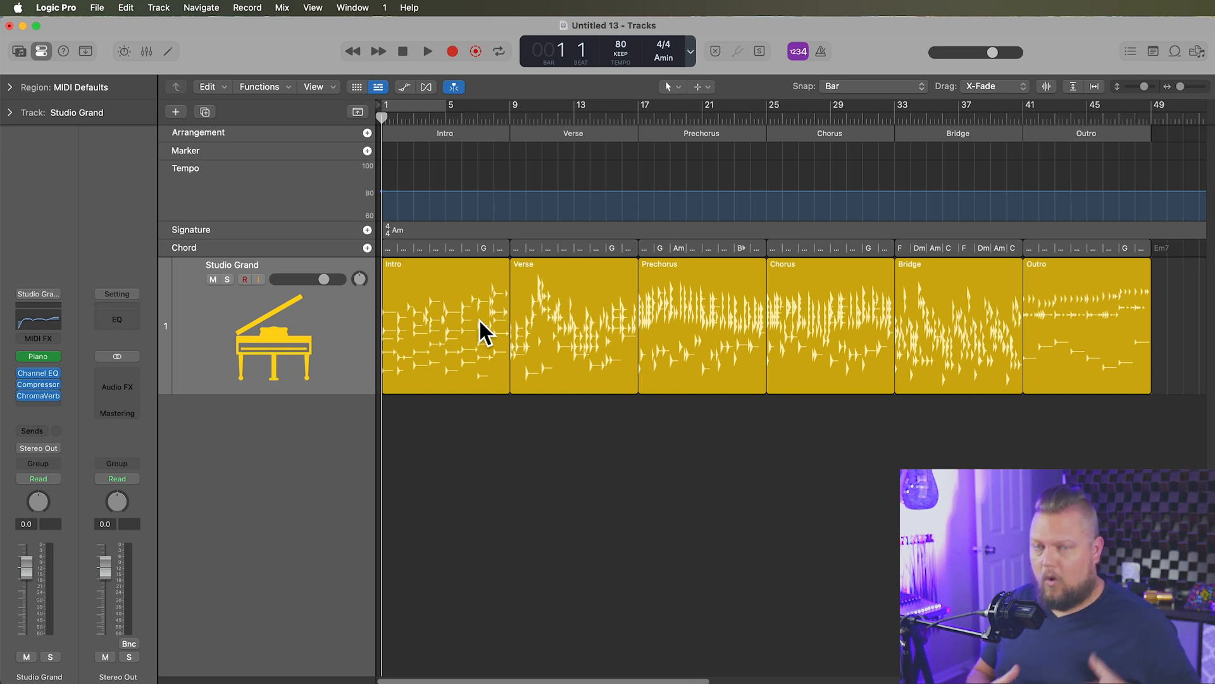
# Select the Intro, Chorus, Outro and Verse piano regions, then start creating a new track
pyautogui.click(445, 326)
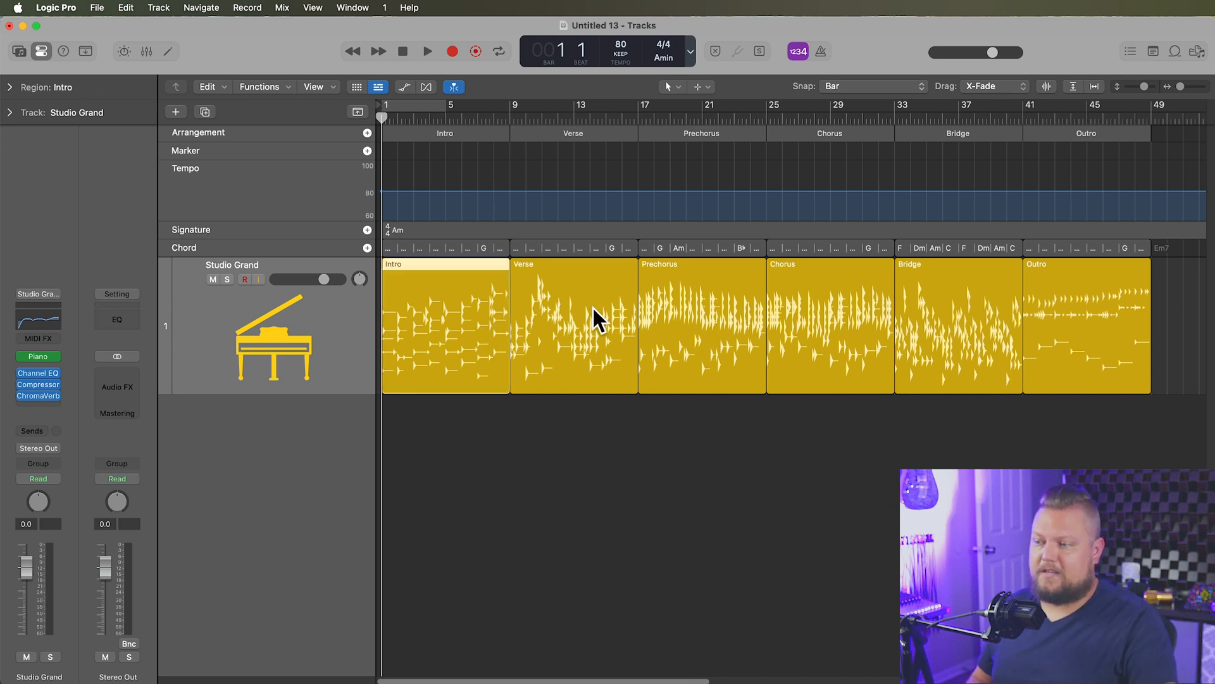
pyautogui.click(829, 326)
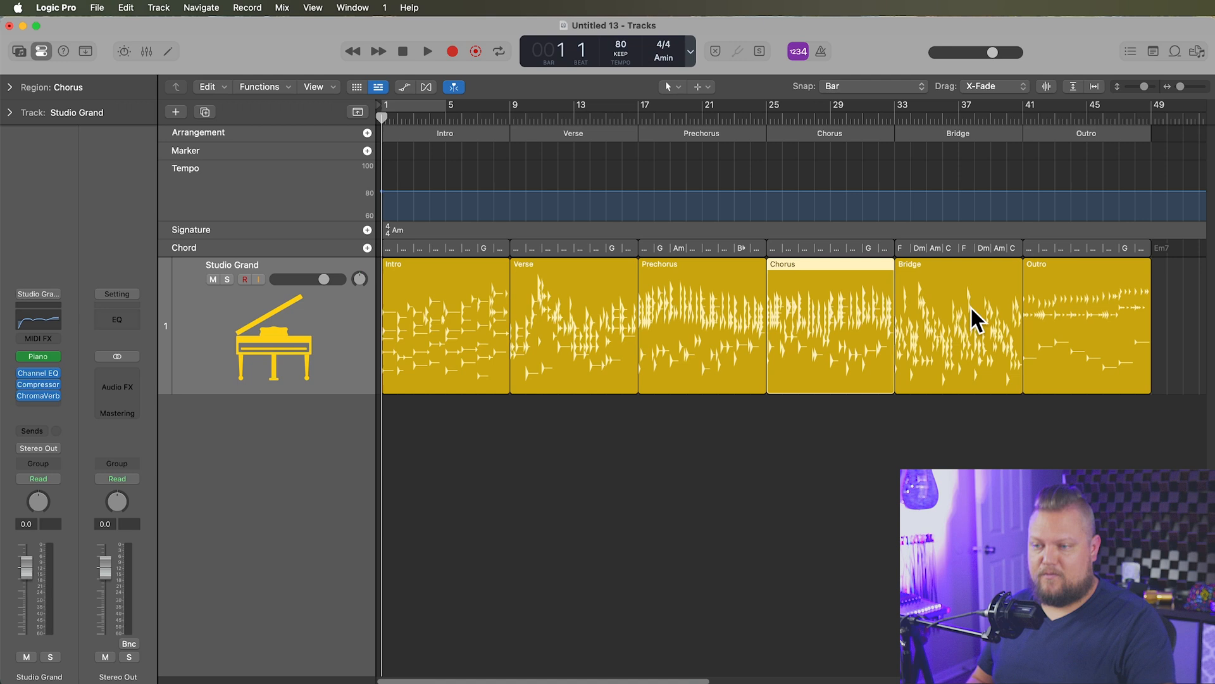
pyautogui.click(1085, 326)
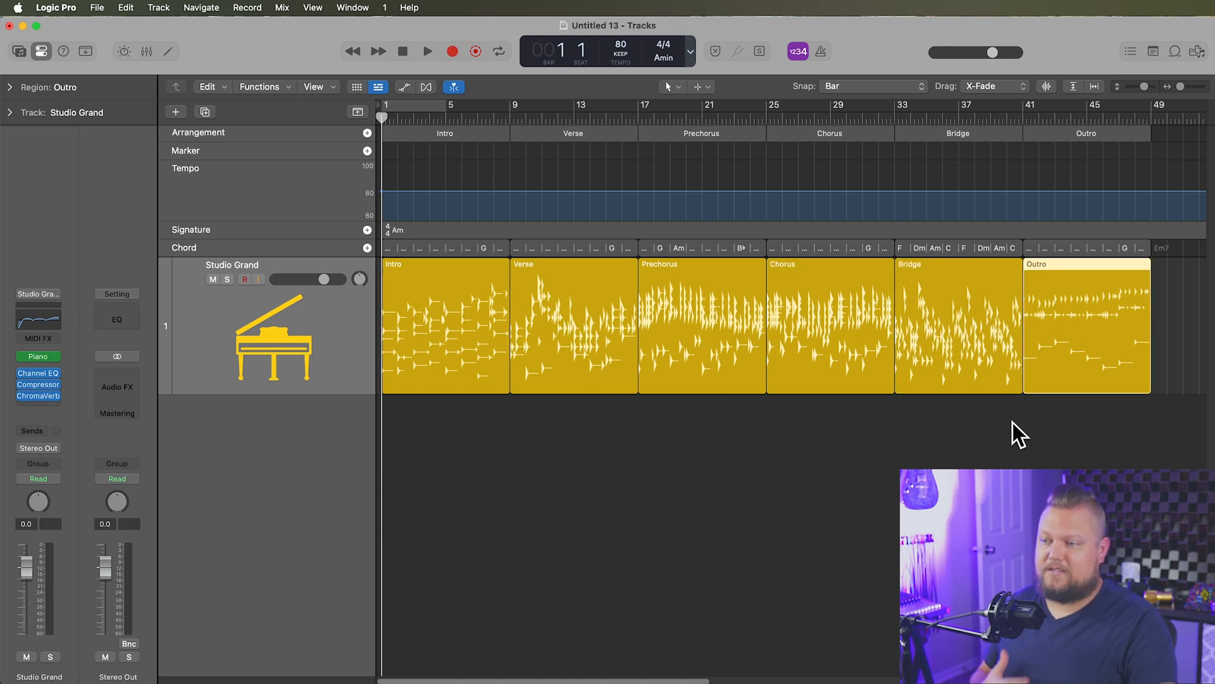
pyautogui.moveTo(987, 445)
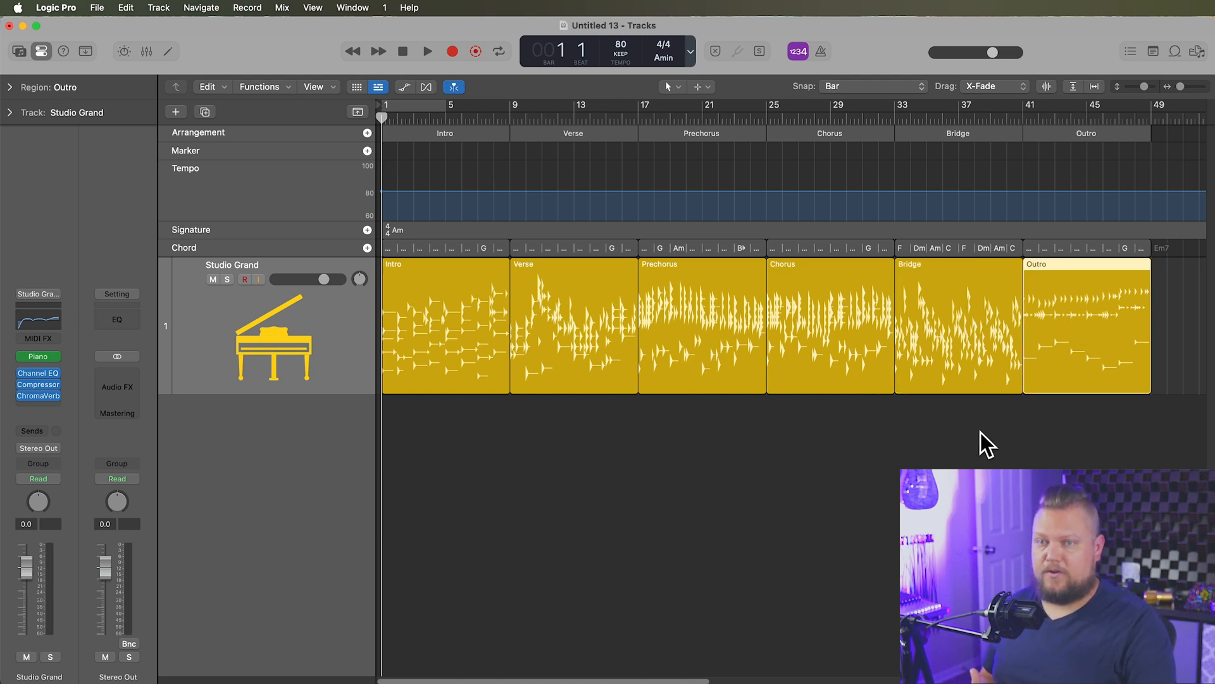
pyautogui.click(435, 325)
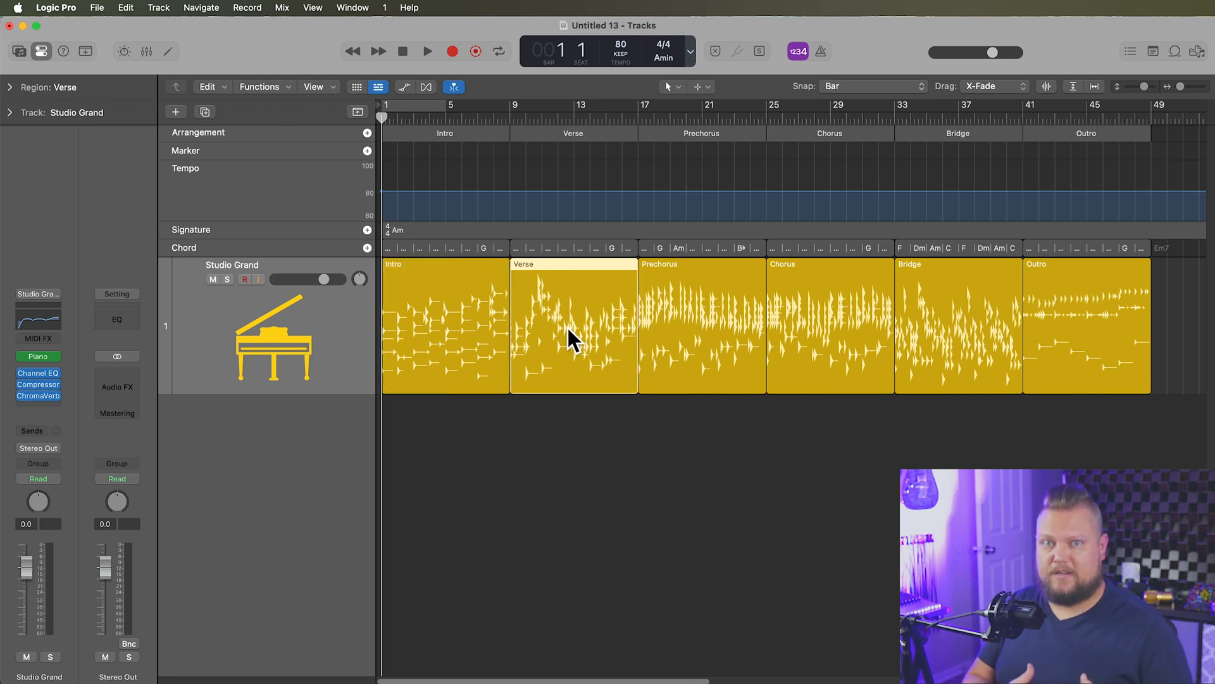
pyautogui.doubleClick(572, 326)
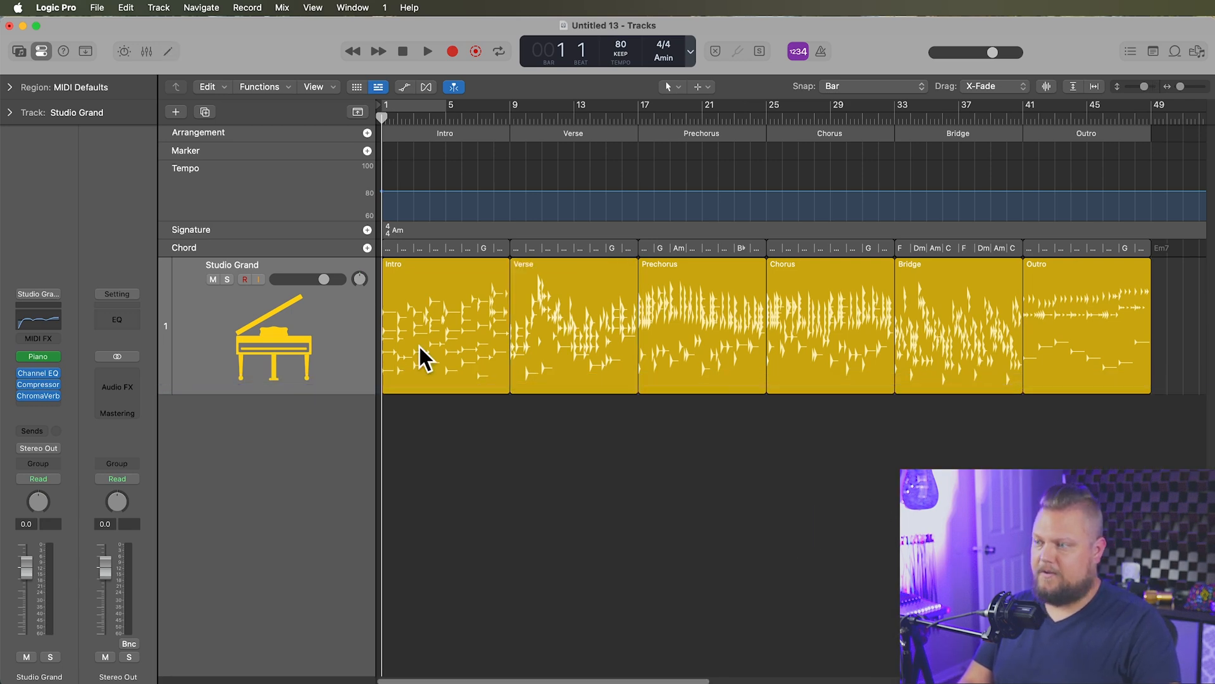
pyautogui.click(174, 112)
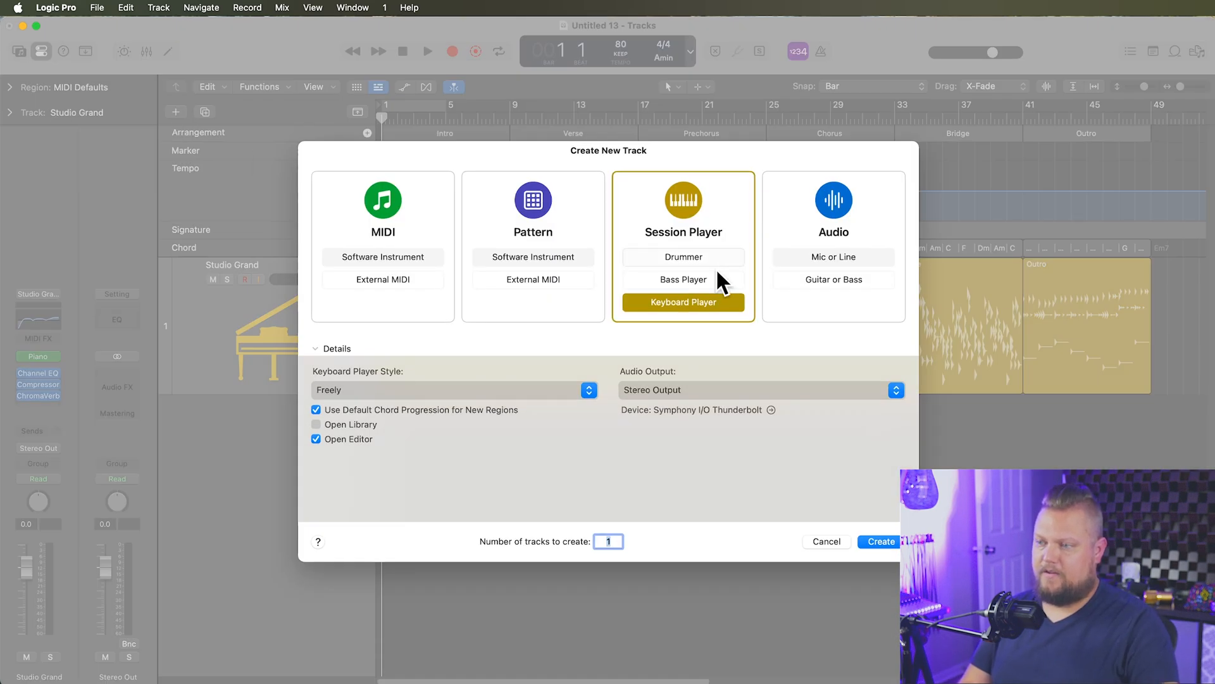
# Create a Bass Player (Pop Songwriter) session track below the piano
pyautogui.click(682, 279)
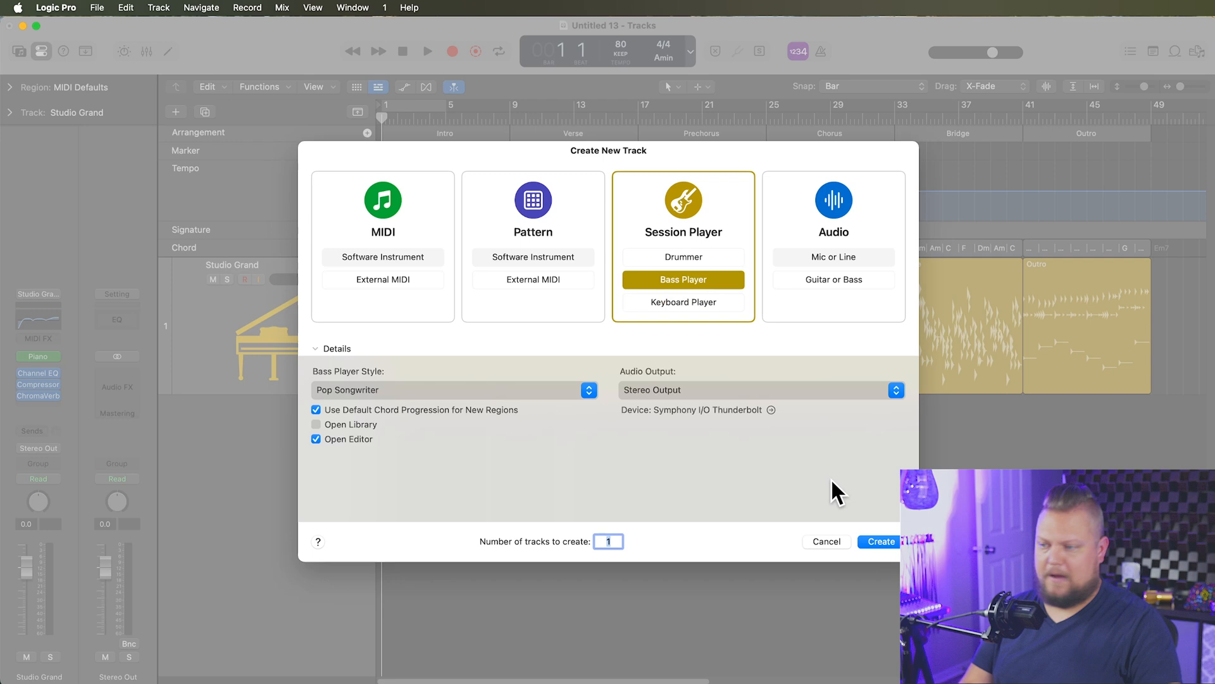
pyautogui.click(879, 541)
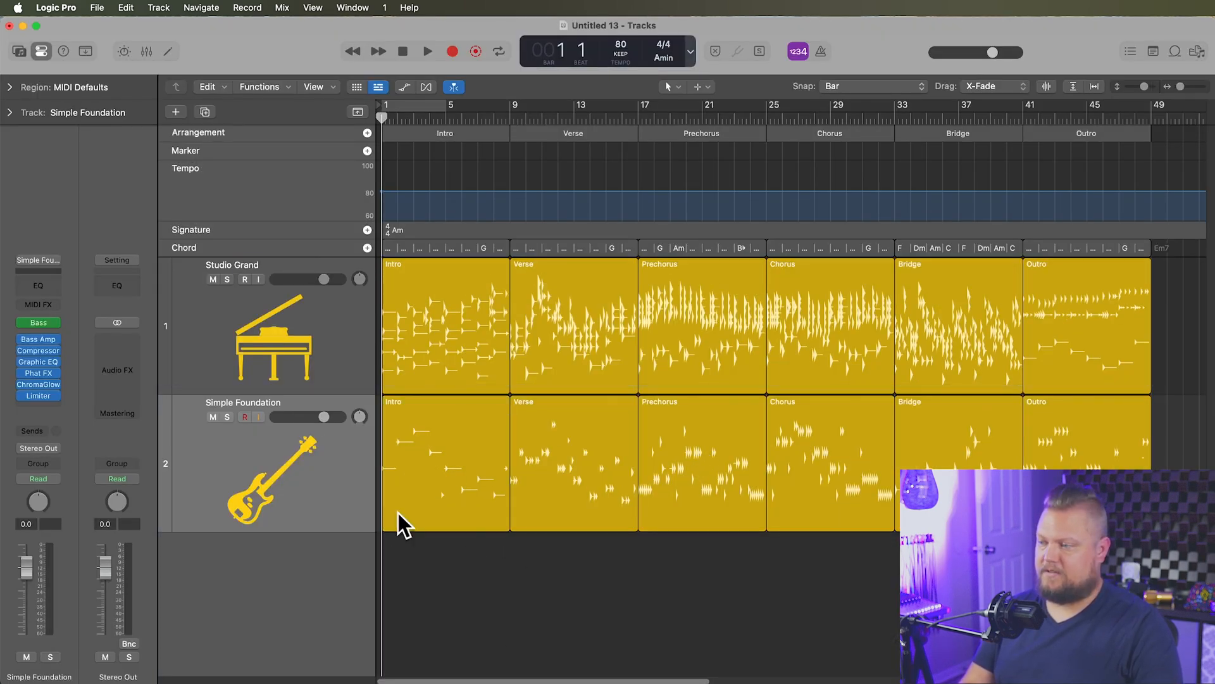
pyautogui.moveTo(182, 124)
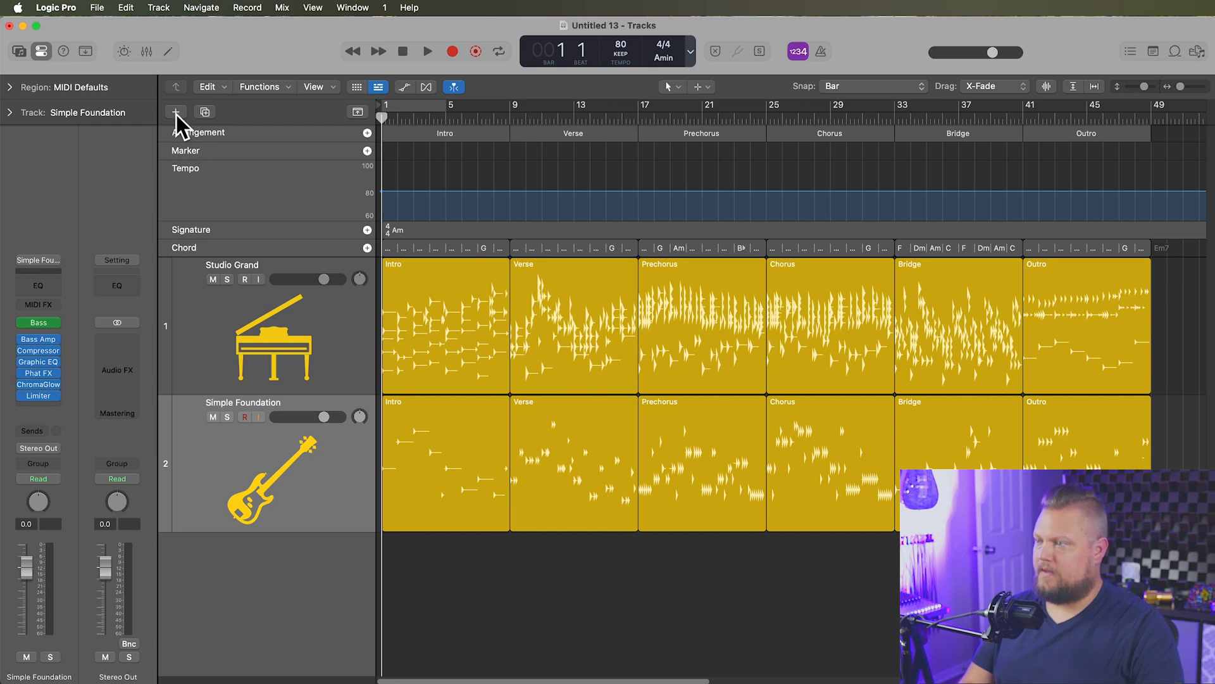
# Create a Drummer session player track in Neo Soul style under the bass
pyautogui.click(176, 112)
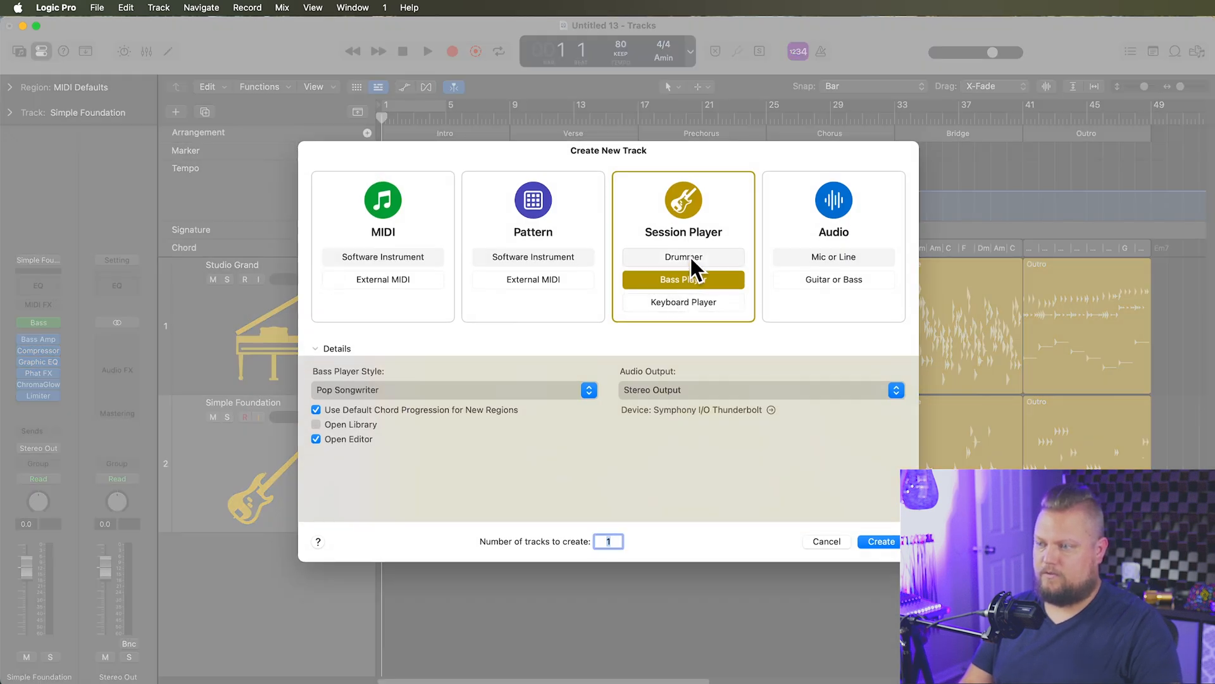
pyautogui.click(682, 257)
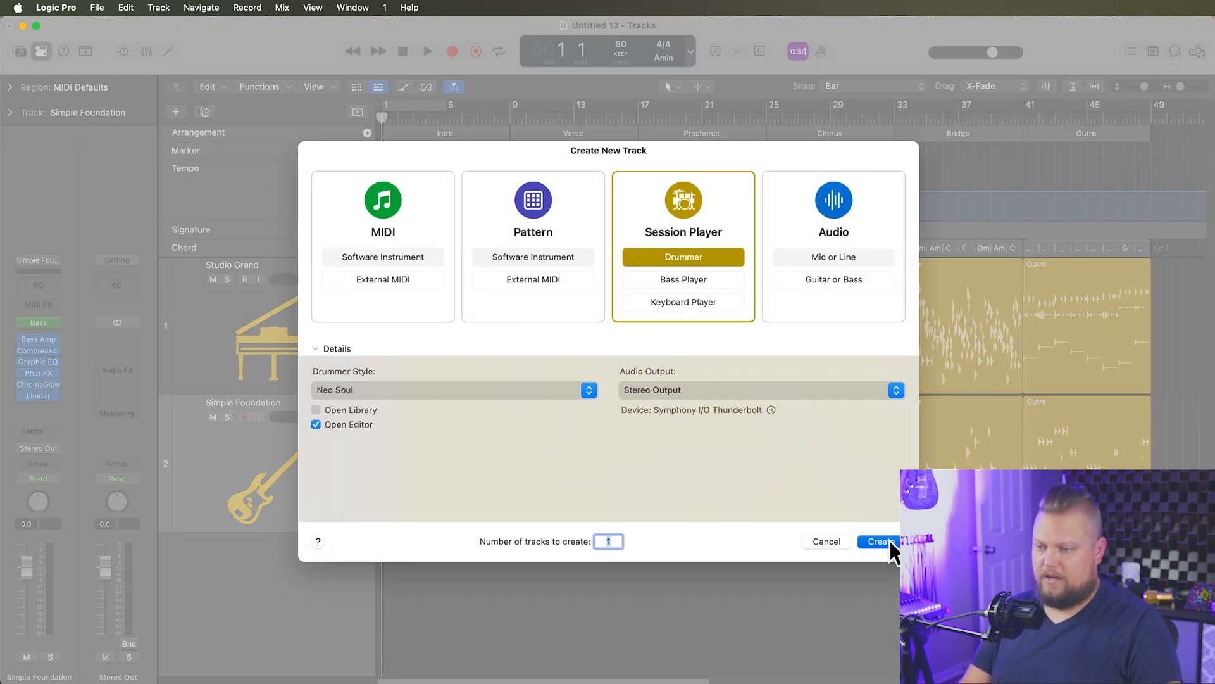
pyautogui.click(880, 541)
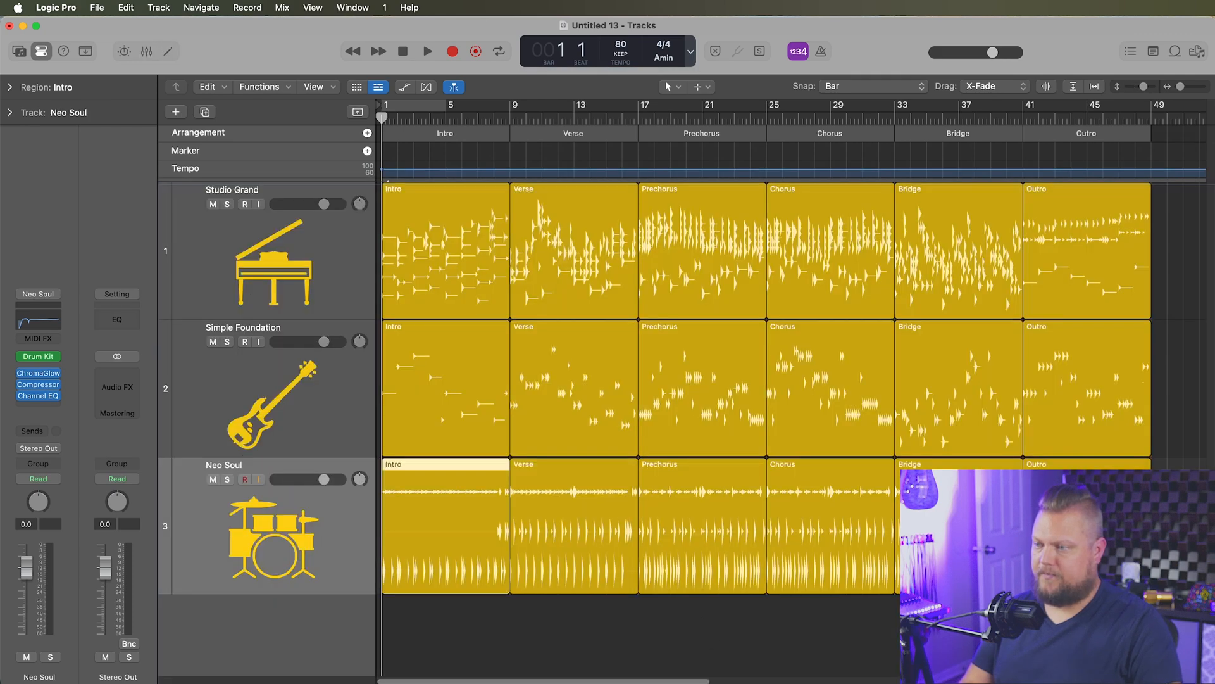
pyautogui.click(707, 628)
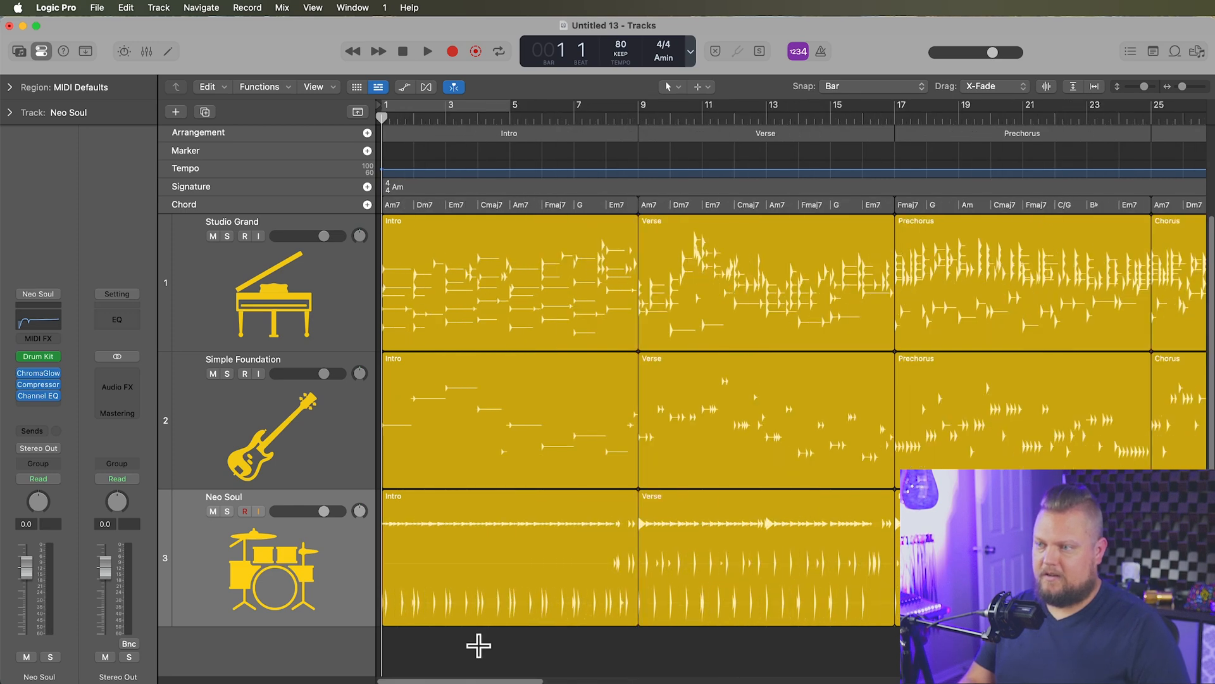
pyautogui.moveTo(819, 185)
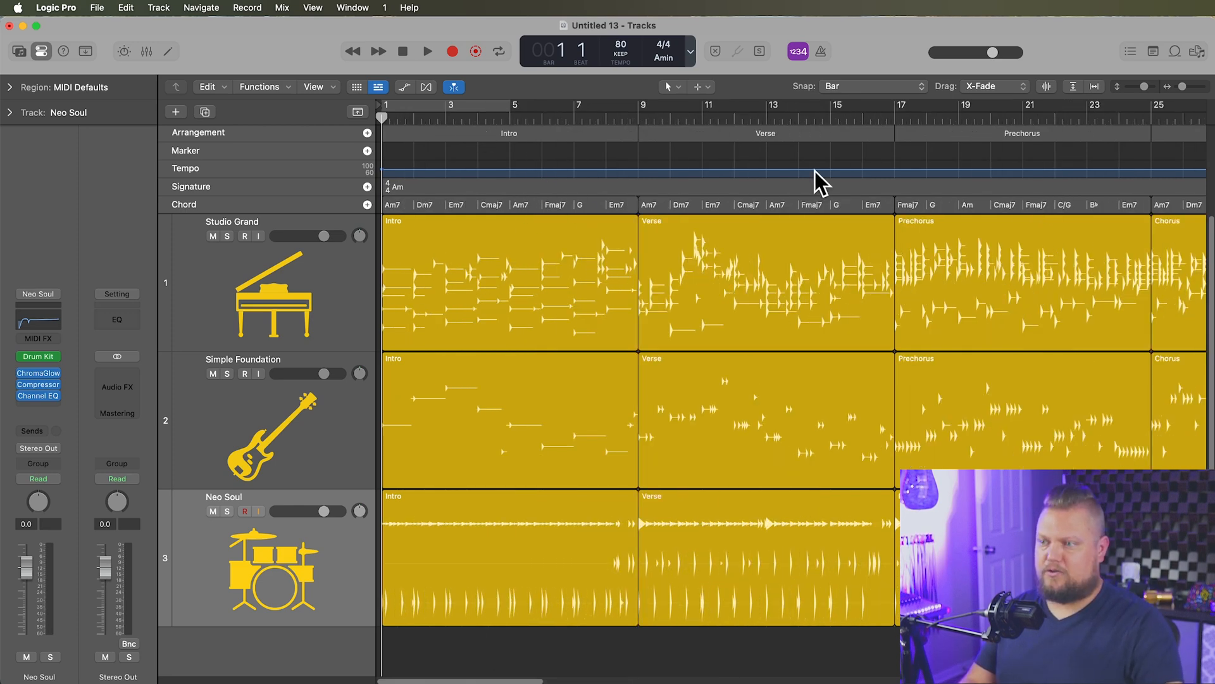
pyautogui.hscroll(3)
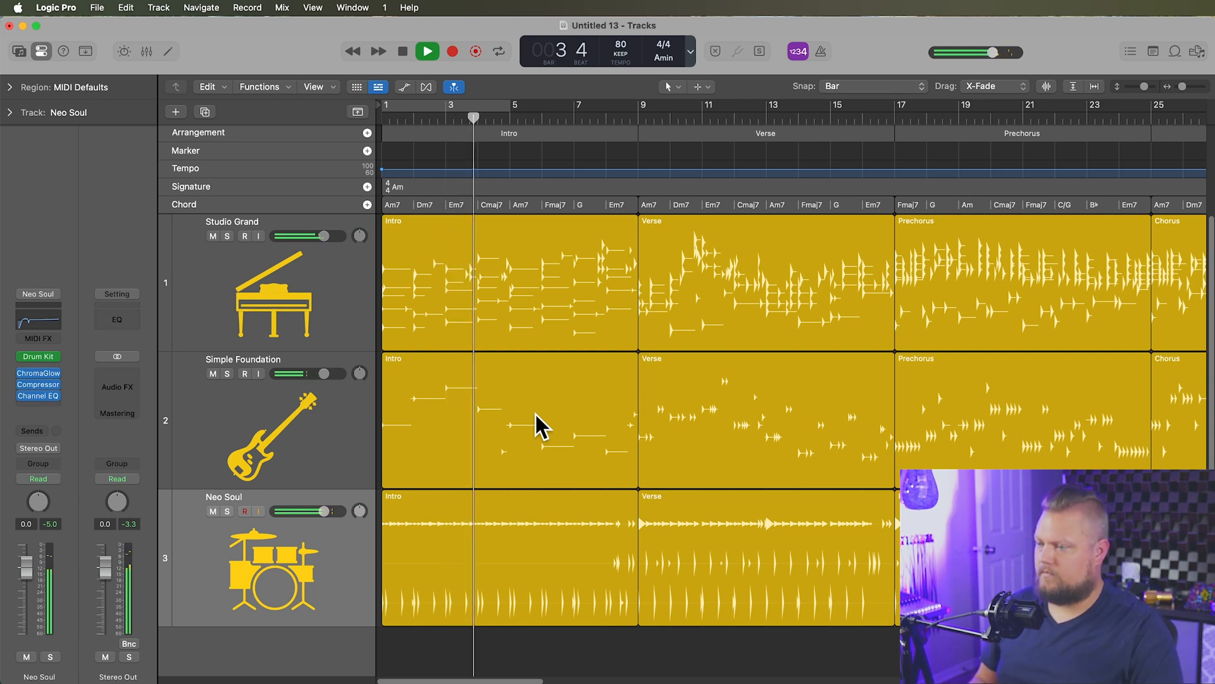
pyautogui.moveTo(508, 519)
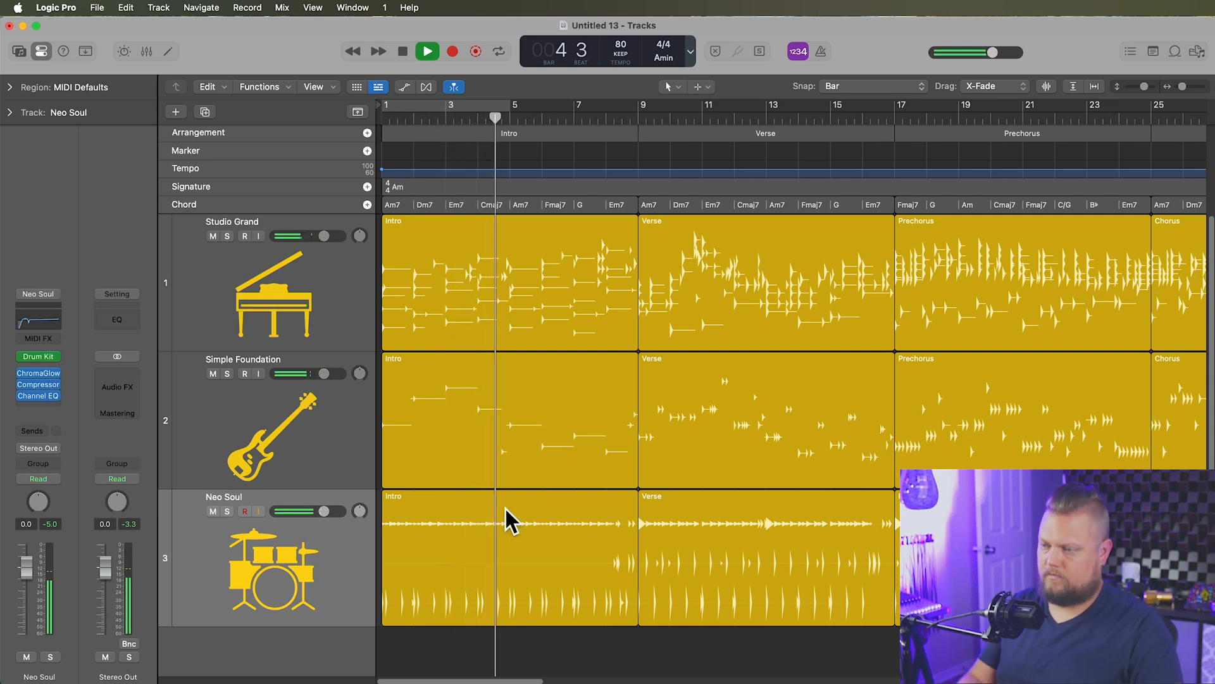
pyautogui.doubleClick(508, 523)
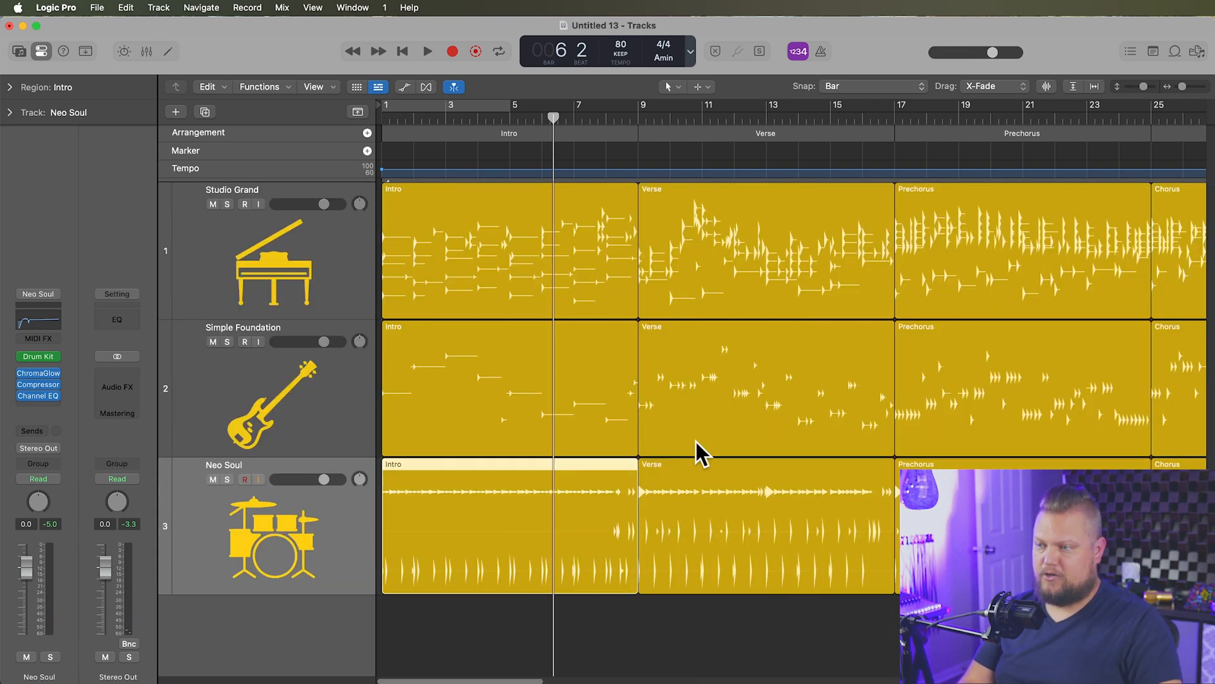
pyautogui.doubleClick(509, 523)
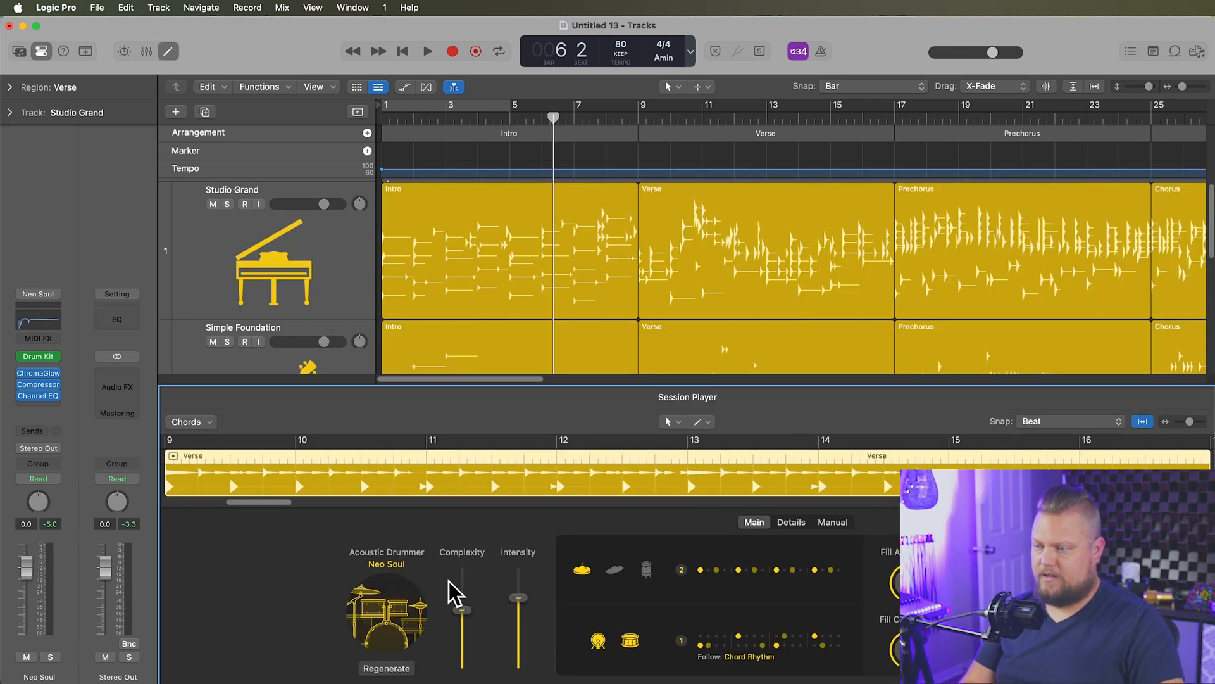
# Show the Mixer briefly and return to the Tracks area
pyautogui.click(146, 51)
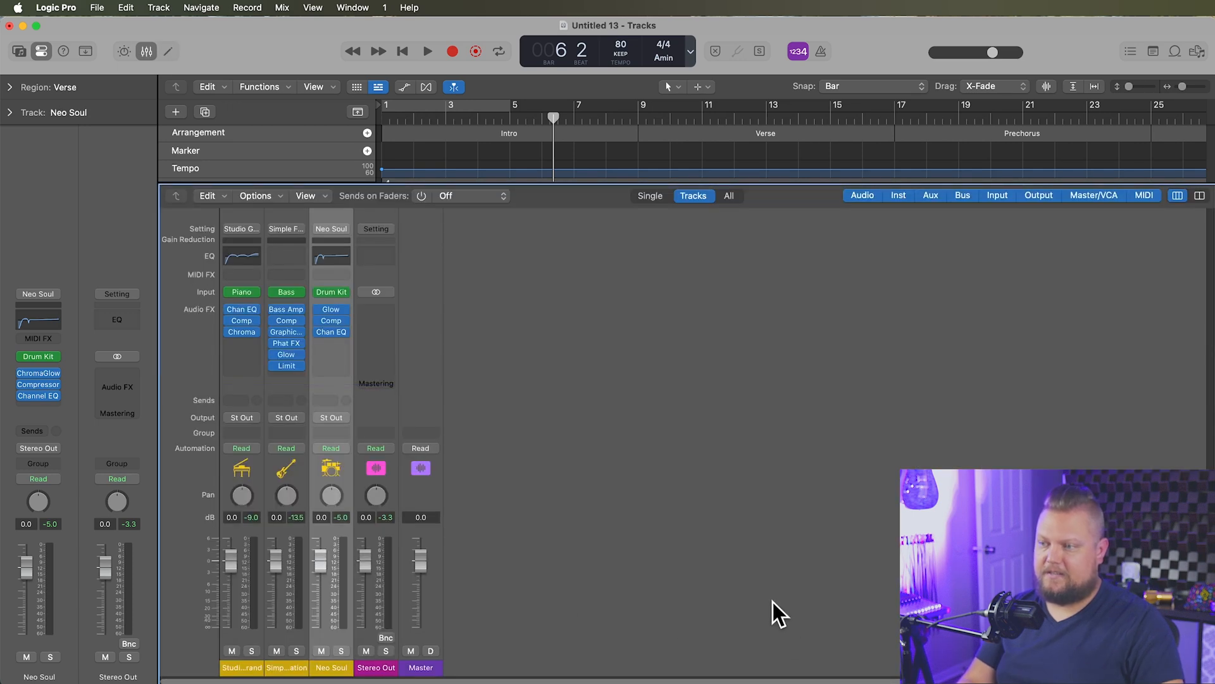
pyautogui.click(426, 50)
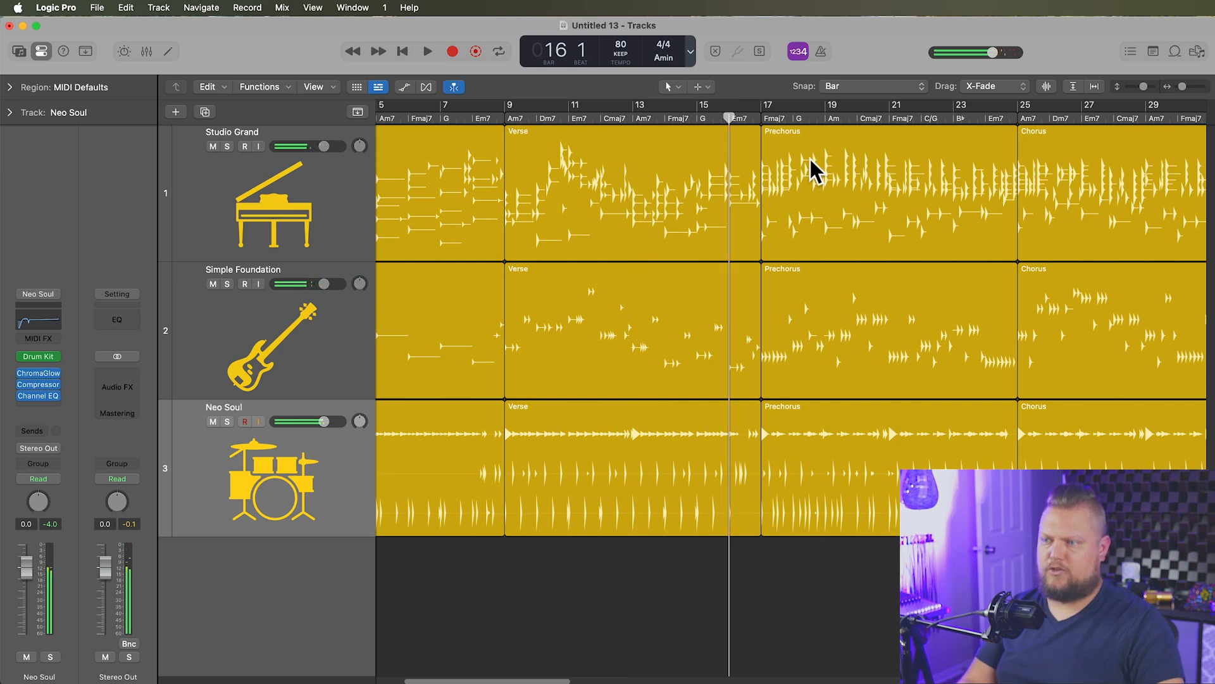
# Play through the song, jumping playback back to around bar 20 partway
pyautogui.click(426, 51)
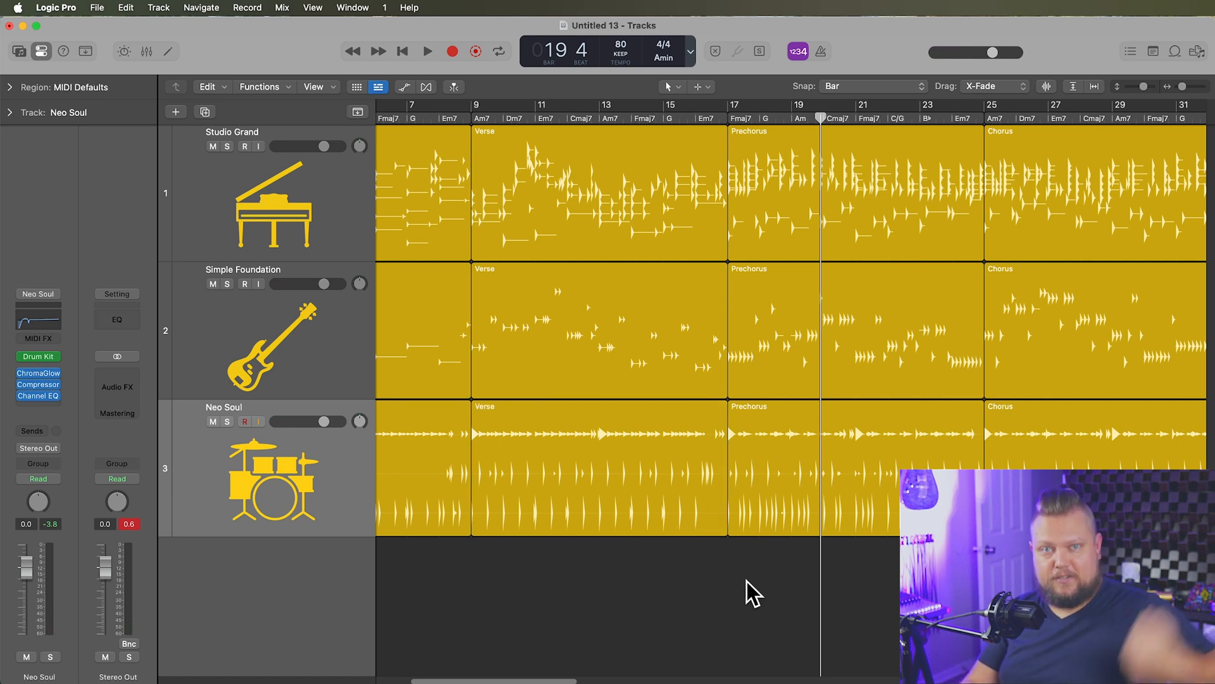
pyautogui.moveTo(862, 142)
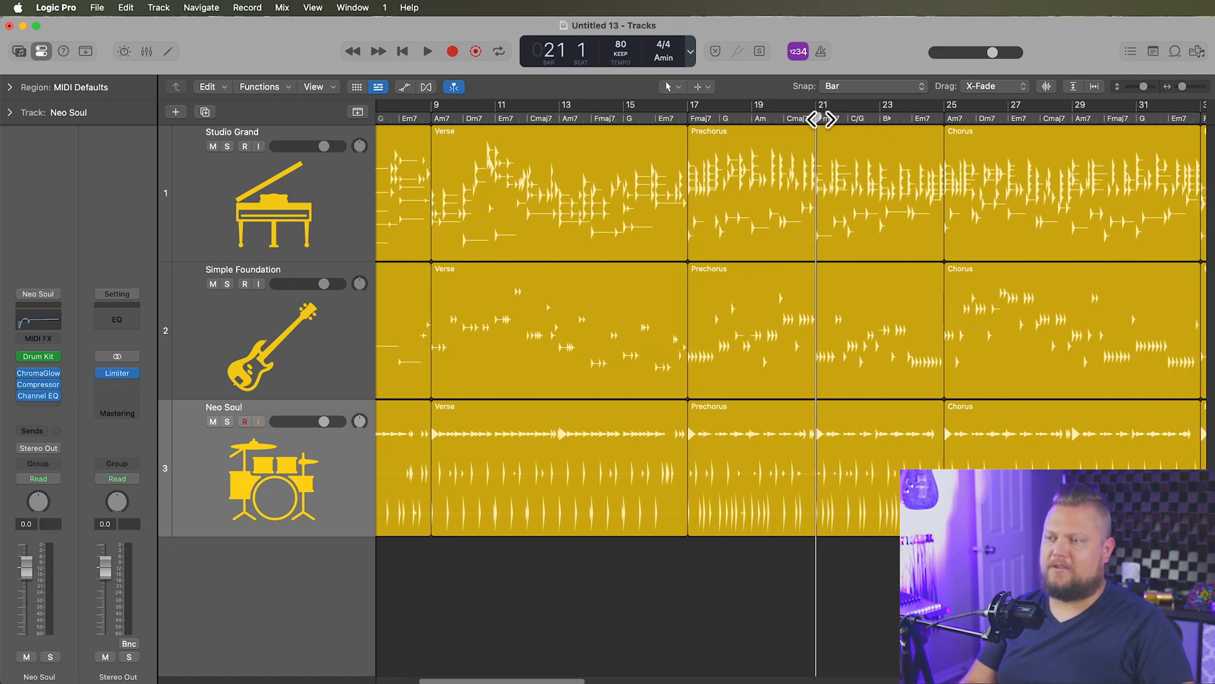
pyautogui.click(784, 105)
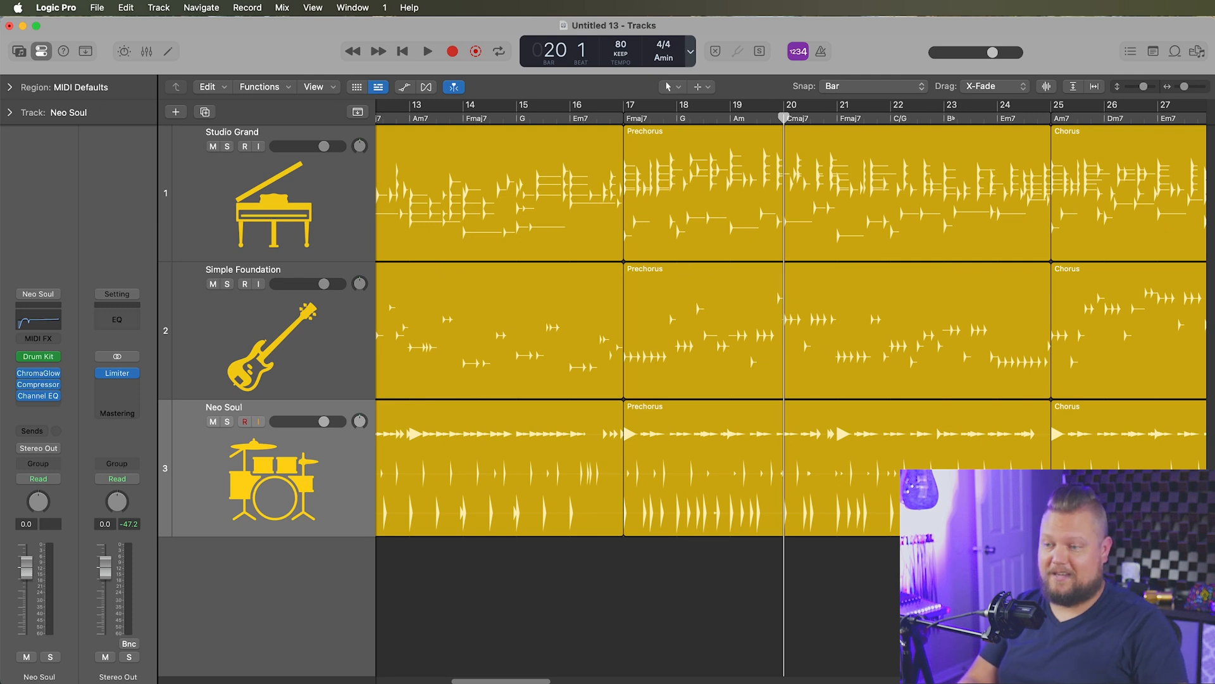
pyautogui.click(427, 50)
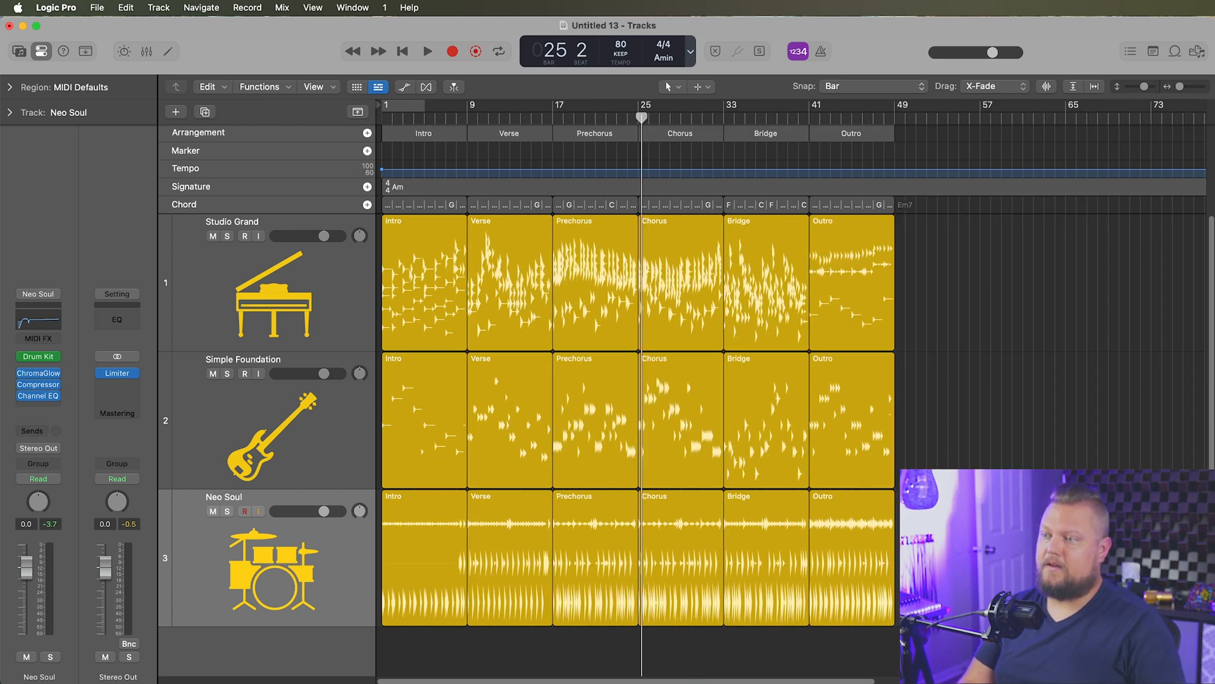
# Copy Verse, Prechorus and Chorus sections in after the first Chorus across all tracks
pyautogui.click(509, 133)
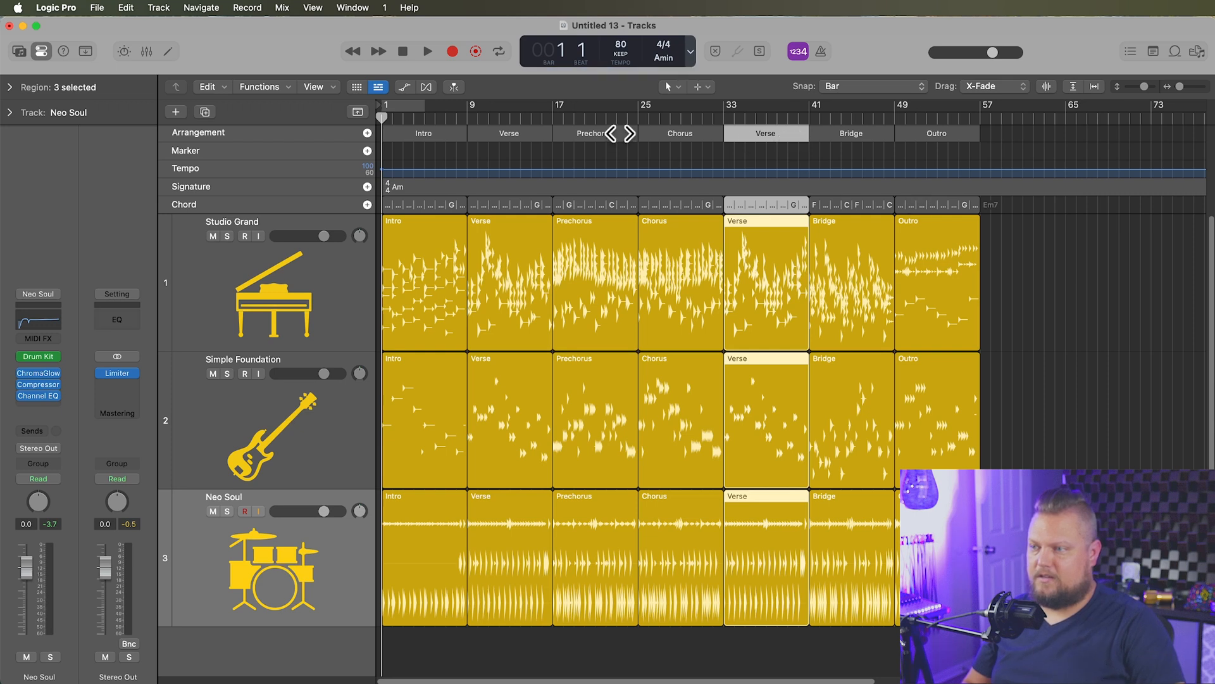
pyautogui.click(595, 133)
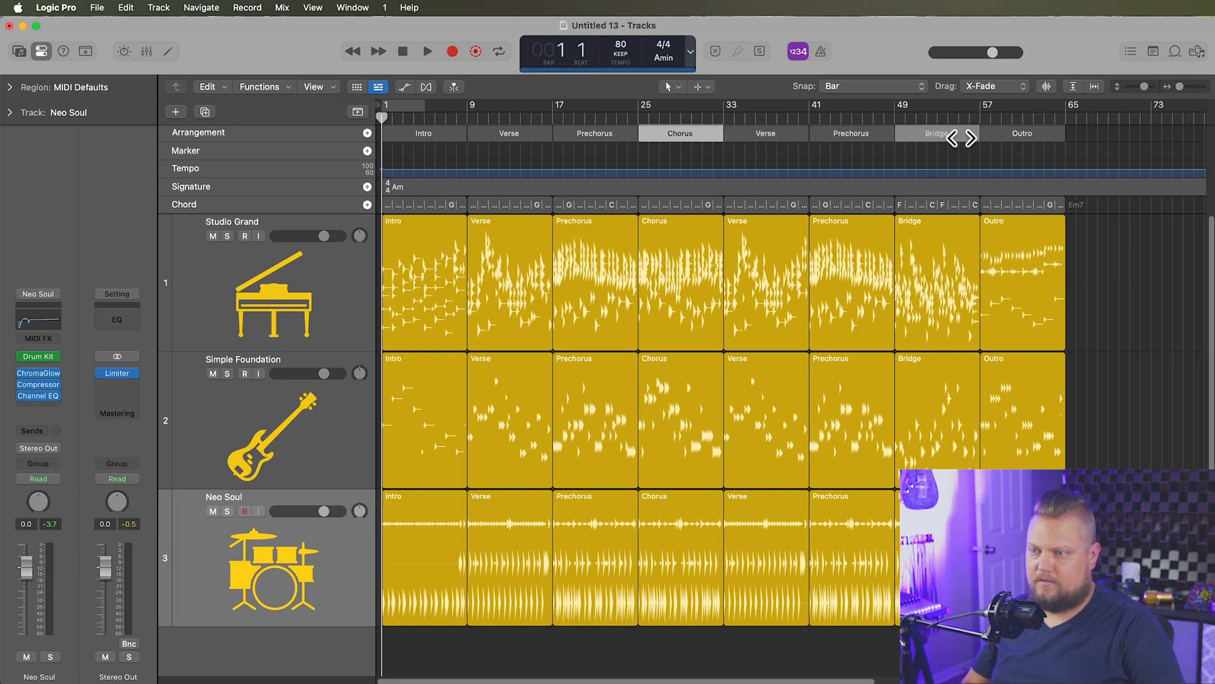
pyautogui.click(968, 138)
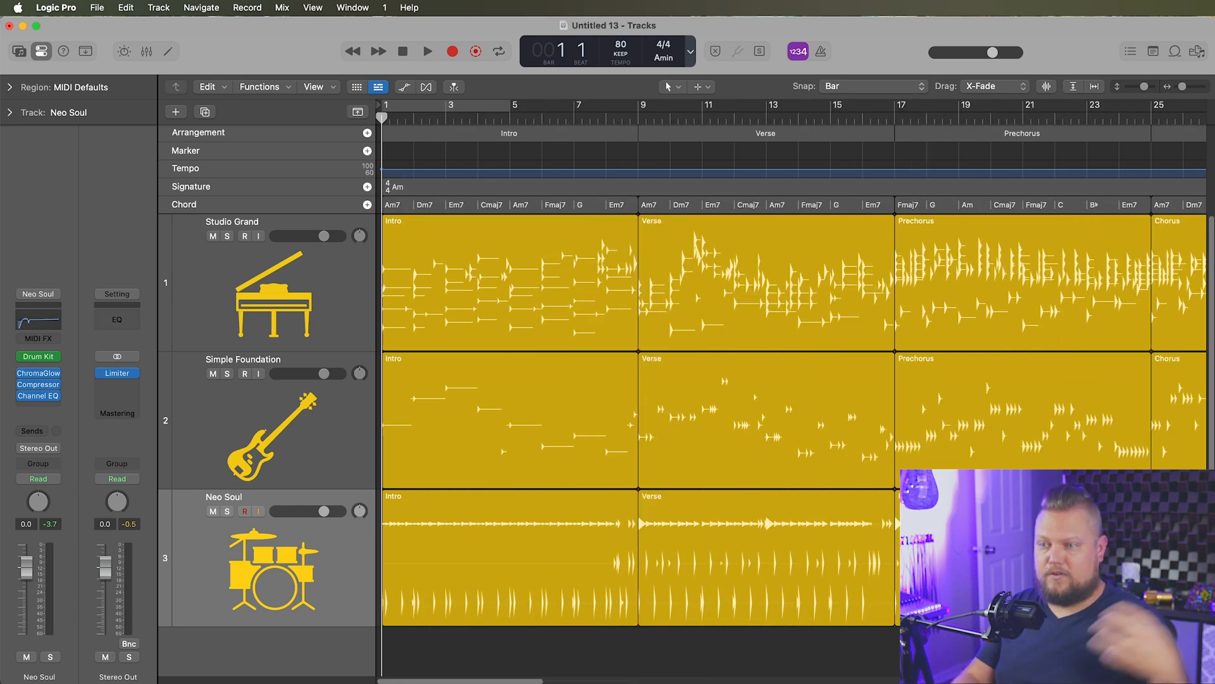
pyautogui.hscroll(3)
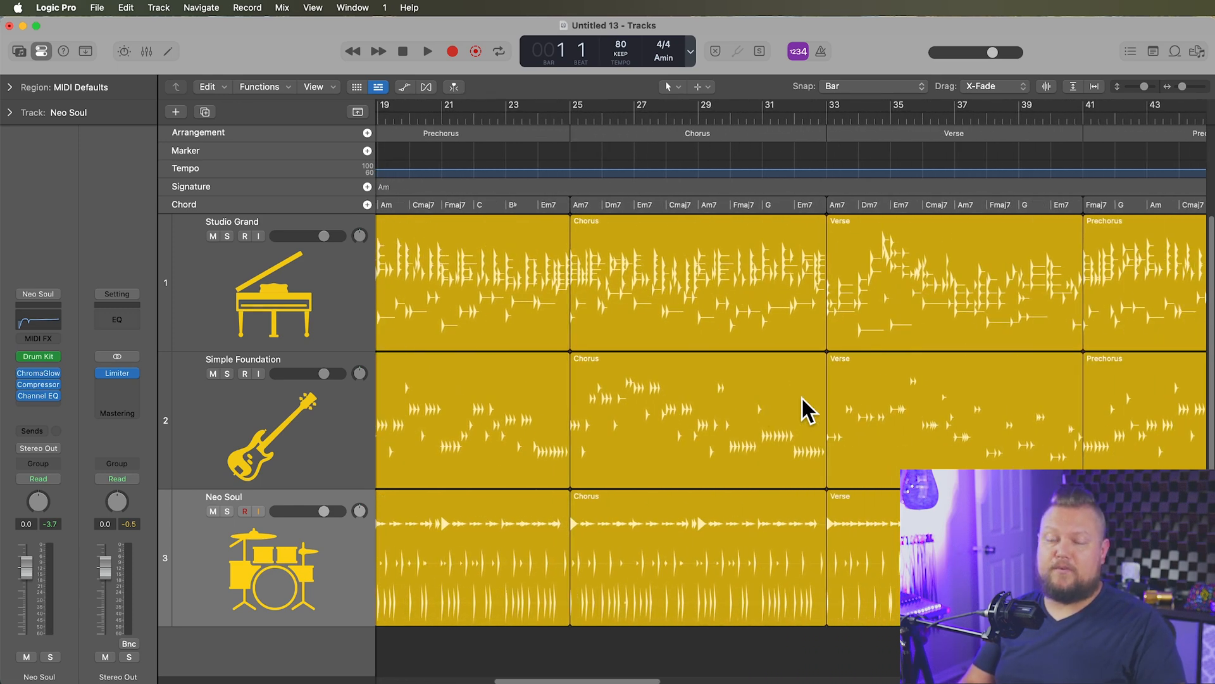
pyautogui.hscroll(3)
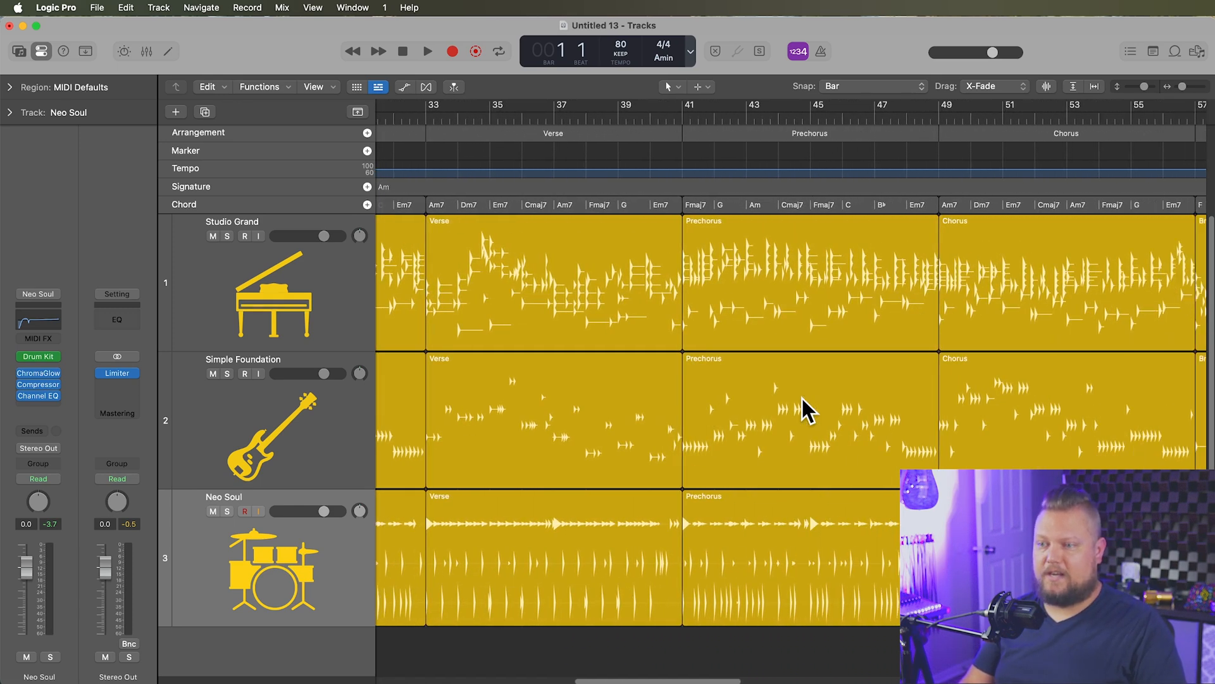
pyautogui.hscroll(3)
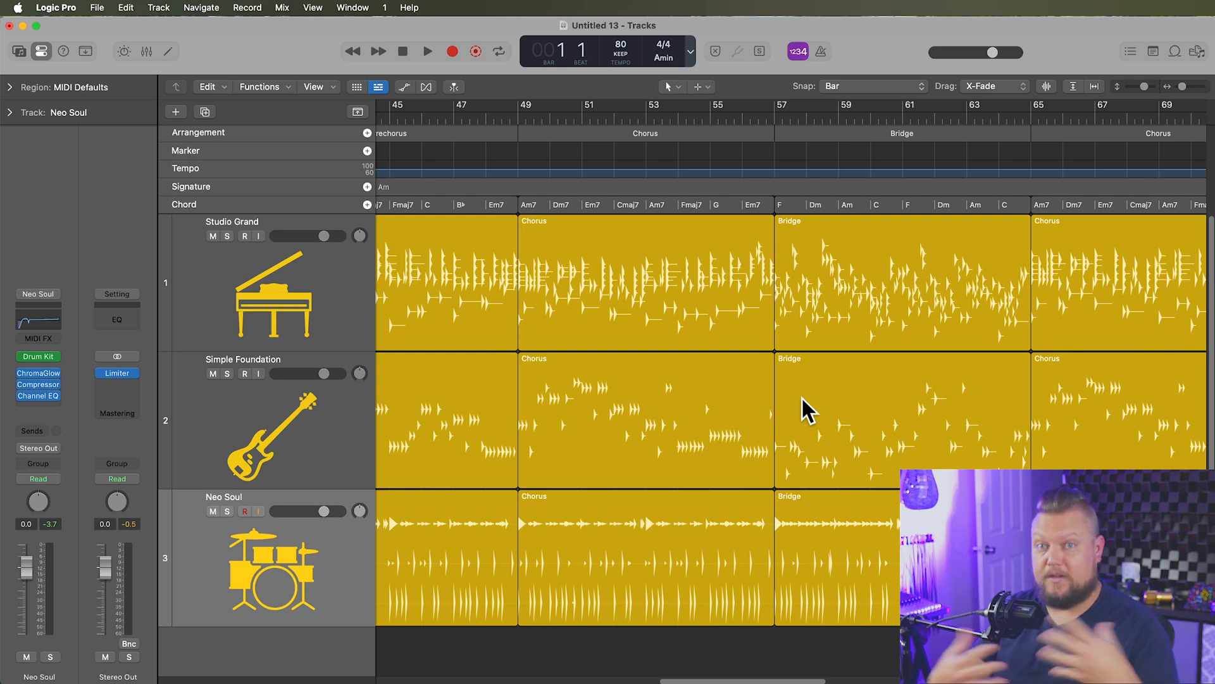
pyautogui.moveTo(740, 171)
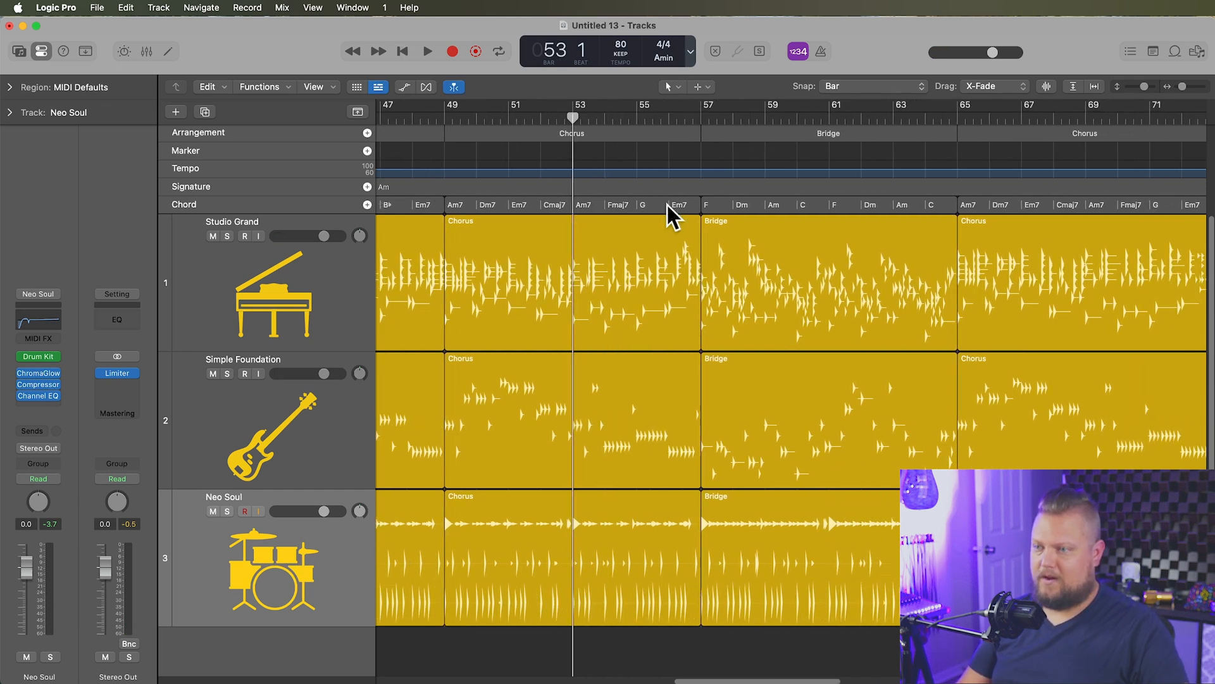
pyautogui.moveTo(786, 658)
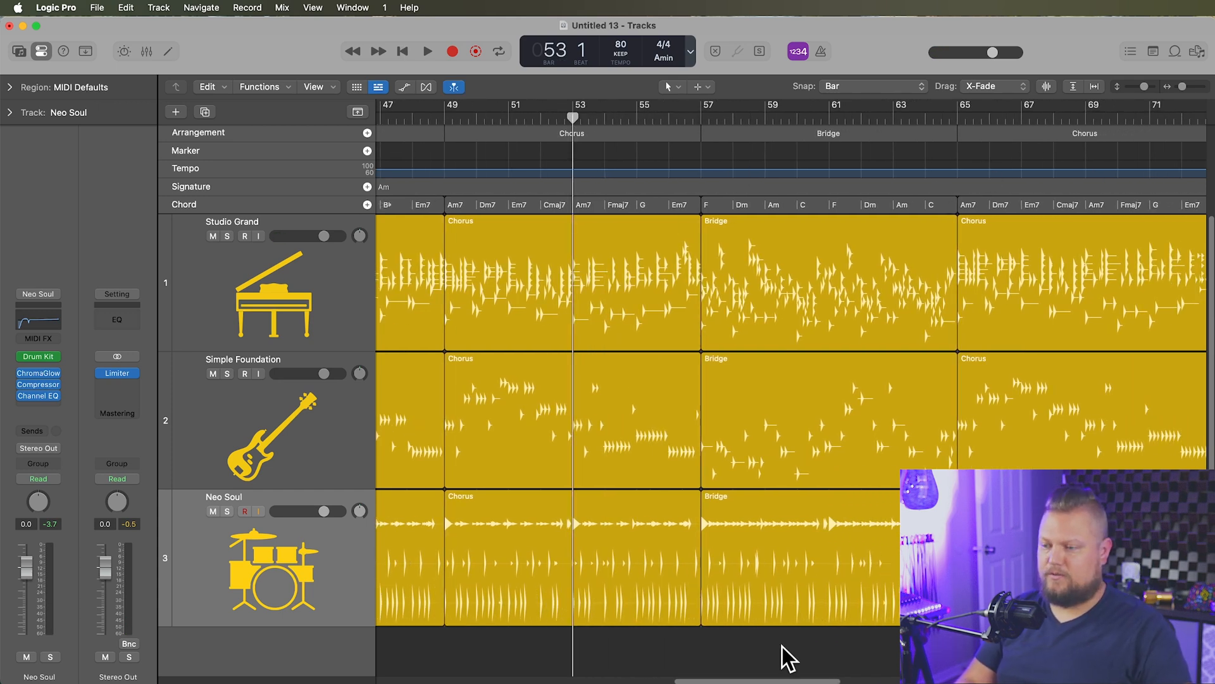
pyautogui.click(427, 50)
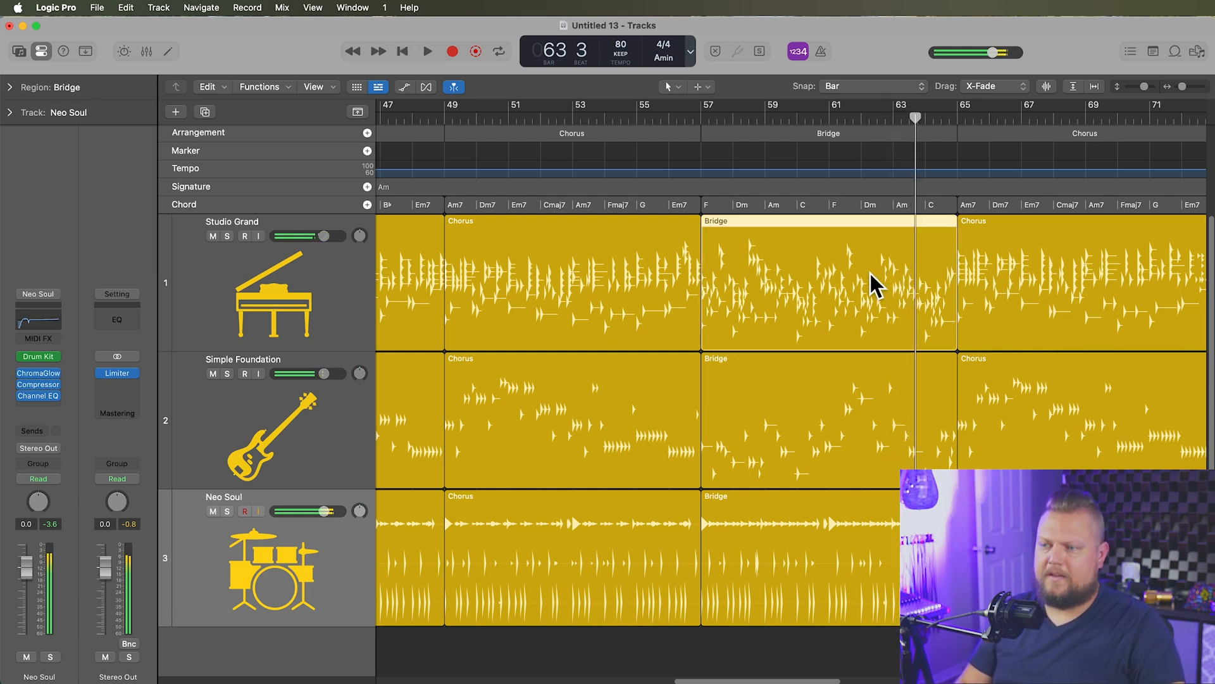
# Set the piano Session Player complexity to about 58% in both Chorus regions
pyautogui.doubleClick(828, 279)
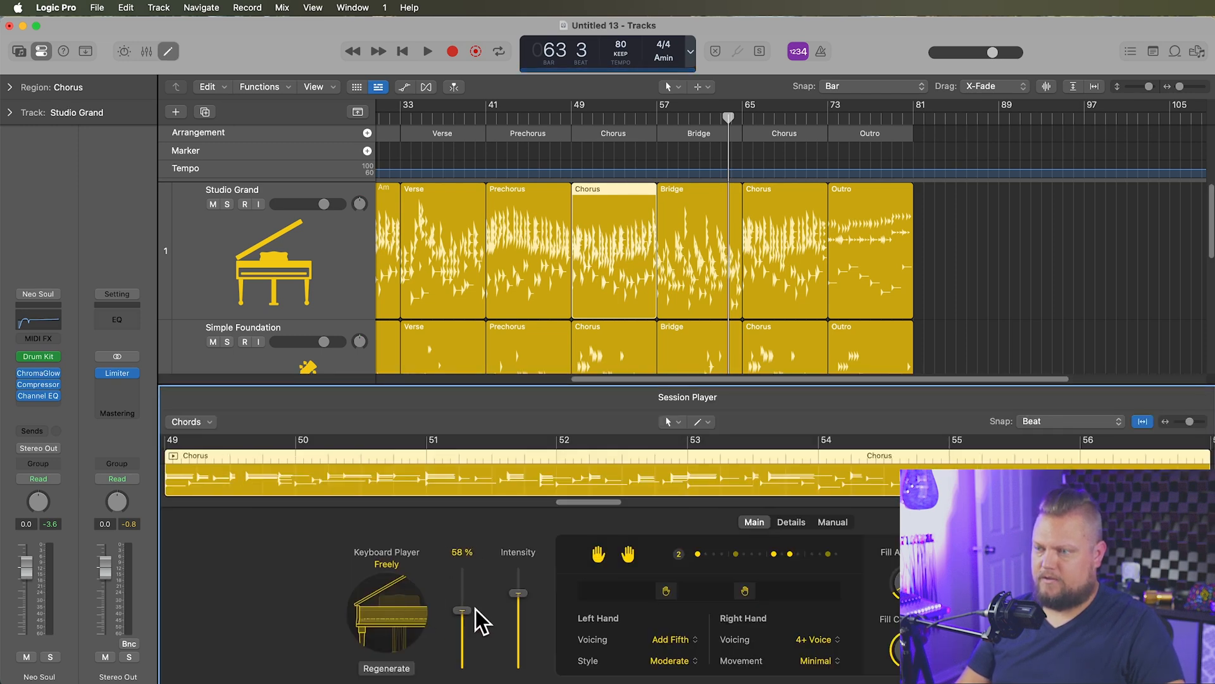
pyautogui.click(147, 51)
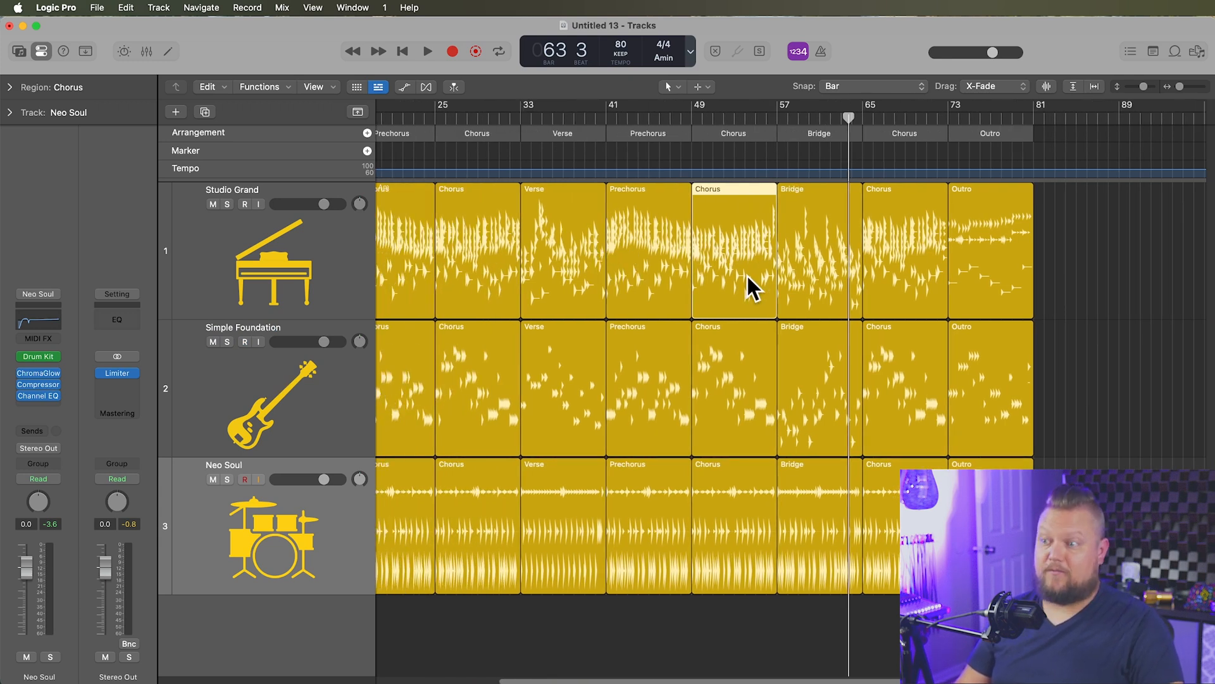
pyautogui.click(903, 248)
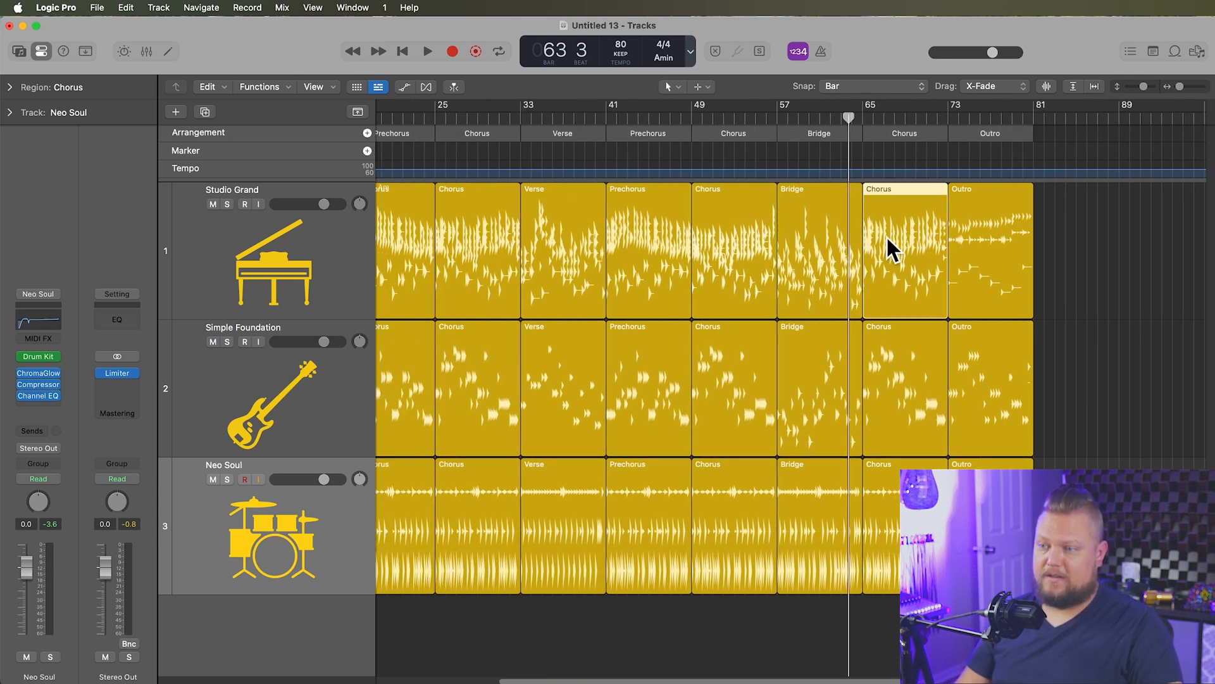
pyautogui.doubleClick(904, 250)
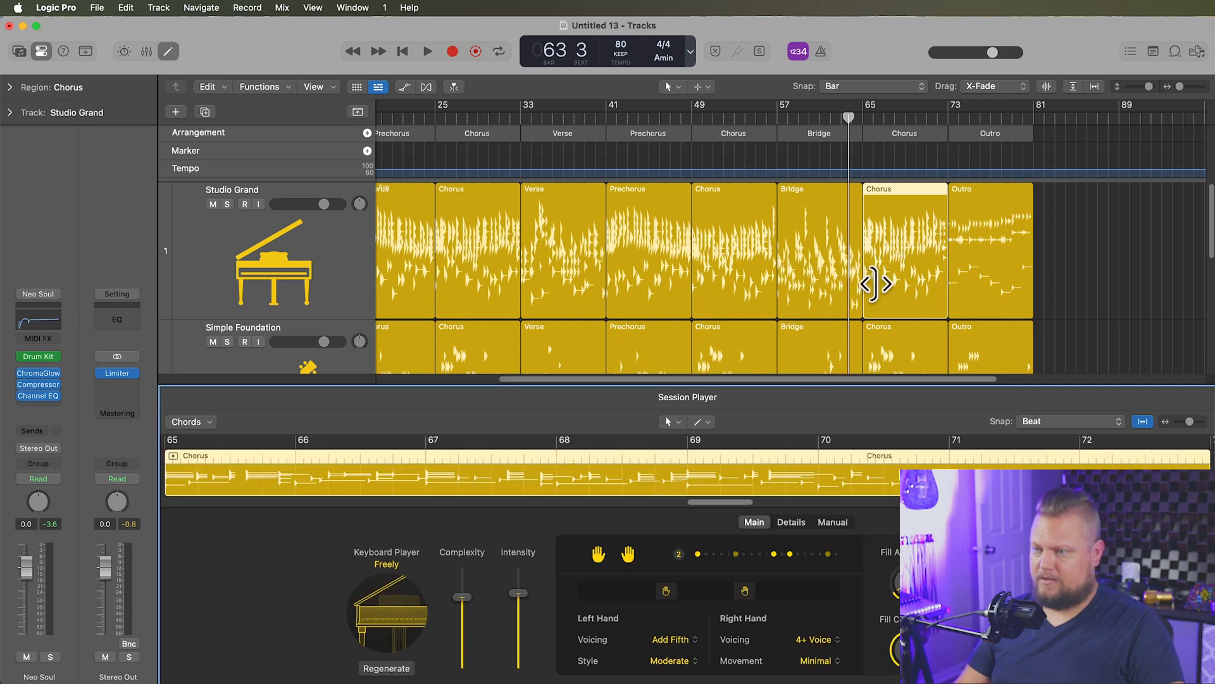
pyautogui.moveTo(737, 257)
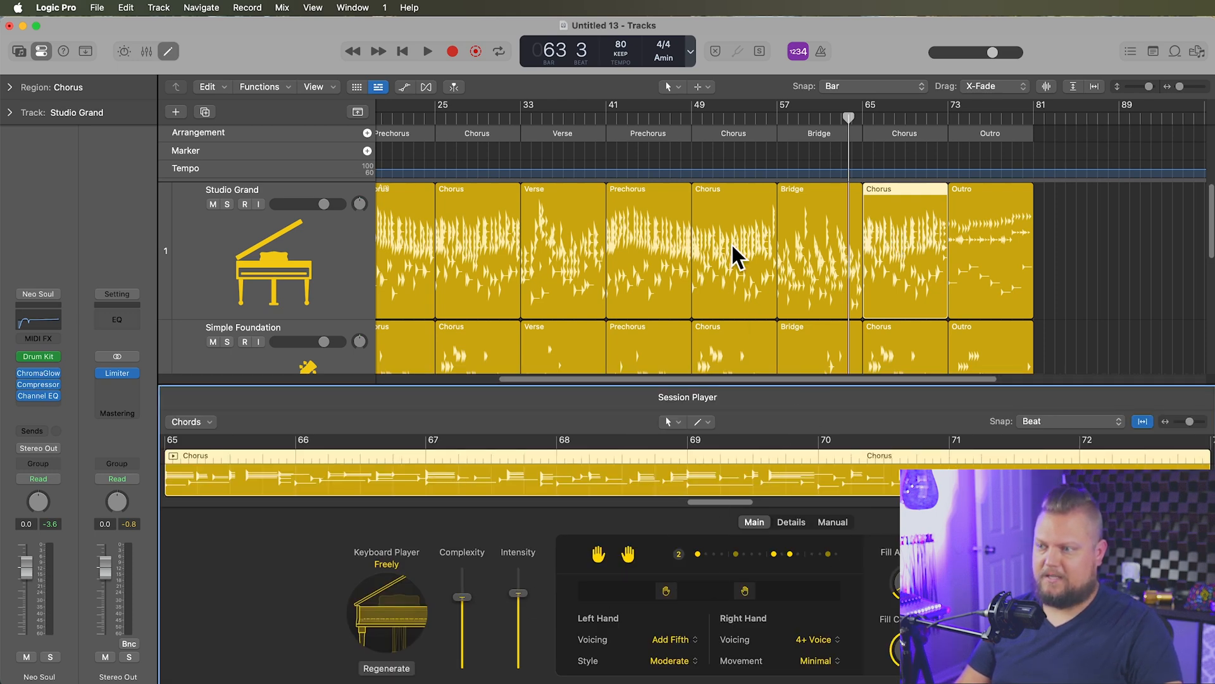
pyautogui.click(733, 249)
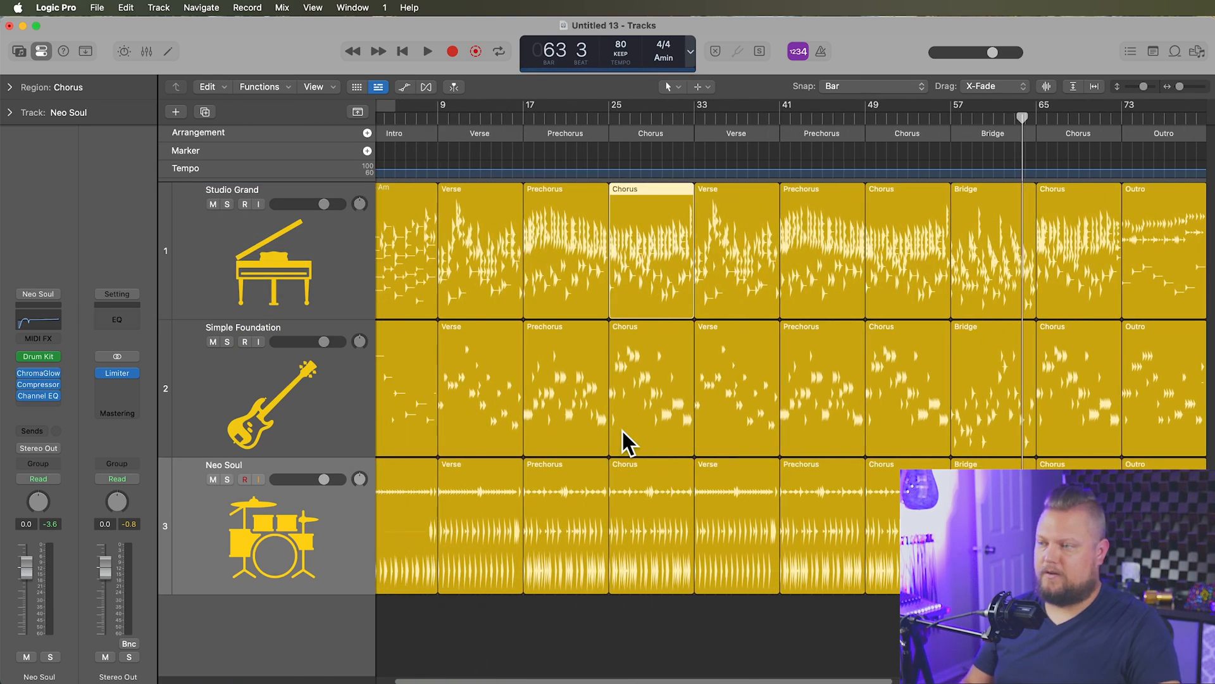
# Raise piano complexity in the two Prechorus regions to about 57%
pyautogui.hscroll(-3)
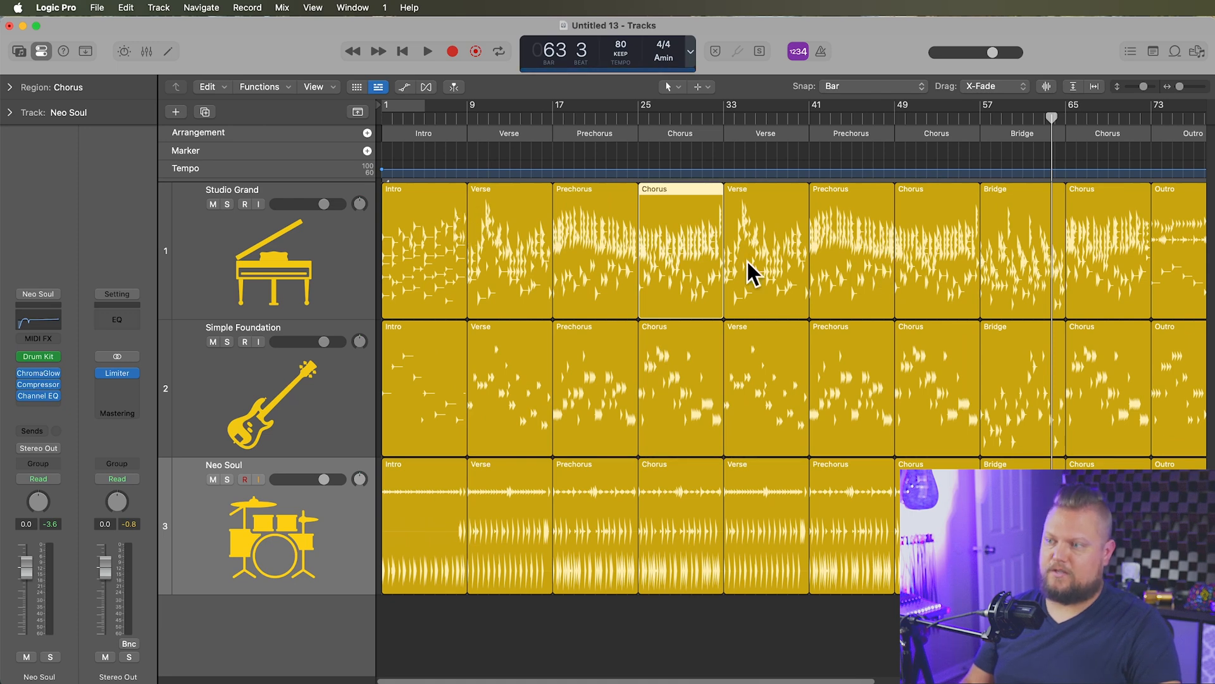
pyautogui.doubleClick(595, 248)
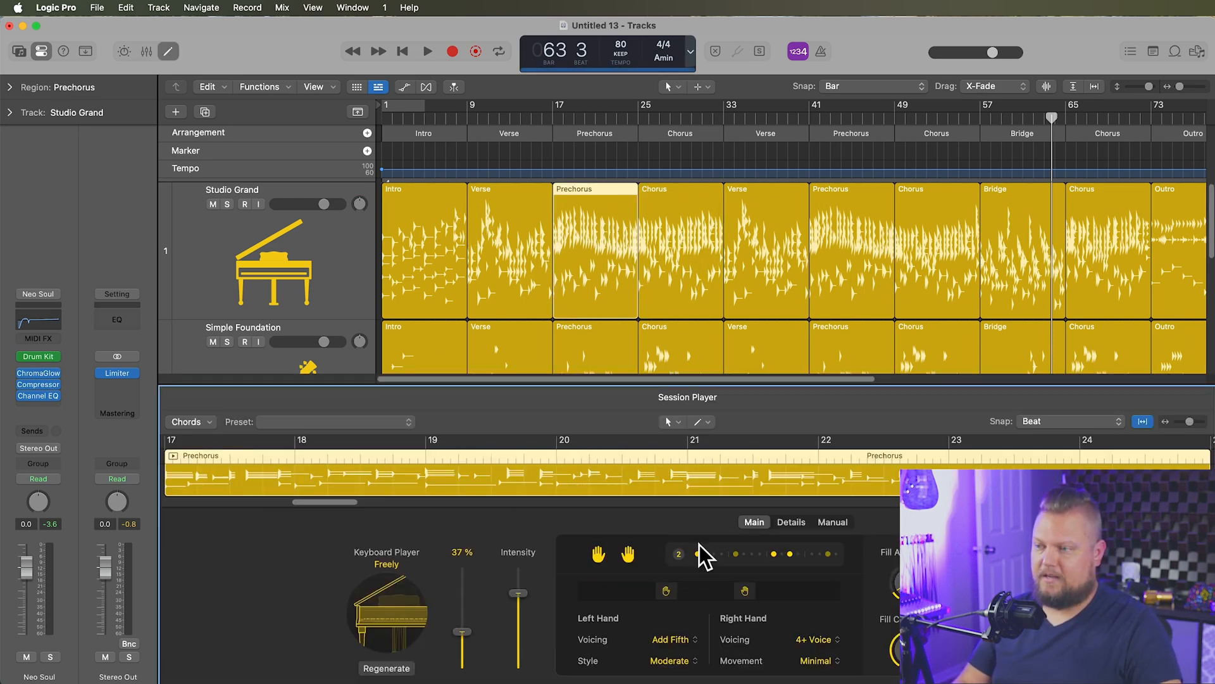
pyautogui.click(851, 248)
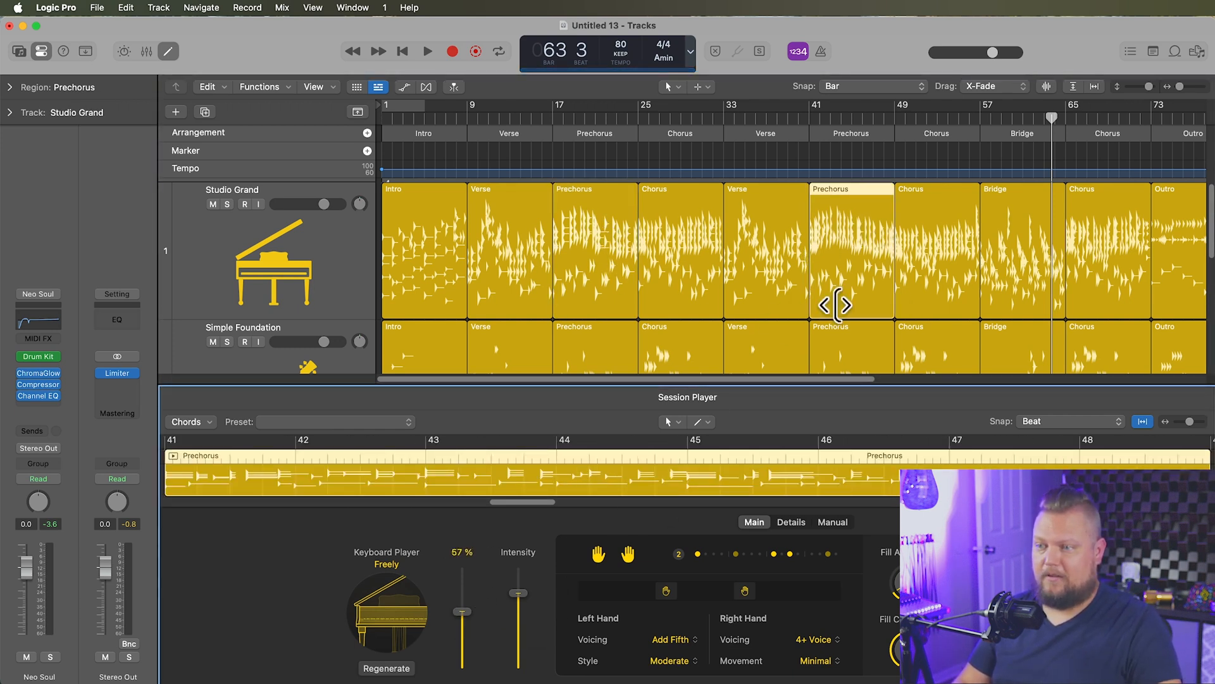
pyautogui.click(737, 271)
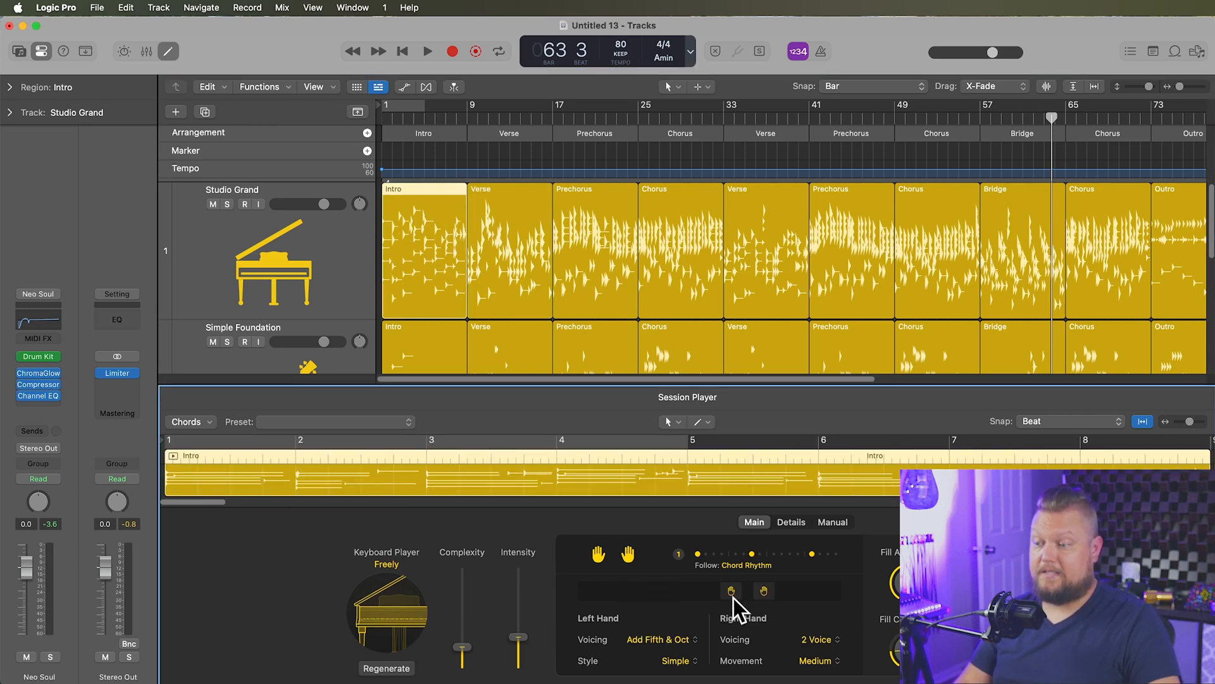
# Review the Intro's Right Hand piano options and select the Bridge section
pyautogui.click(146, 51)
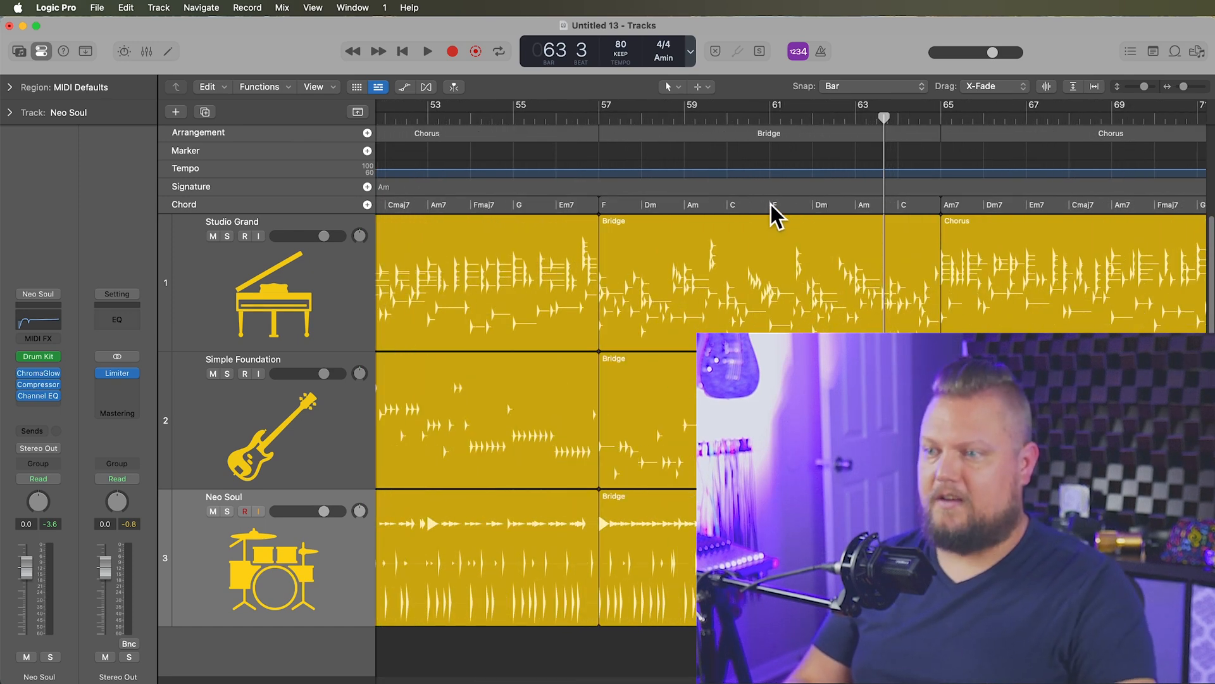
pyautogui.click(768, 133)
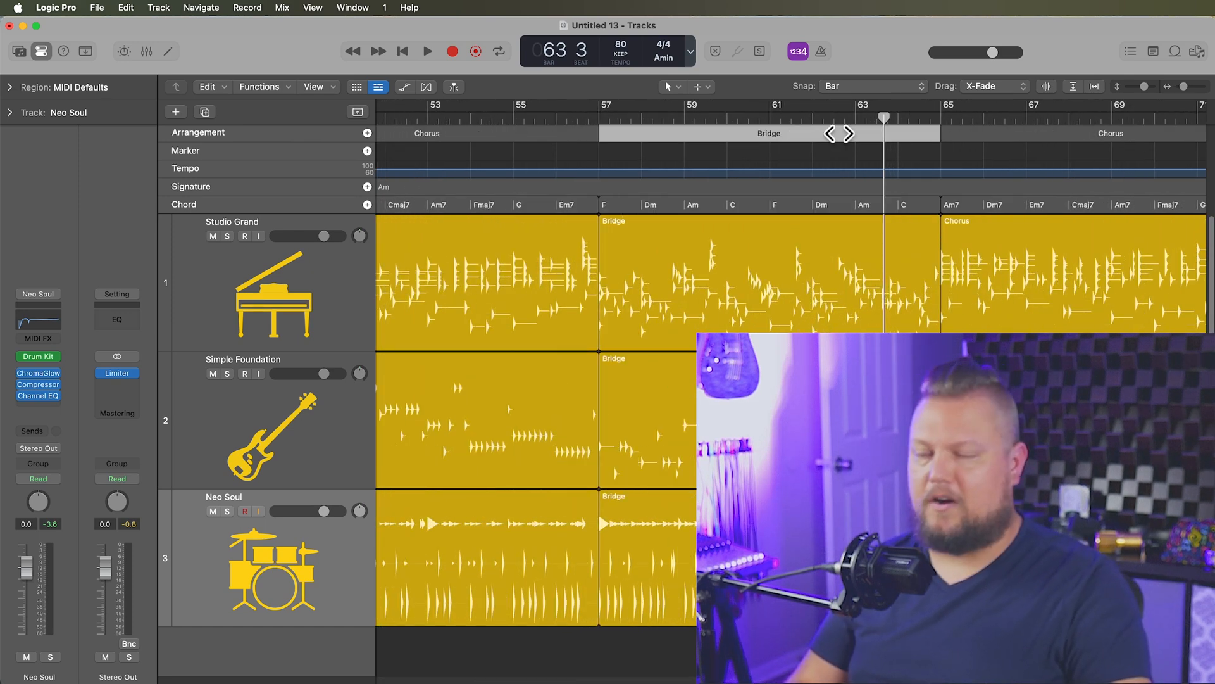